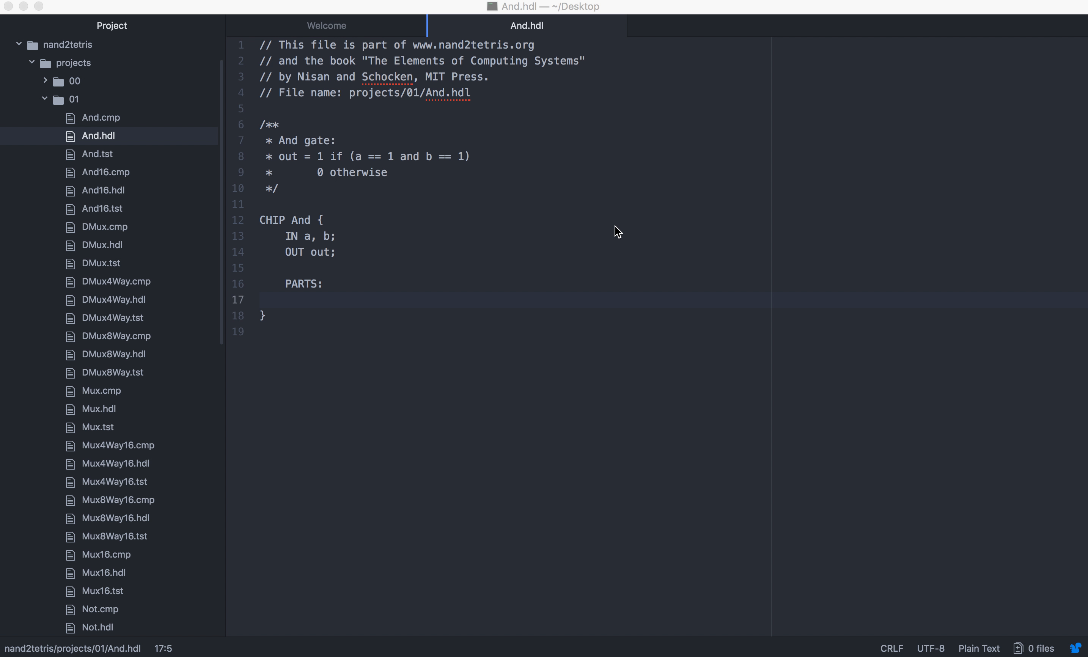
{"action": "mouse_move", "coordinate": [502, 300]}
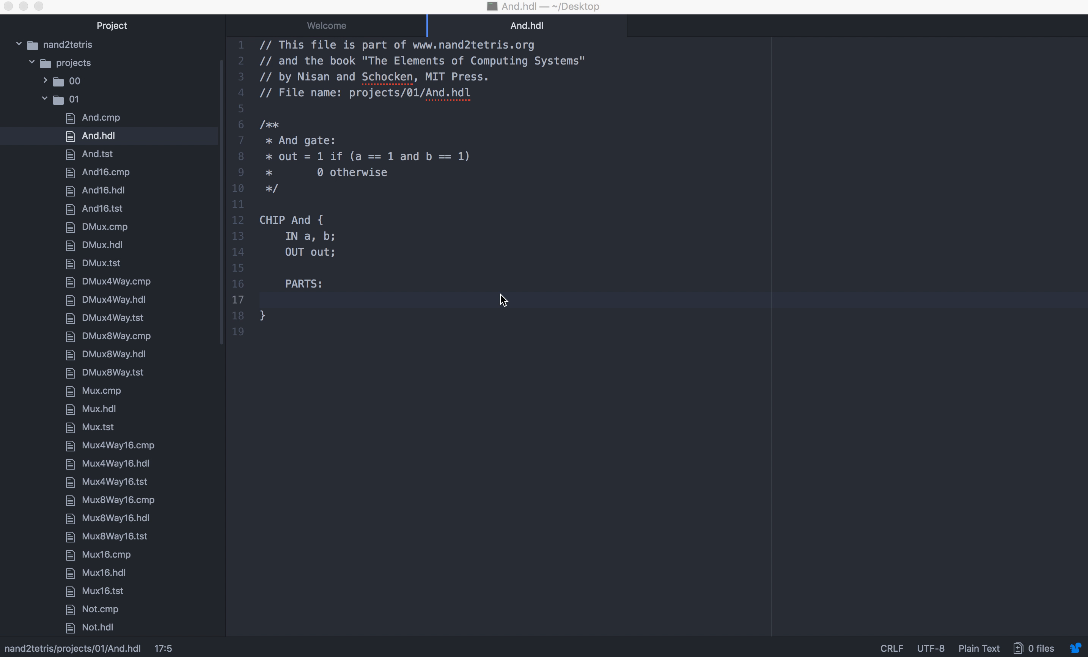
{"action": "mouse_move", "coordinate": [543, 122]}
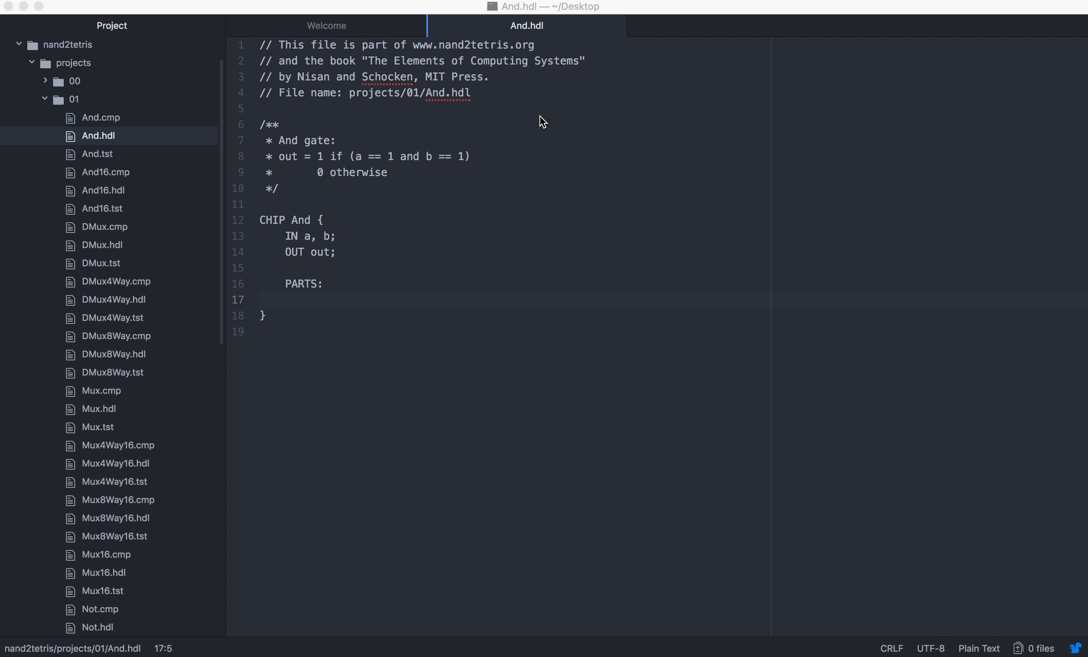
{"action": "mouse_move", "coordinate": [738, 628]}
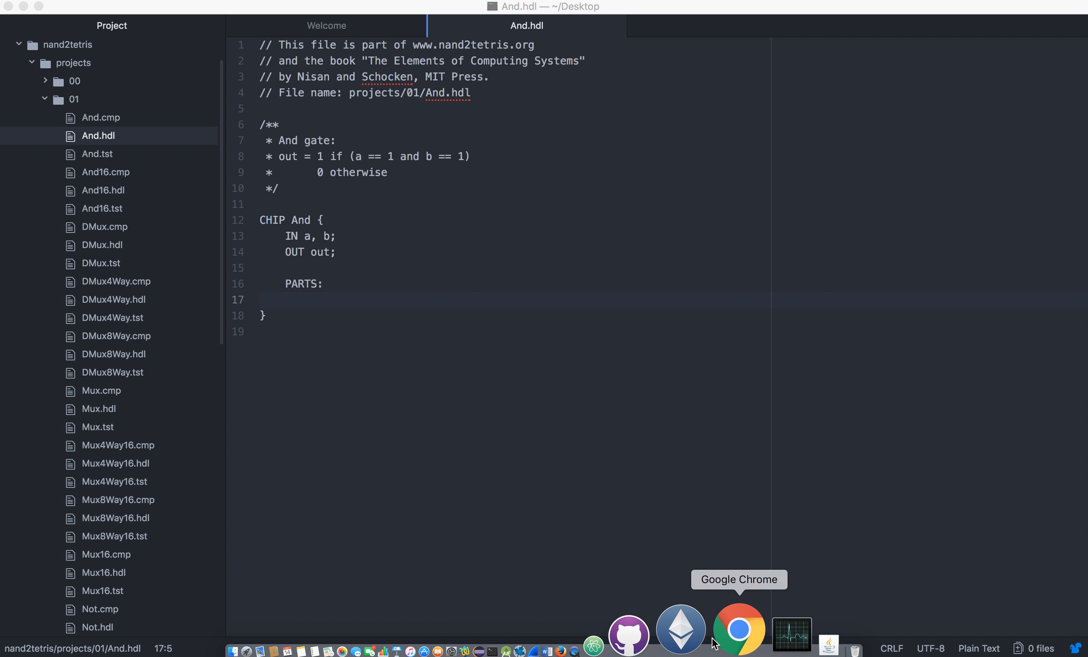
- Review the lecture slide with the Nand-based And formula in the browser
{"action": "left_click", "coordinate": [739, 629]}
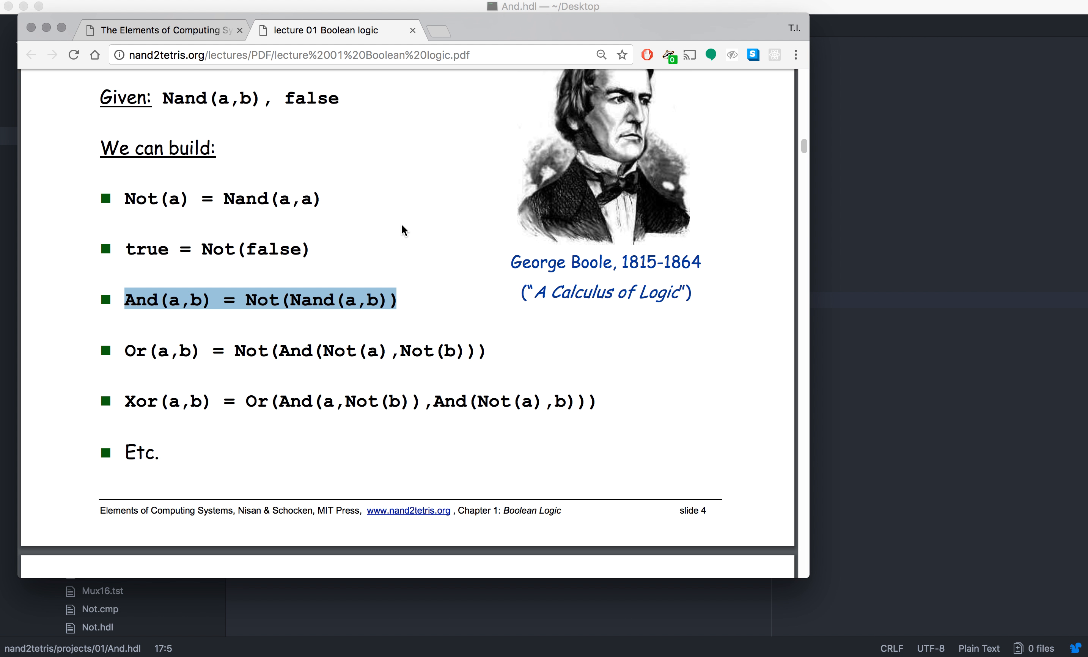
{"action": "scroll", "scroll_direction": "up", "scroll_amount": 3}
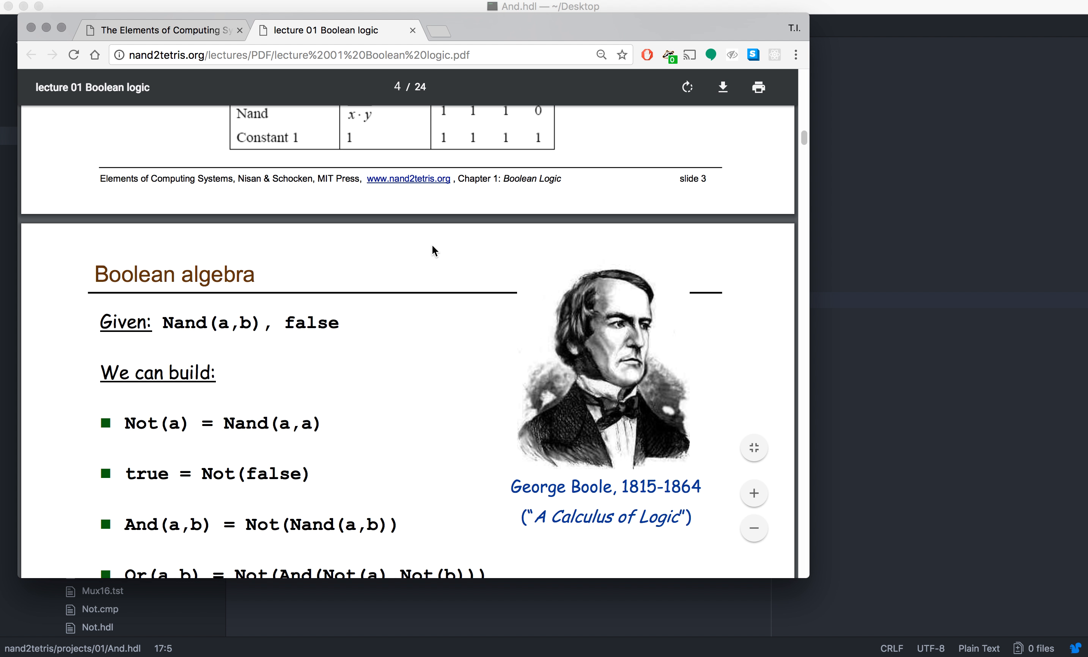
{"action": "scroll", "scroll_direction": "down", "scroll_amount": 3}
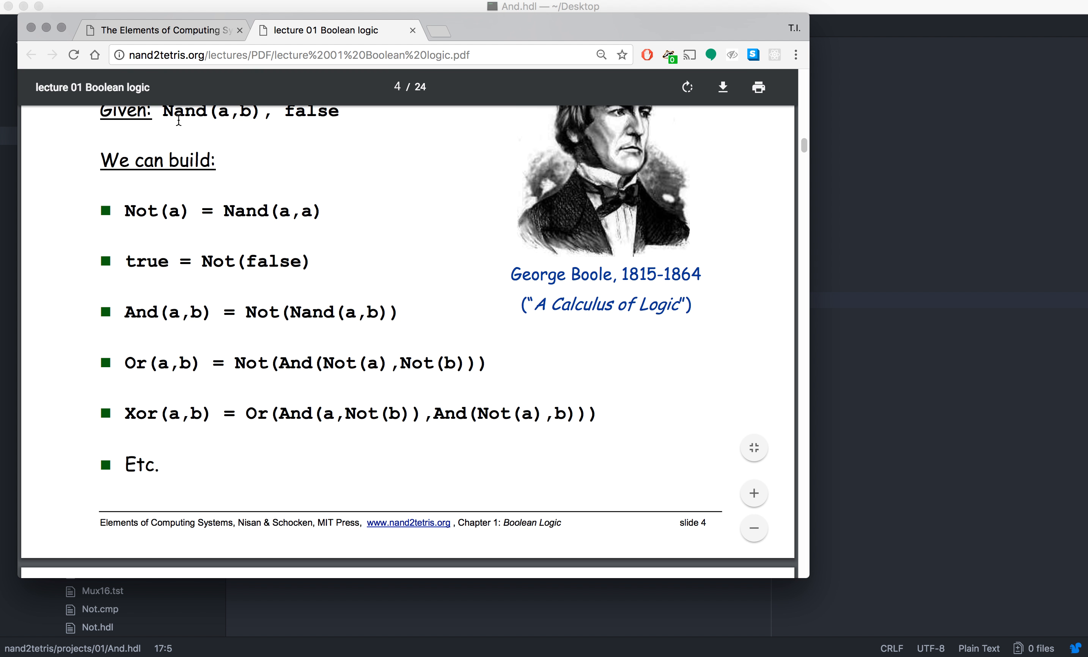
{"action": "mouse_move", "coordinate": [160, 184]}
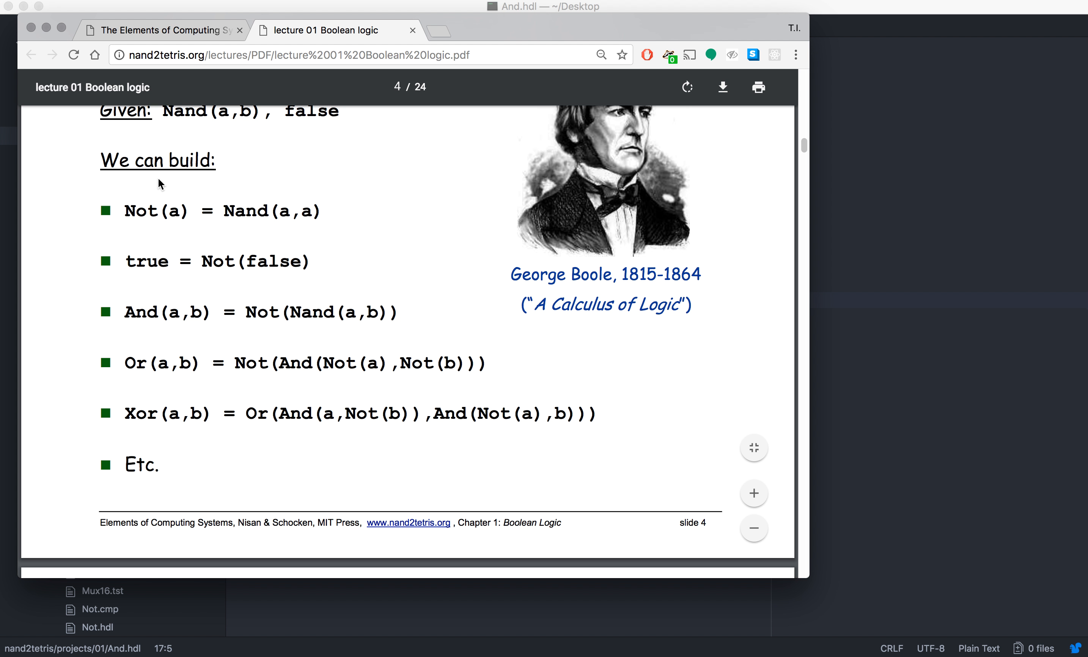
{"action": "mouse_move", "coordinate": [262, 231]}
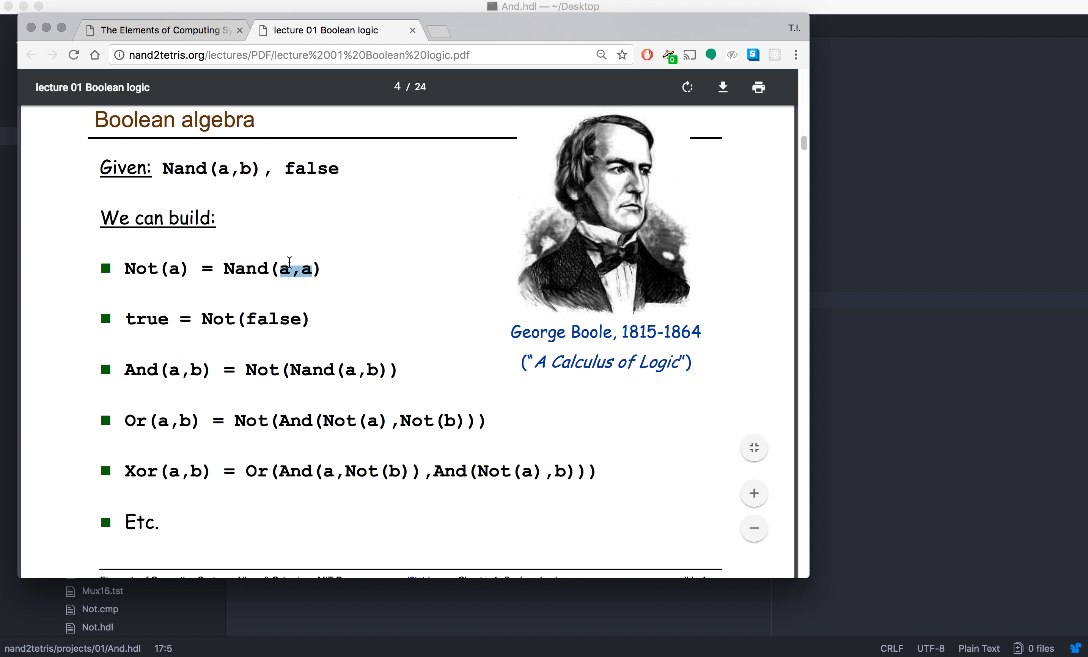
{"action": "mouse_move", "coordinate": [483, 293]}
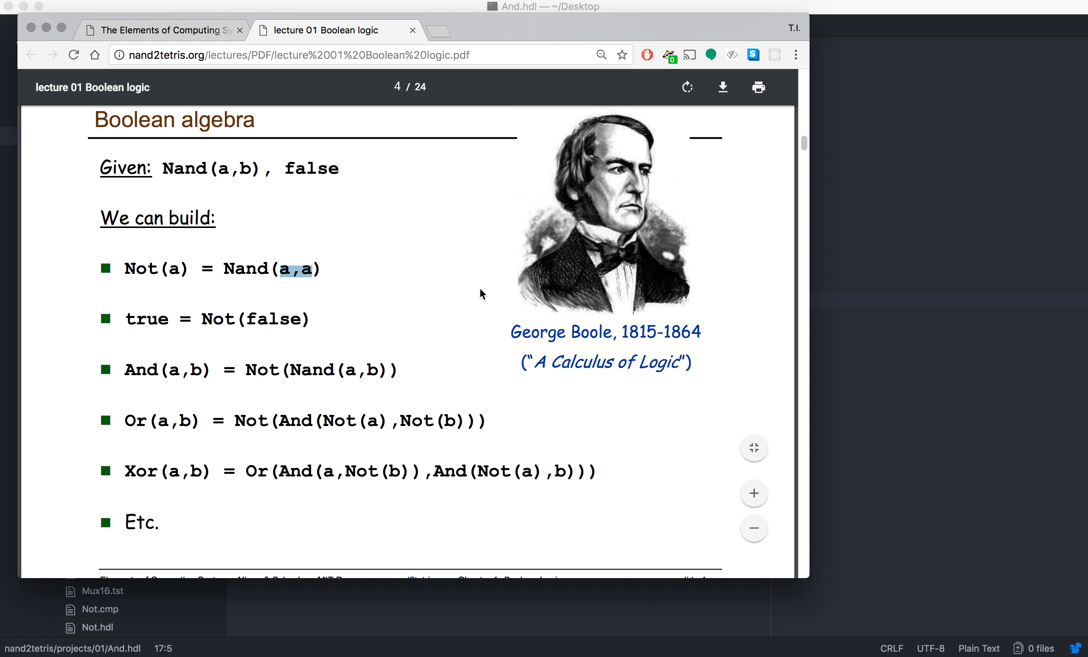
{"action": "scroll", "scroll_direction": "down", "scroll_amount": 3}
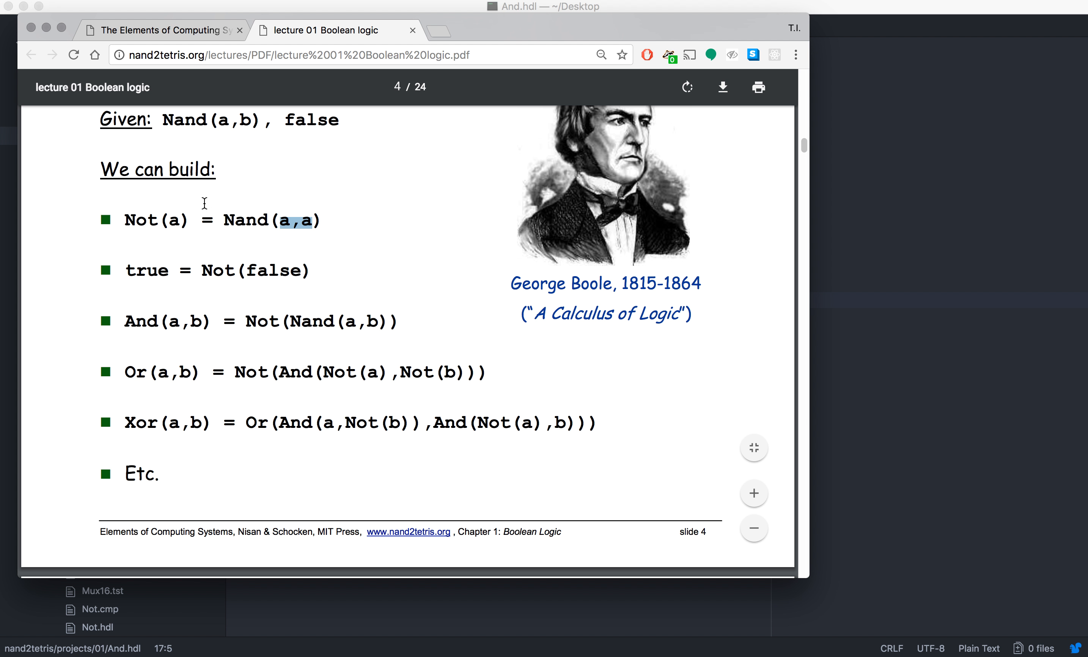
{"action": "mouse_move", "coordinate": [118, 322]}
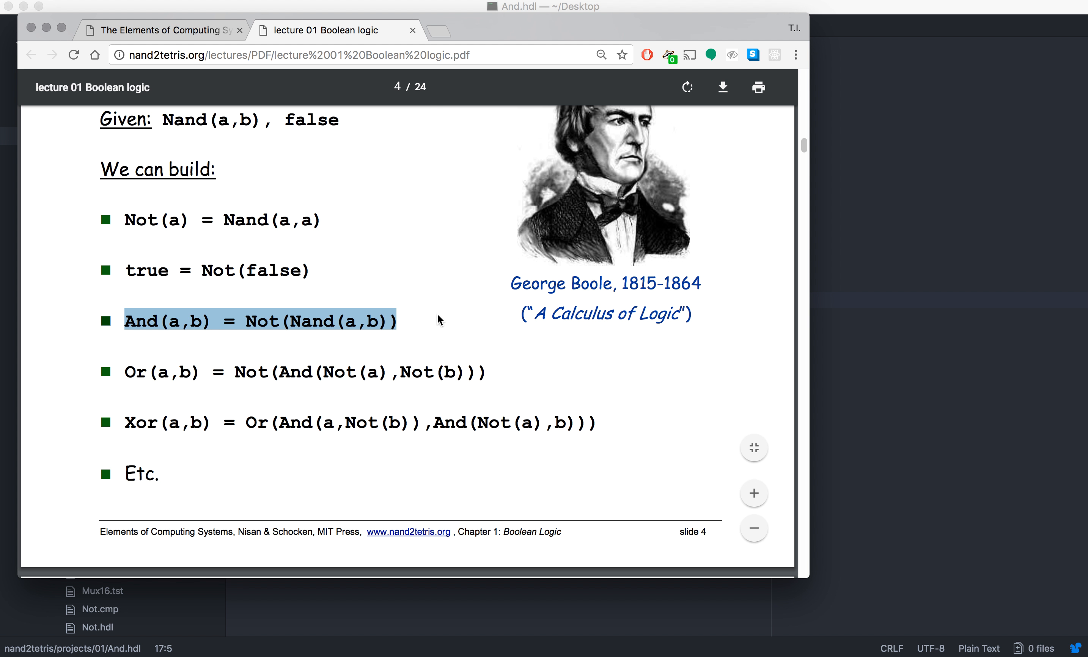
{"action": "left_click", "coordinate": [340, 278]}
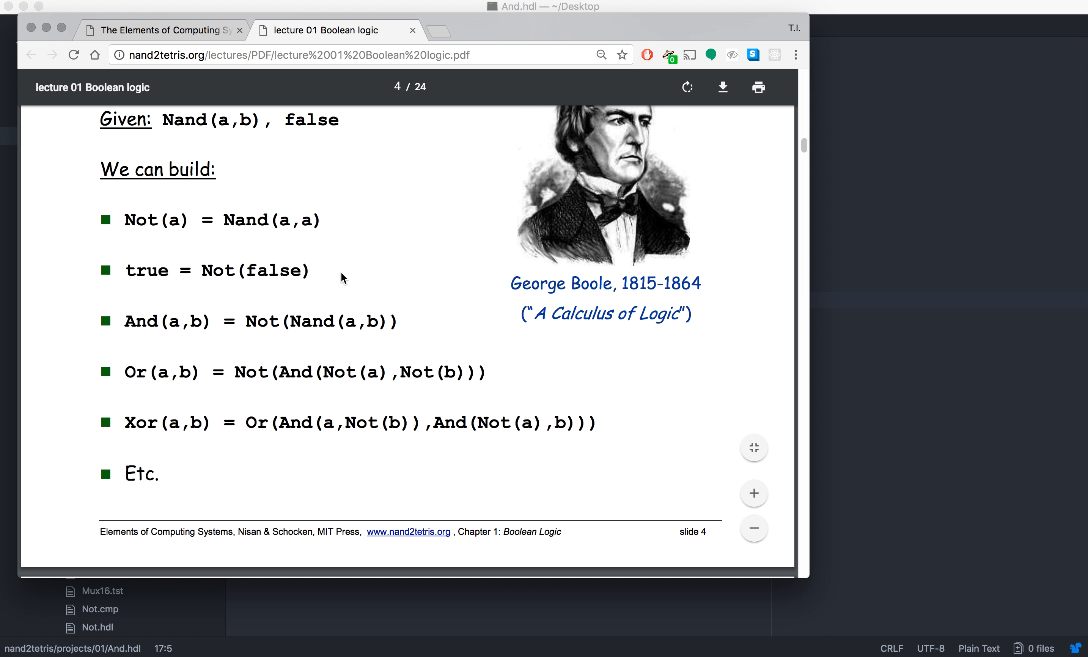
{"action": "mouse_move", "coordinate": [358, 144]}
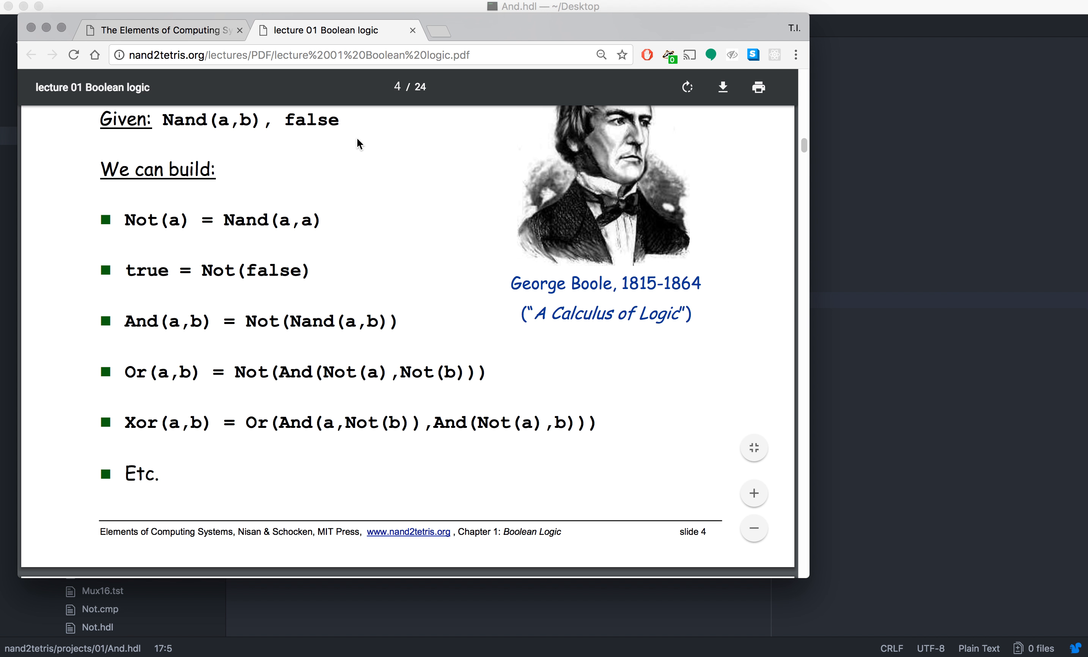
{"action": "mouse_move", "coordinate": [125, 320]}
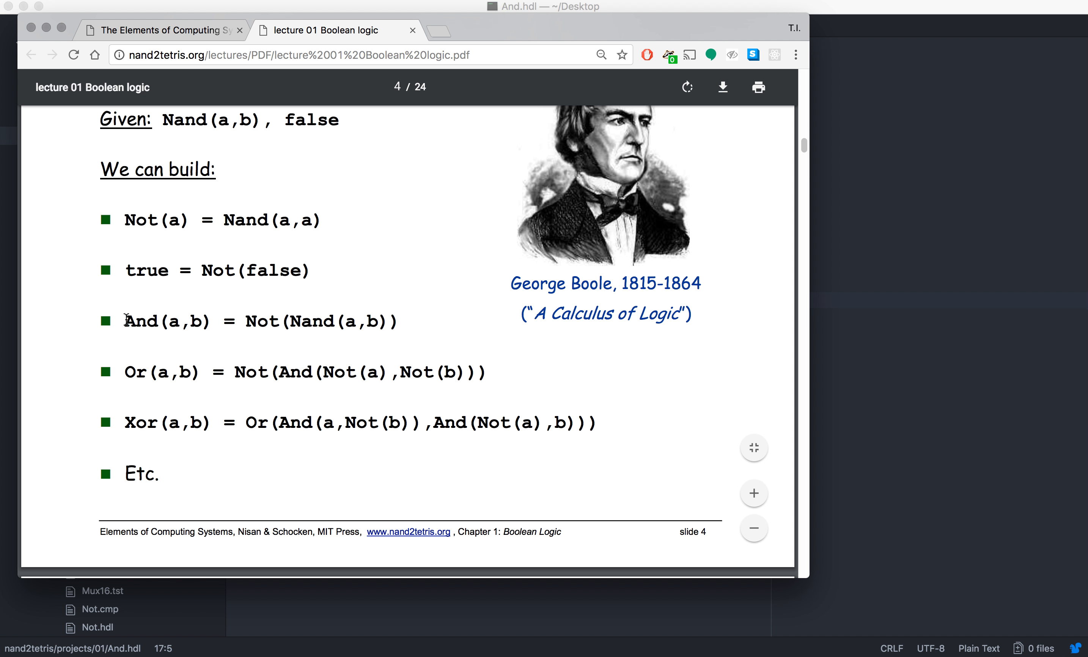
{"action": "scroll", "scroll_direction": "up", "scroll_amount": 3}
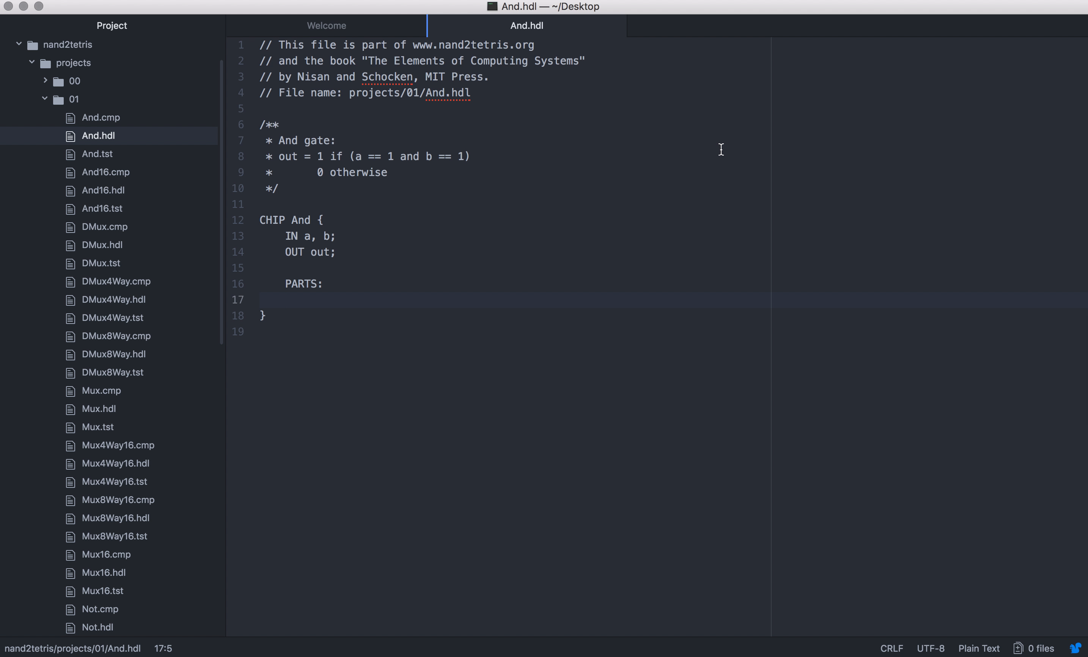
- Add the part Nand(a=a, b=b, out=c1); under PARTS in And.hdl
{"action": "type", "text": "Na"}
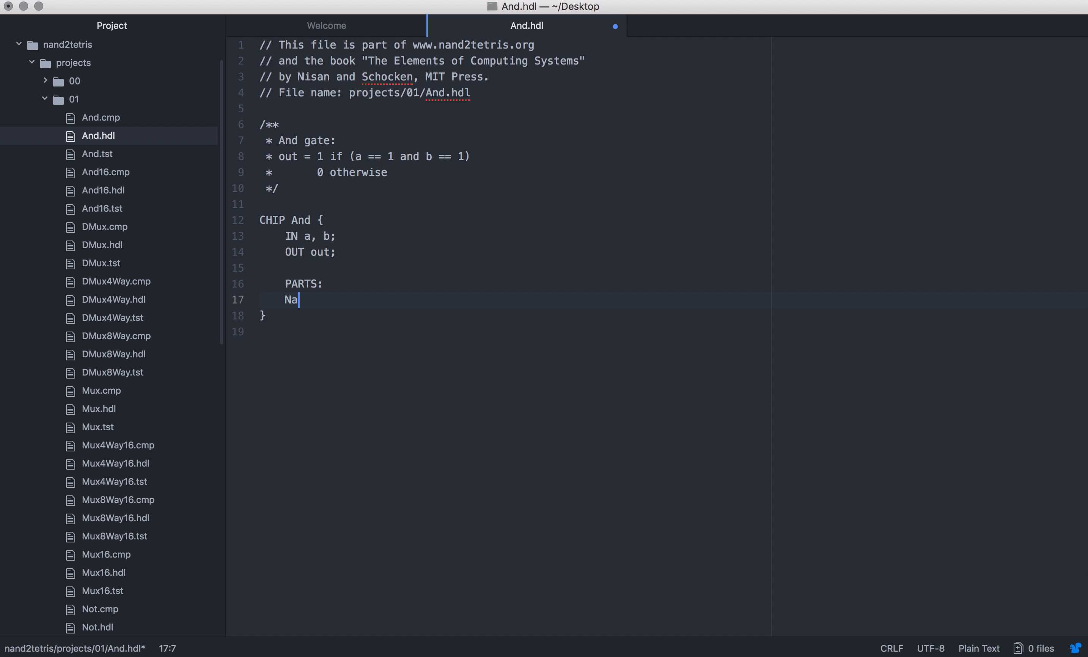
{"action": "type", "text": "nd()"}
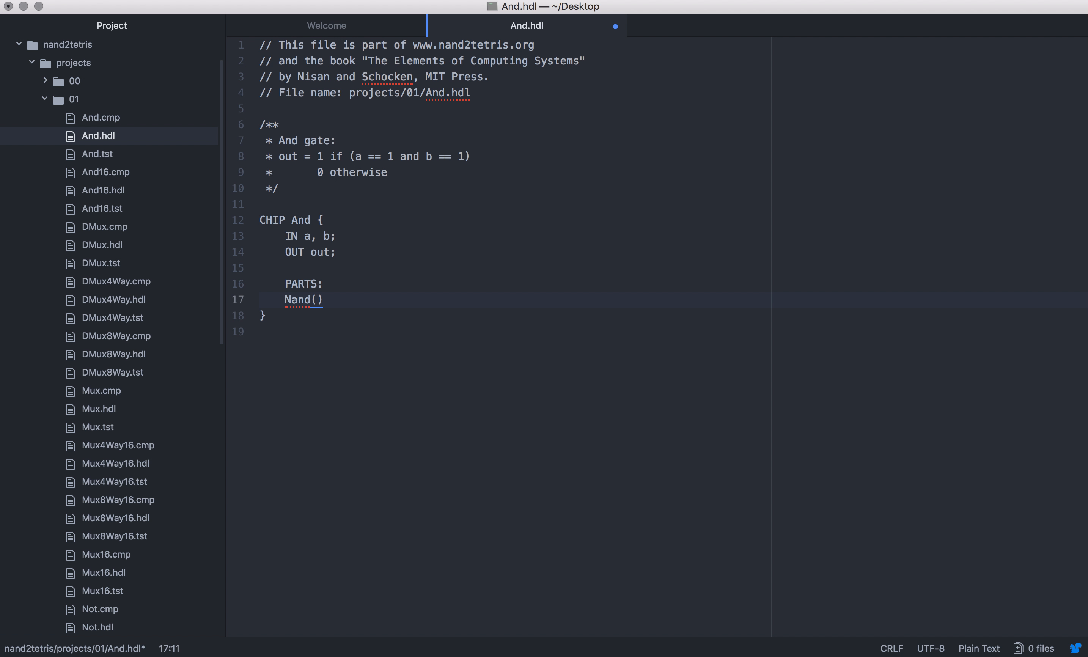
{"action": "type", "text": "a"}
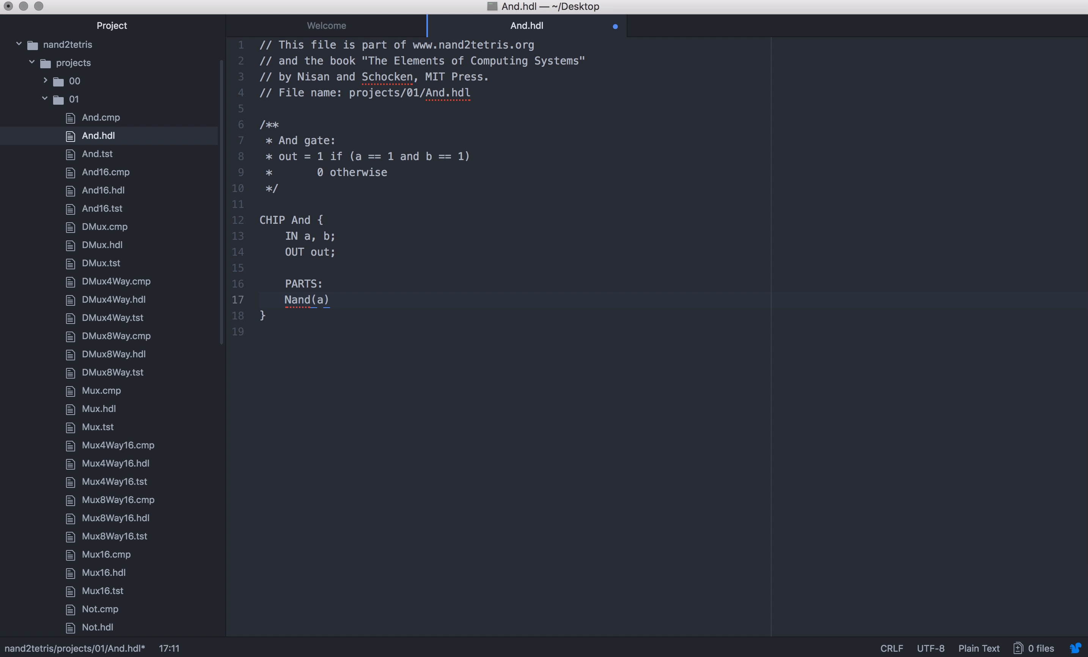
{"action": "type", "text": "=a,"}
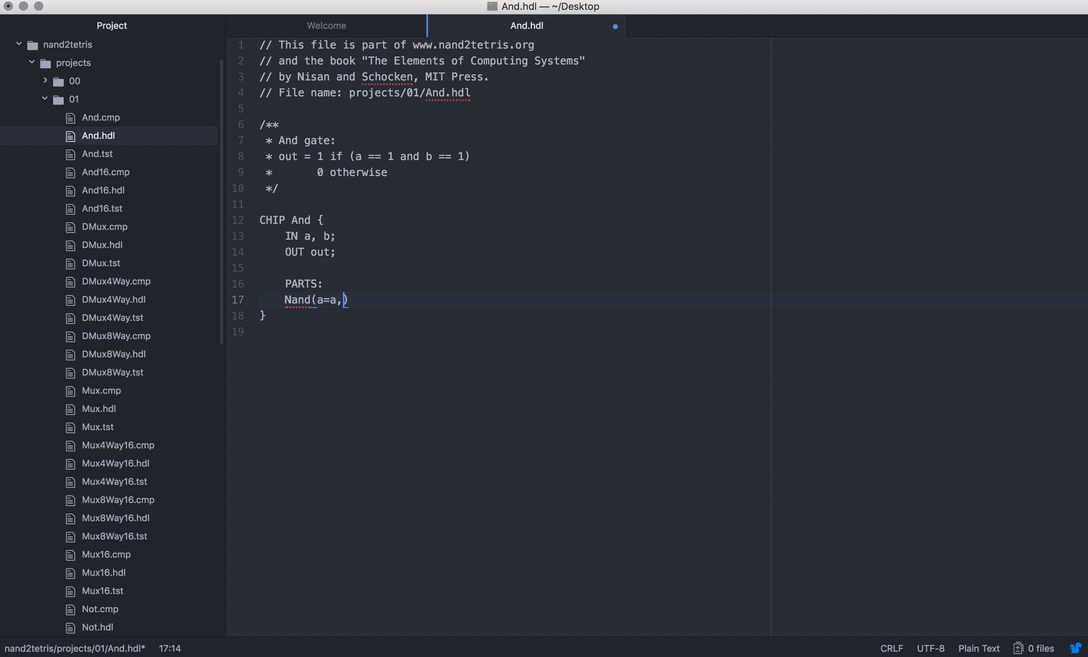
{"action": "type", "text": "b"}
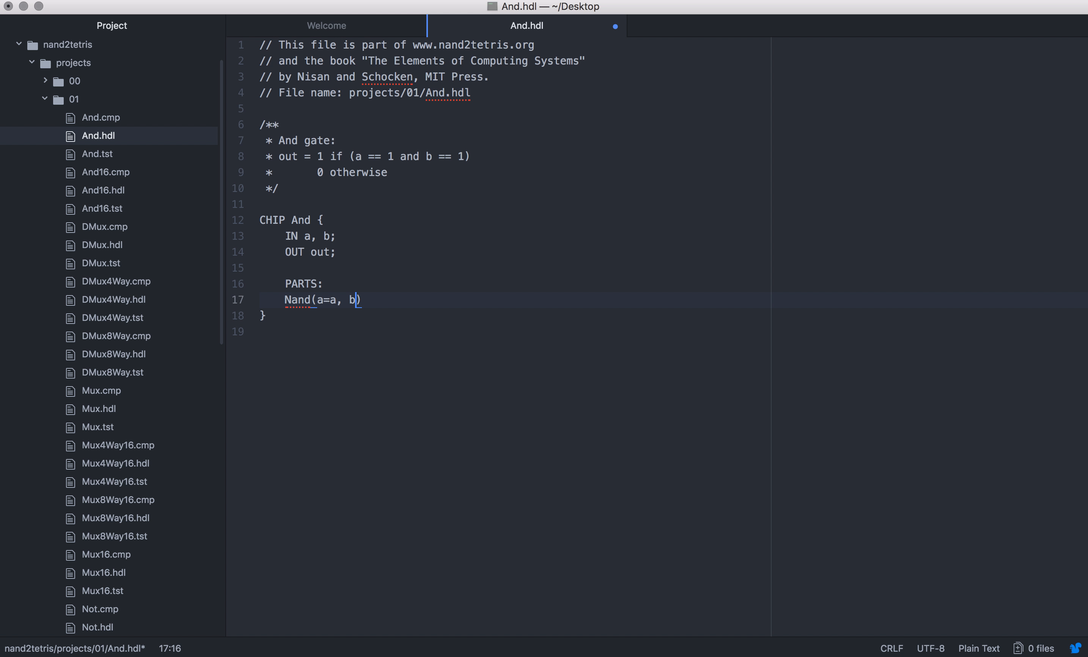
{"action": "type", "text": "=b"}
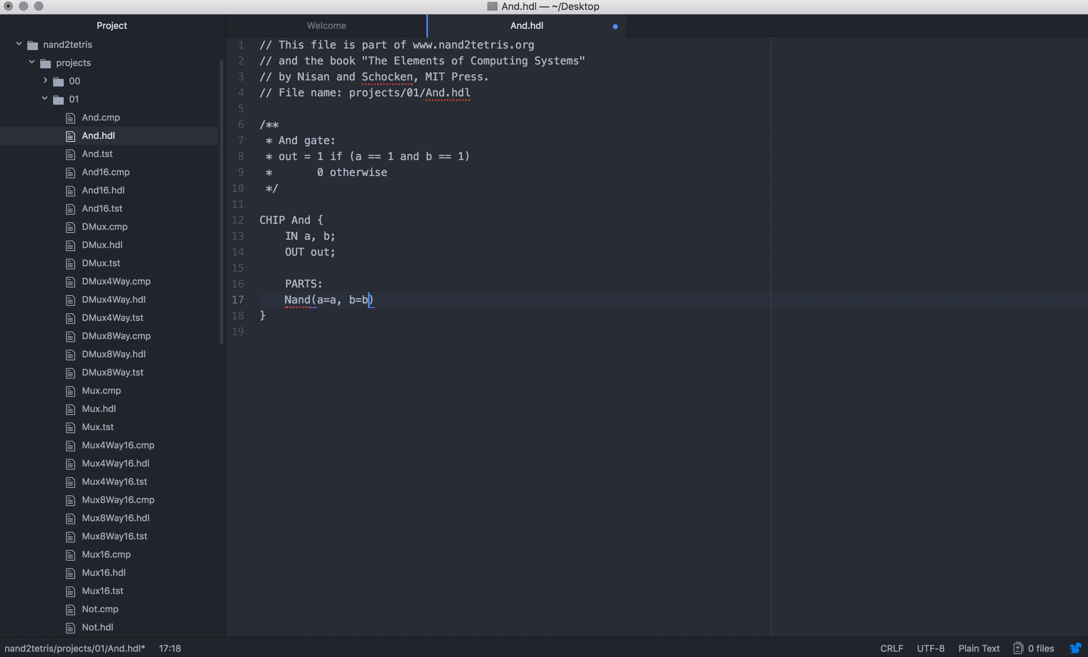
{"action": "type", "text": ","}
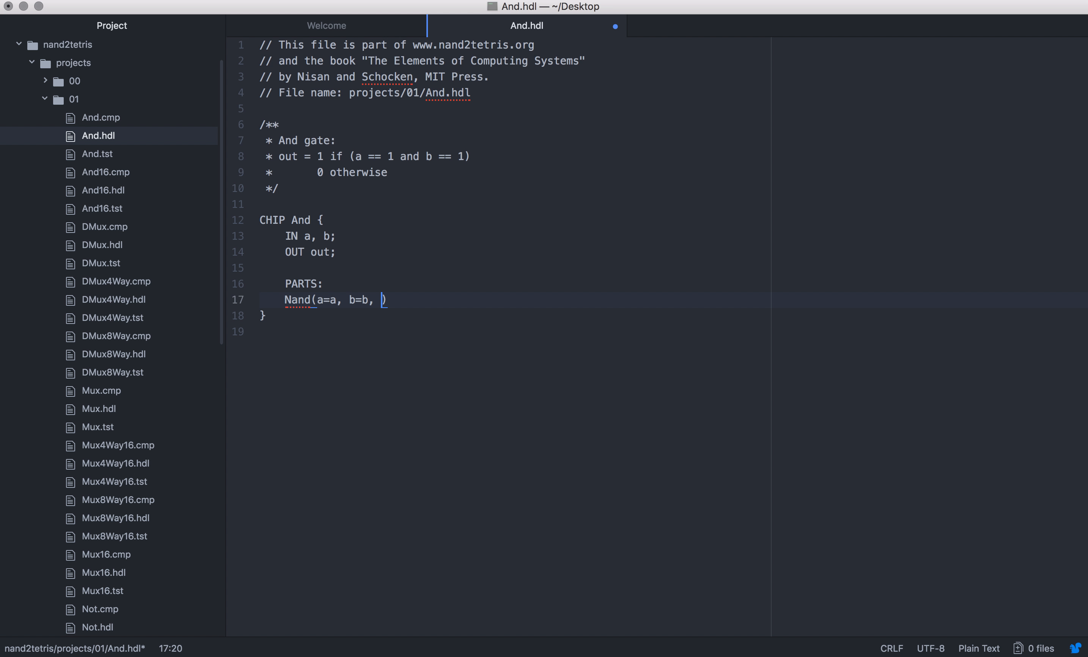
{"action": "type", "text": "out"}
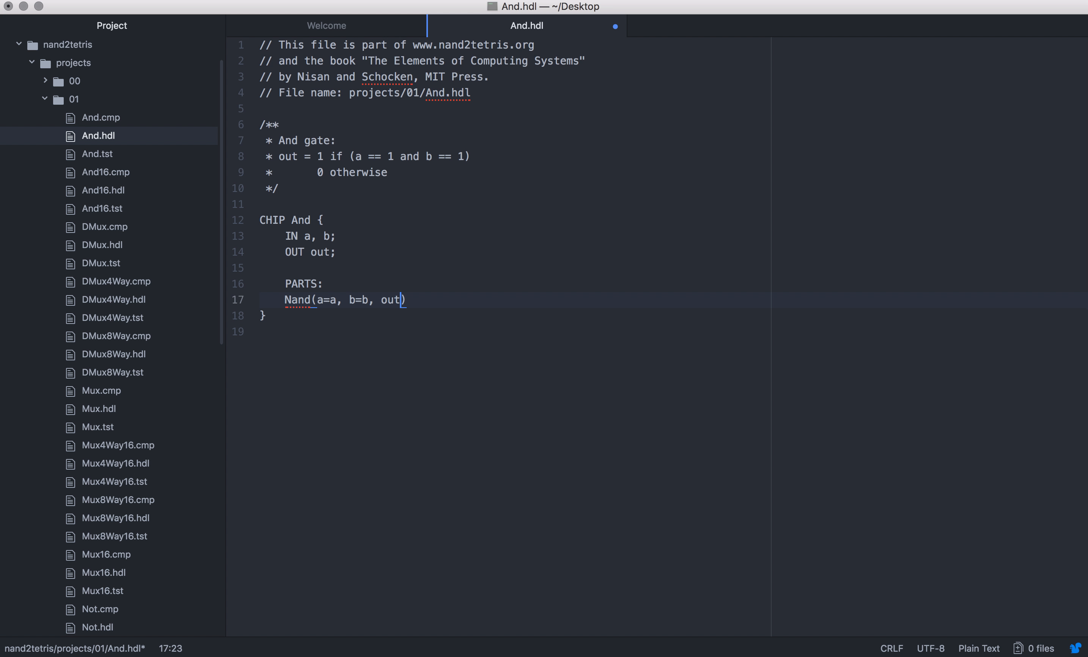
{"action": "type", "text": "="}
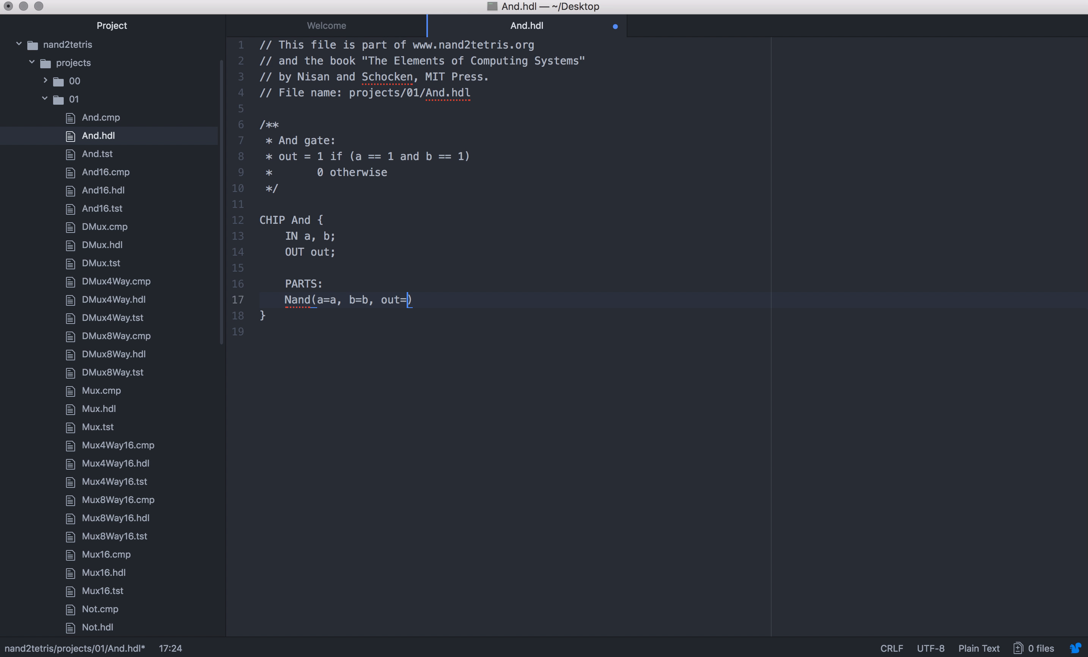
{"action": "type", "text": ";"}
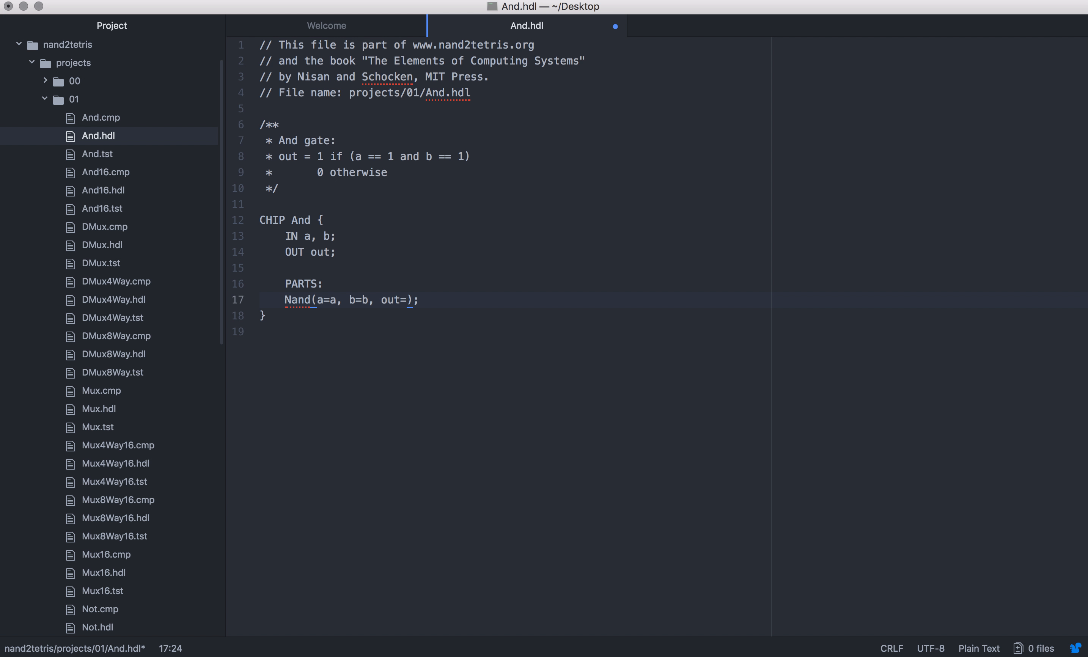
{"action": "type", "text": "c1"}
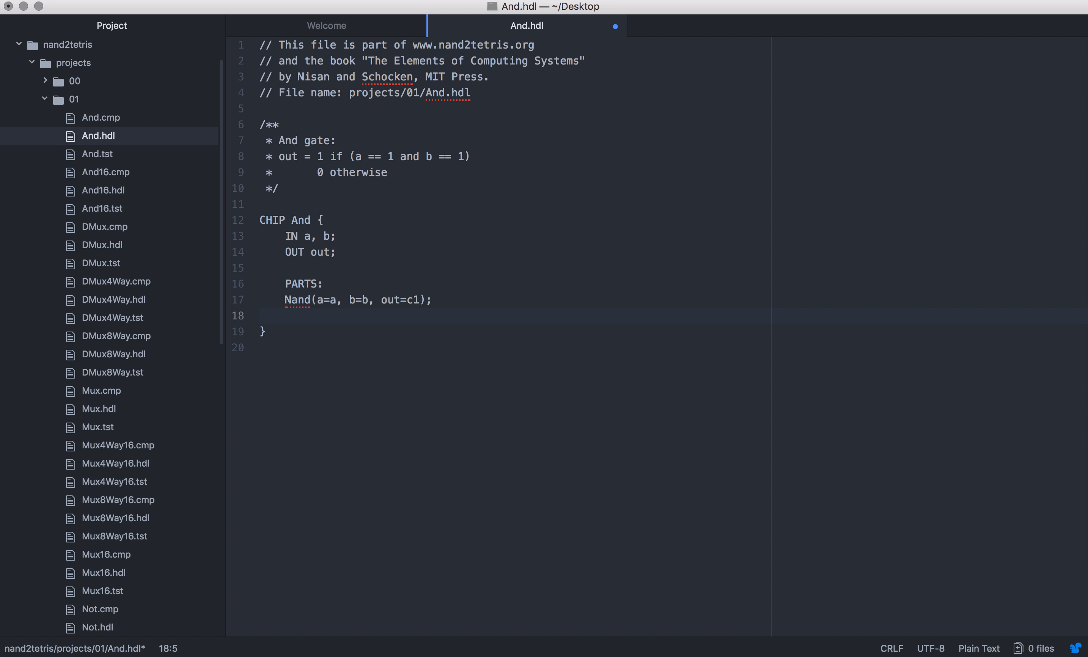
- Add a second part Not(in=c1, out on line 18 of And.hdl
{"action": "type", "text": "Not"}
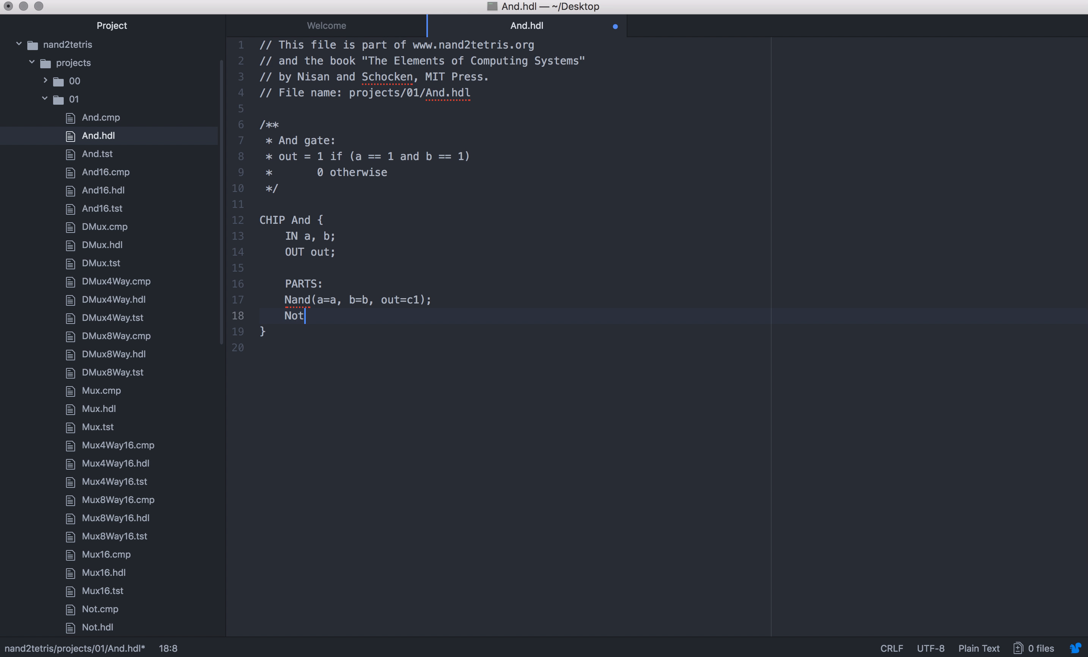
{"action": "type", "text": "()"}
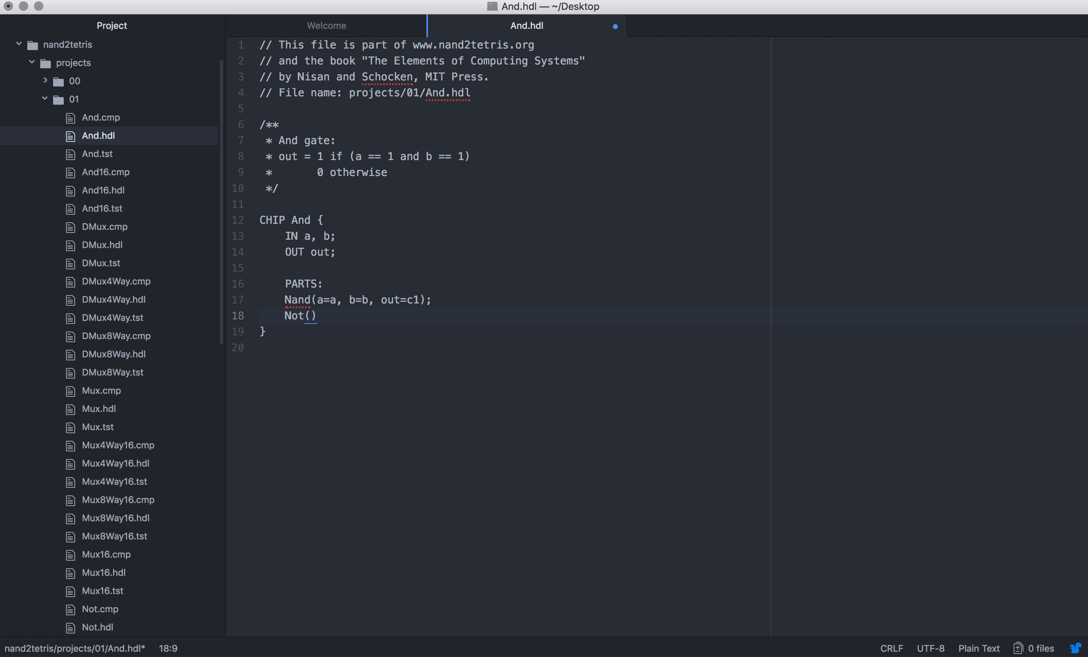
{"action": "type", "text": "in"}
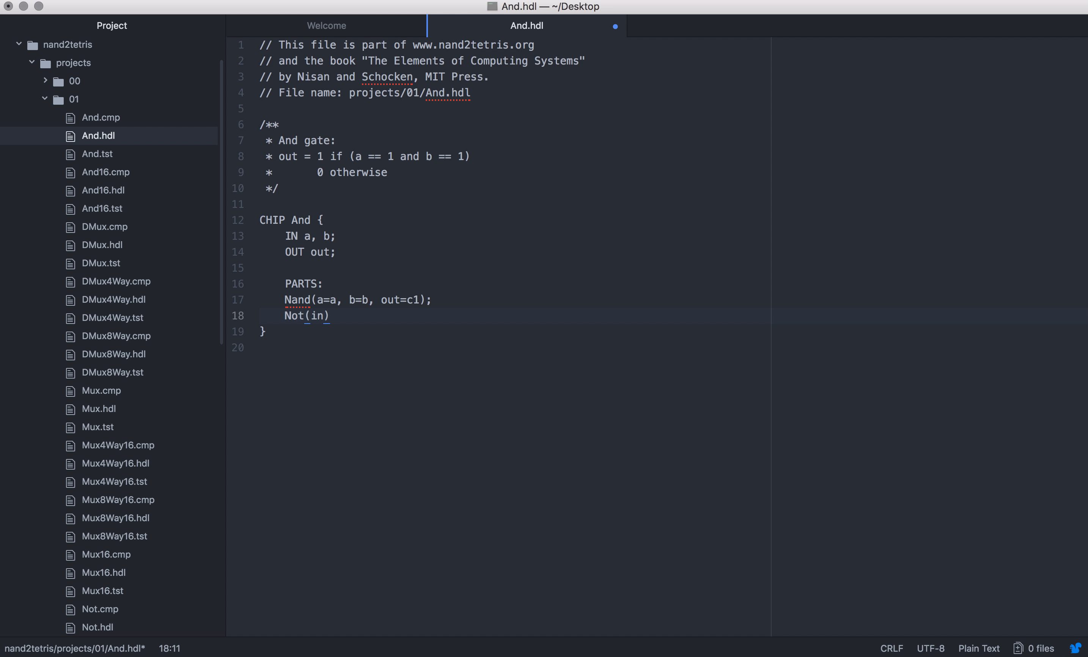
{"action": "type", "text": "="}
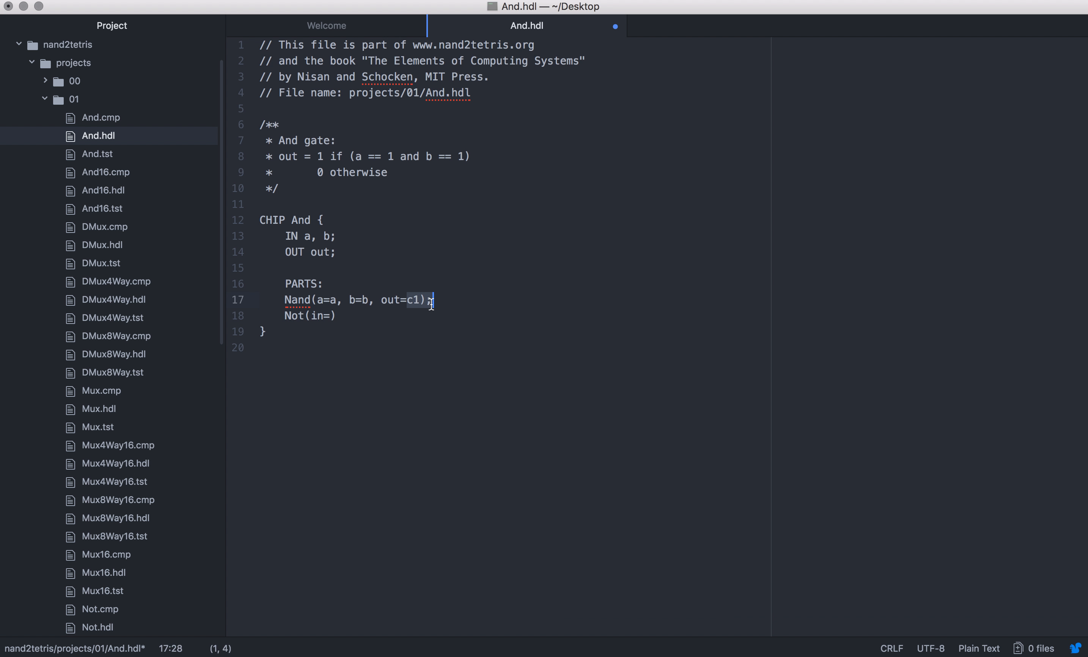
{"action": "left_click", "coordinate": [333, 316]}
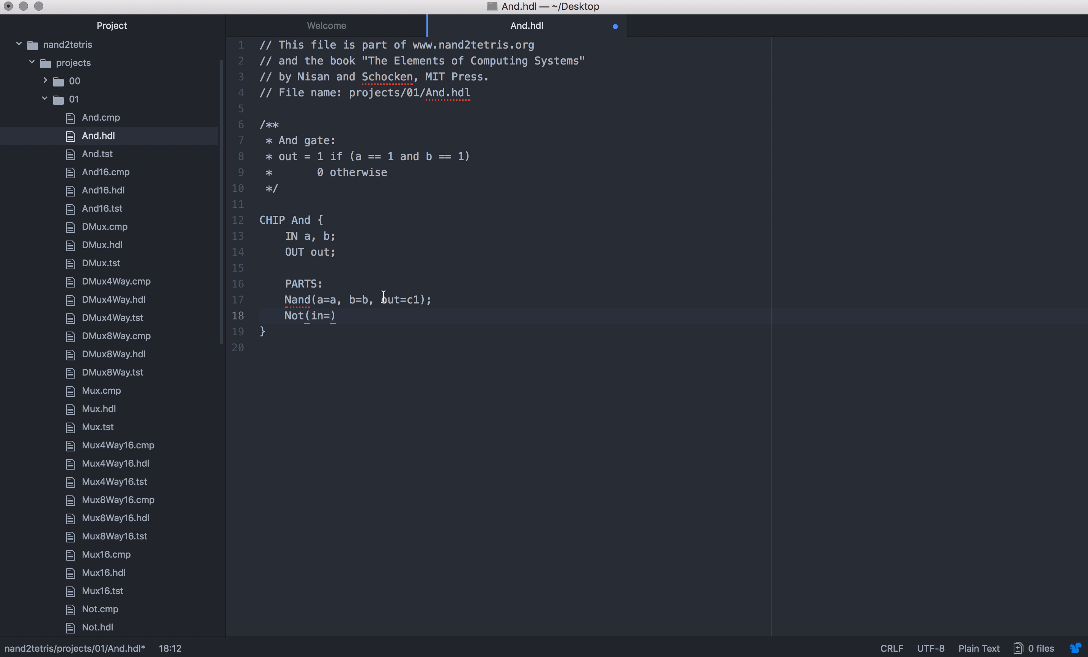
{"action": "type", "text": "c1,"}
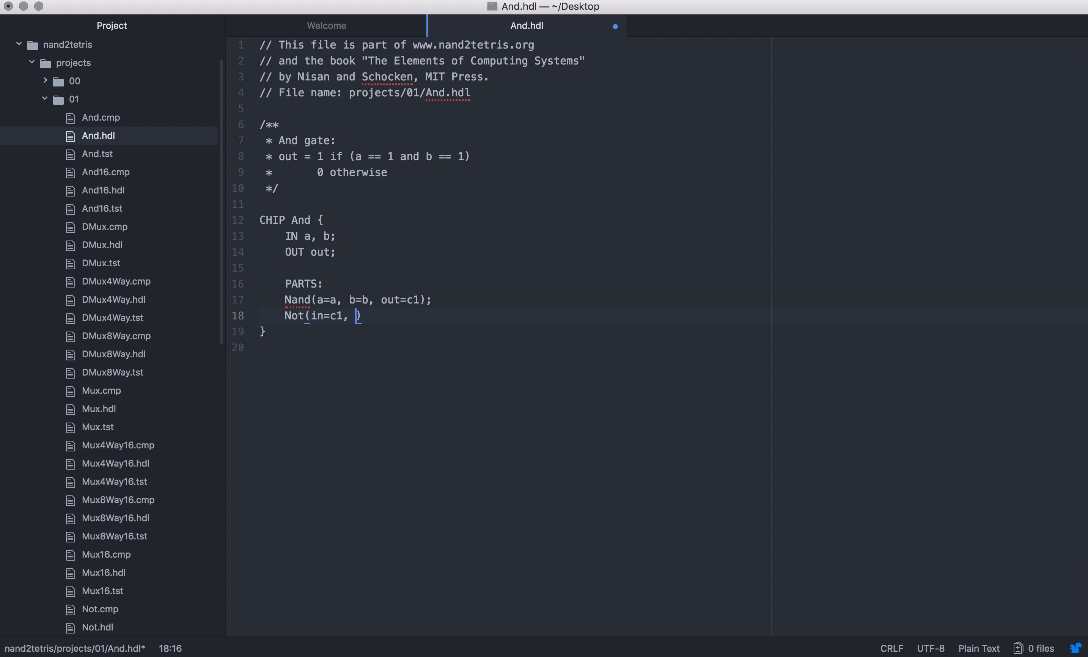
{"action": "type", "text": "out"}
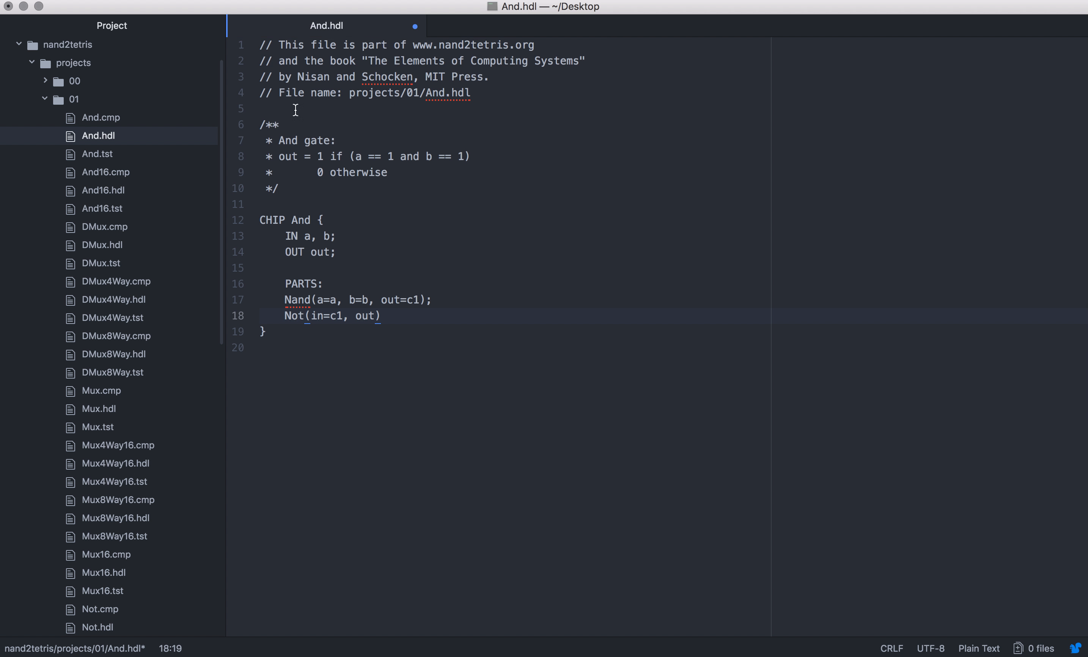
{"action": "scroll", "scroll_direction": "down", "scroll_amount": 3}
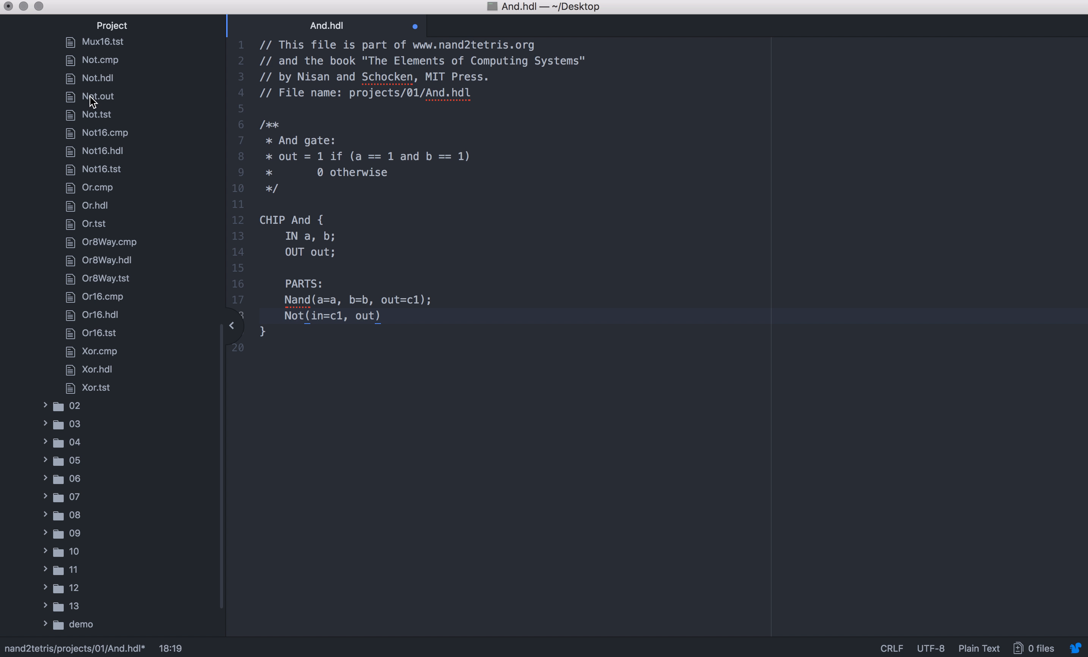
- Consult Not.hdl to check how its Nand part is wired
{"action": "left_click", "coordinate": [97, 78]}
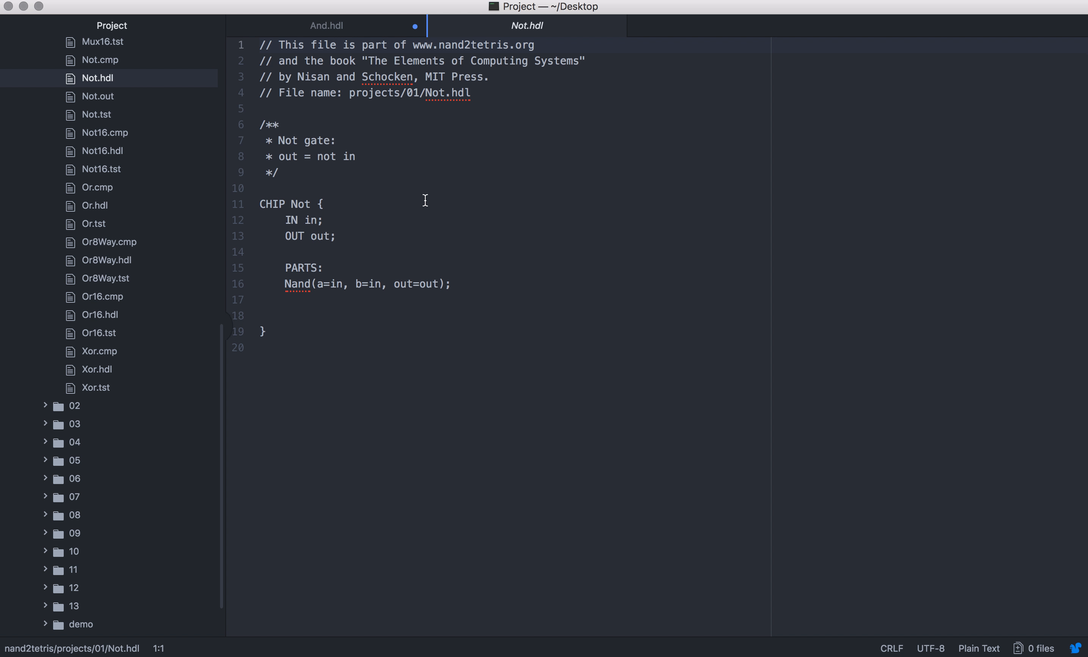
{"action": "mouse_move", "coordinate": [328, 271]}
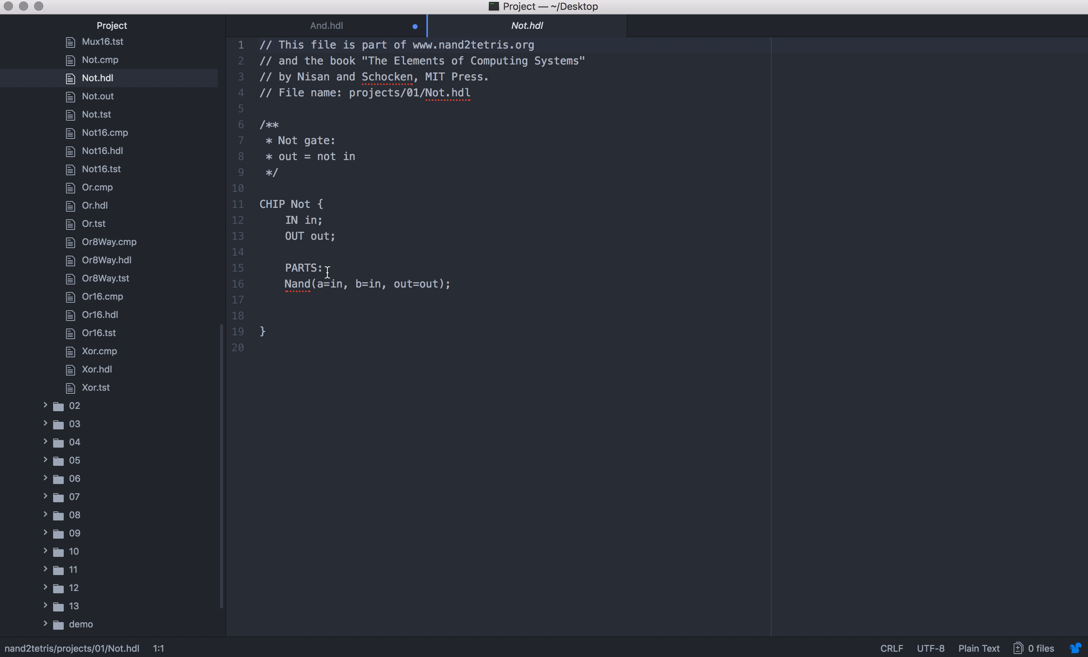
{"action": "mouse_move", "coordinate": [334, 292]}
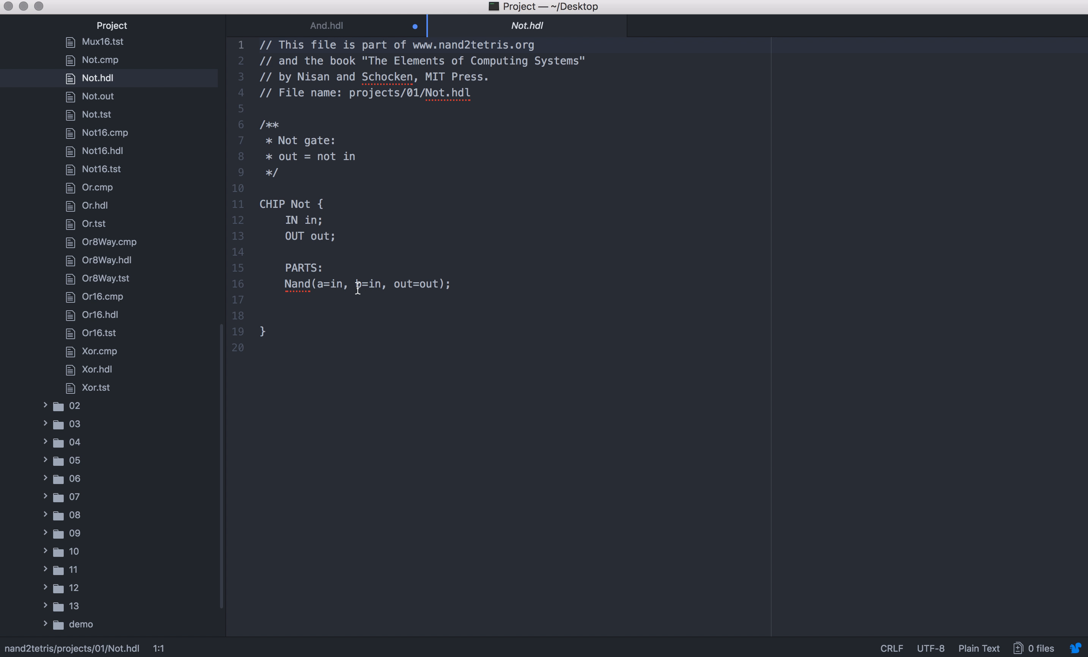
{"action": "mouse_move", "coordinate": [322, 223]}
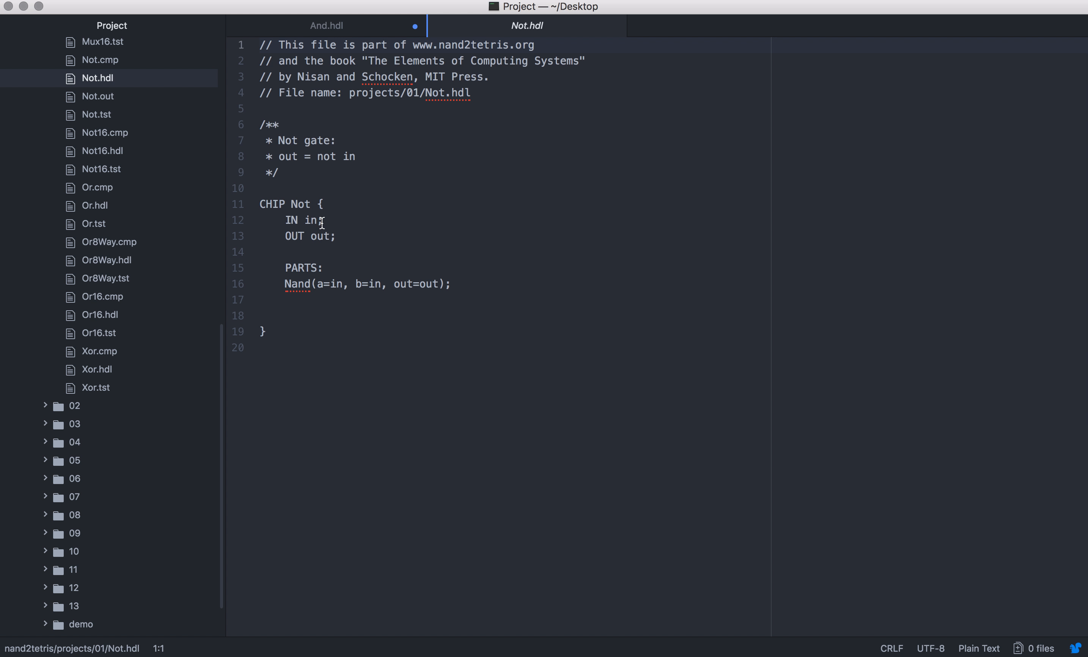
{"action": "left_click", "coordinate": [326, 26]}
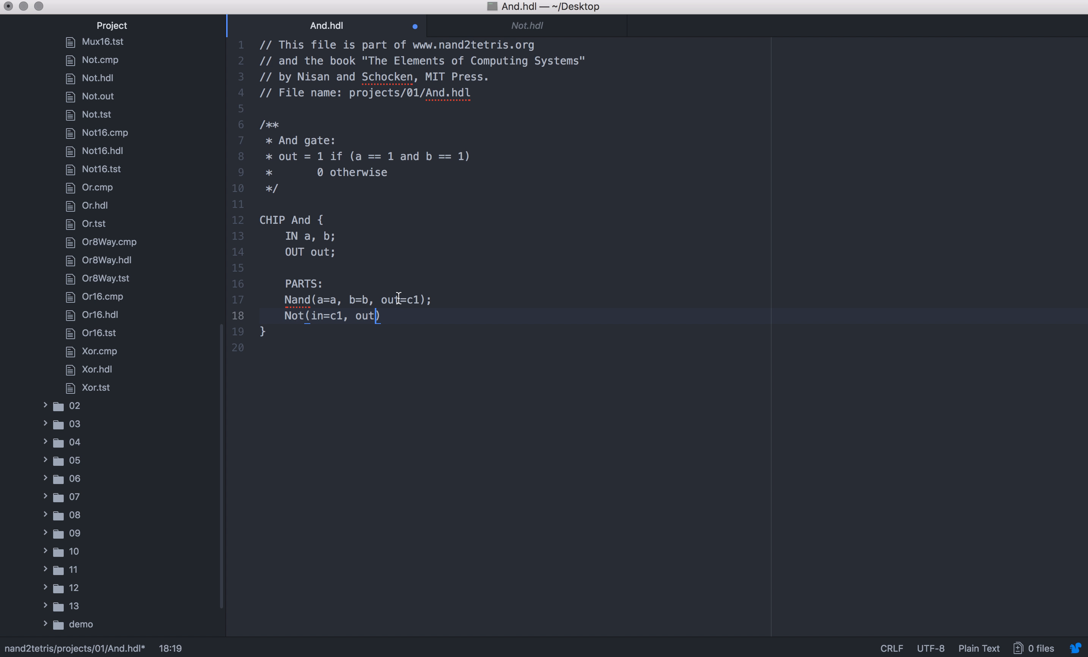
{"action": "double_click", "coordinate": [414, 299]}
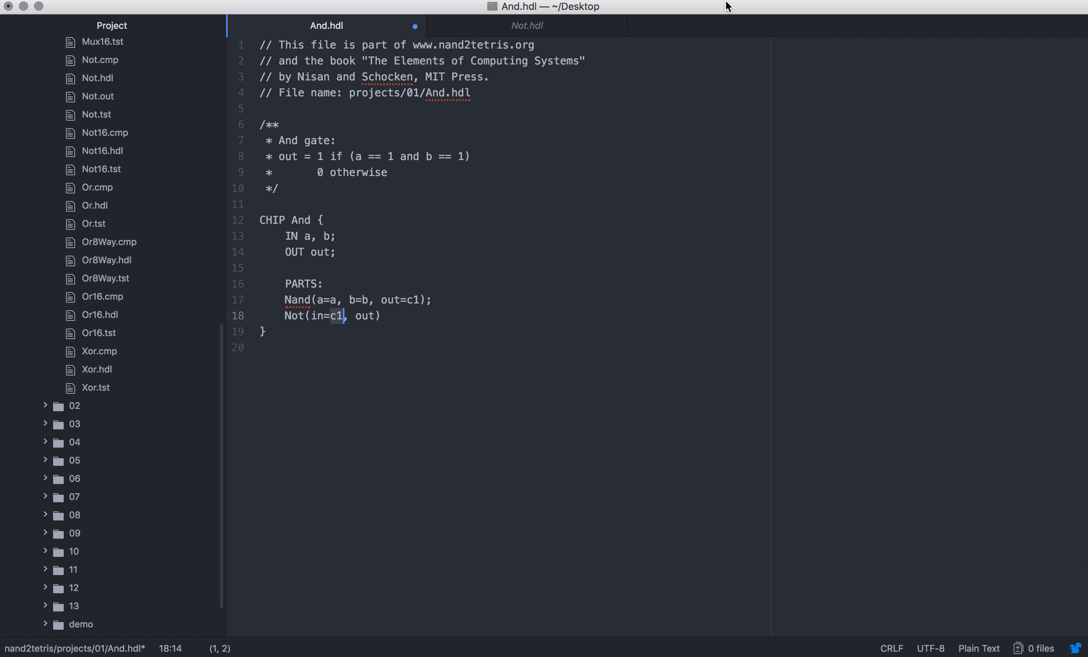
{"action": "left_click", "coordinate": [526, 26]}
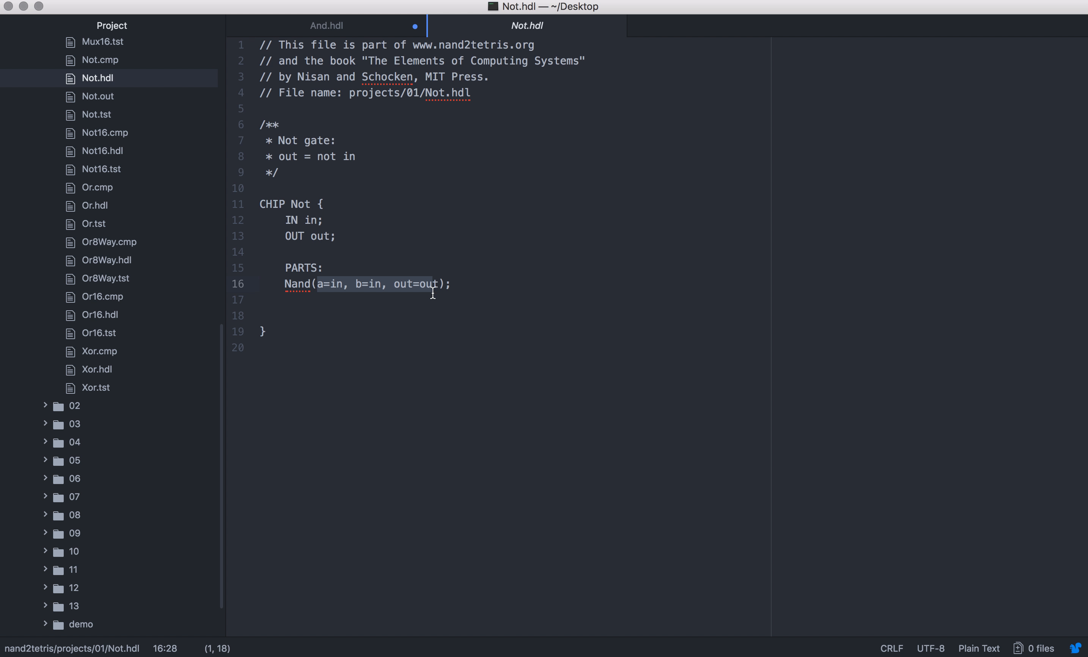
{"action": "left_click", "coordinate": [326, 26]}
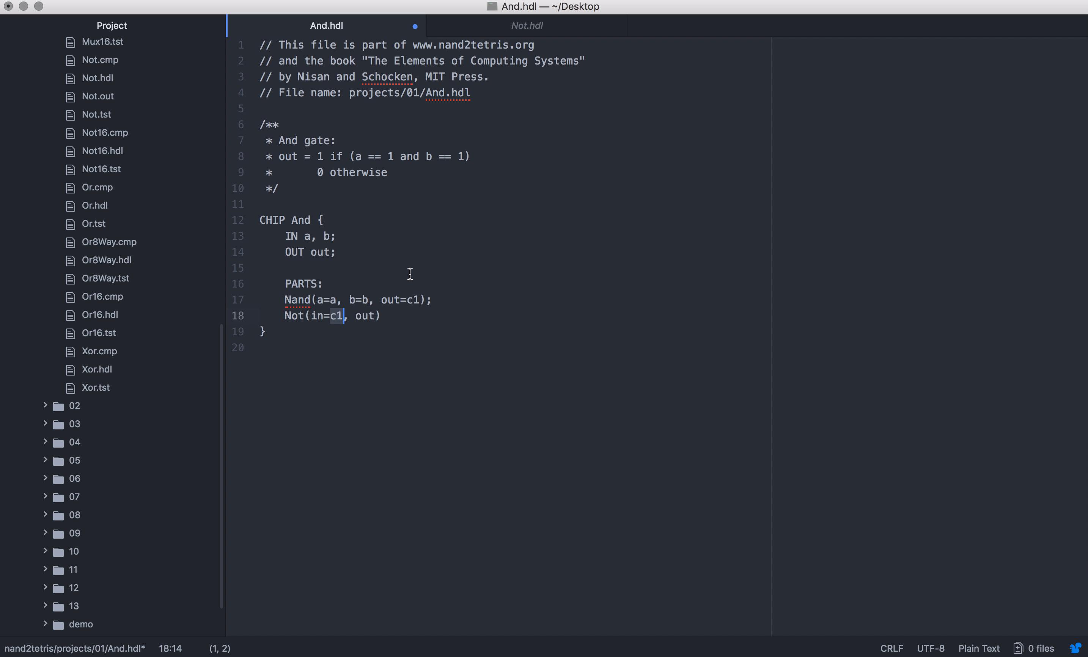
- Complete the part as Not(in=c1, out=out); and save And.hdl
{"action": "left_click", "coordinate": [339, 316]}
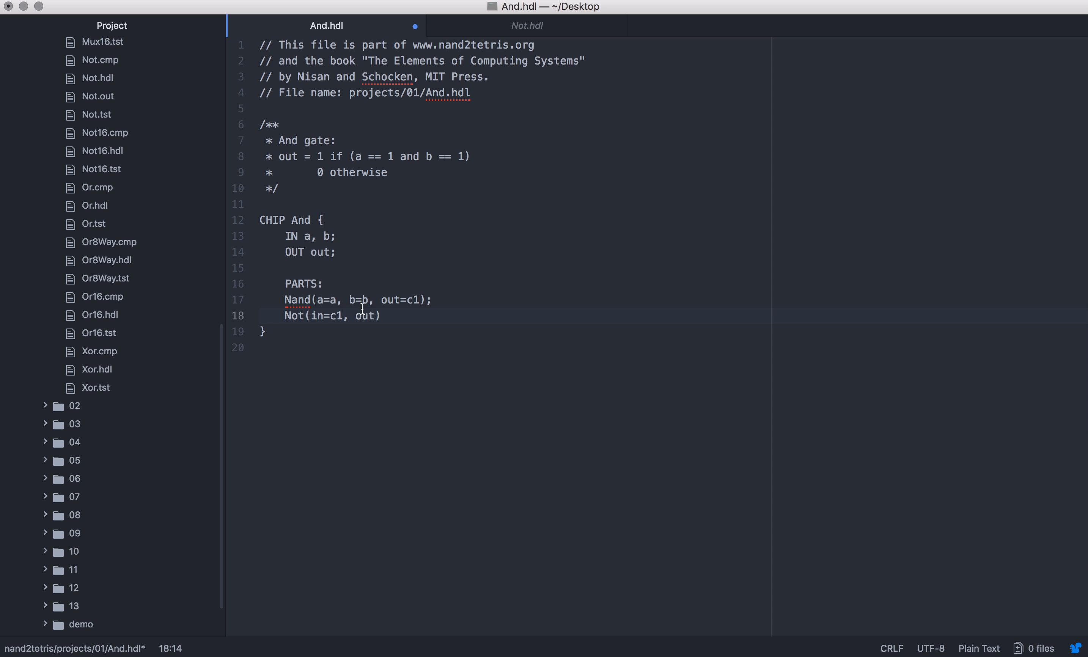
{"action": "mouse_move", "coordinate": [485, 265]}
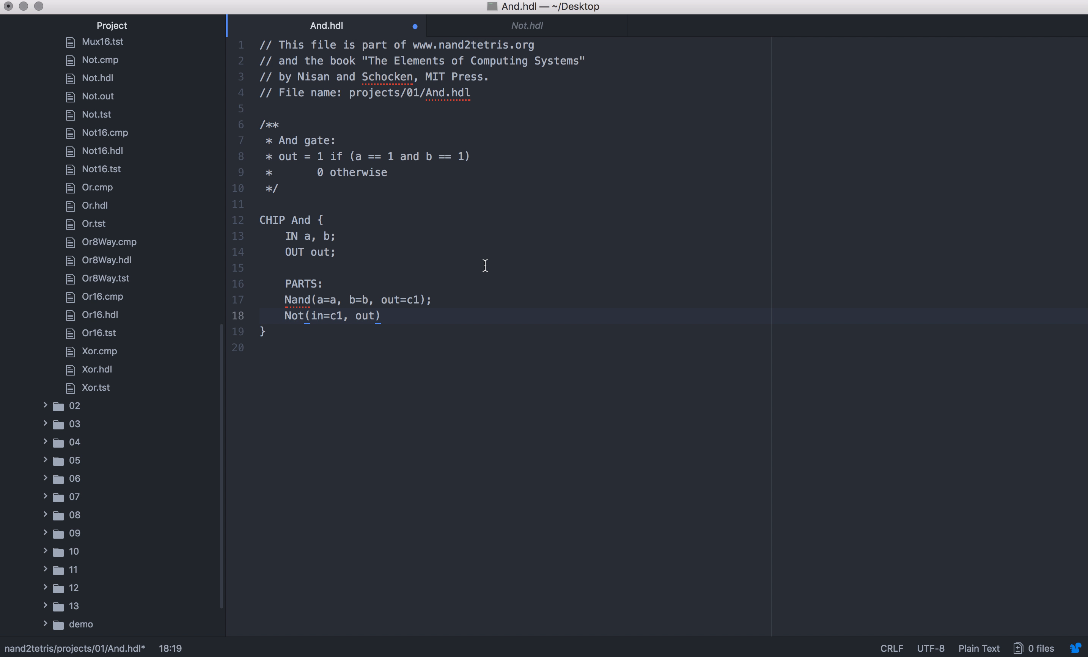
{"action": "type", "text": "=out"}
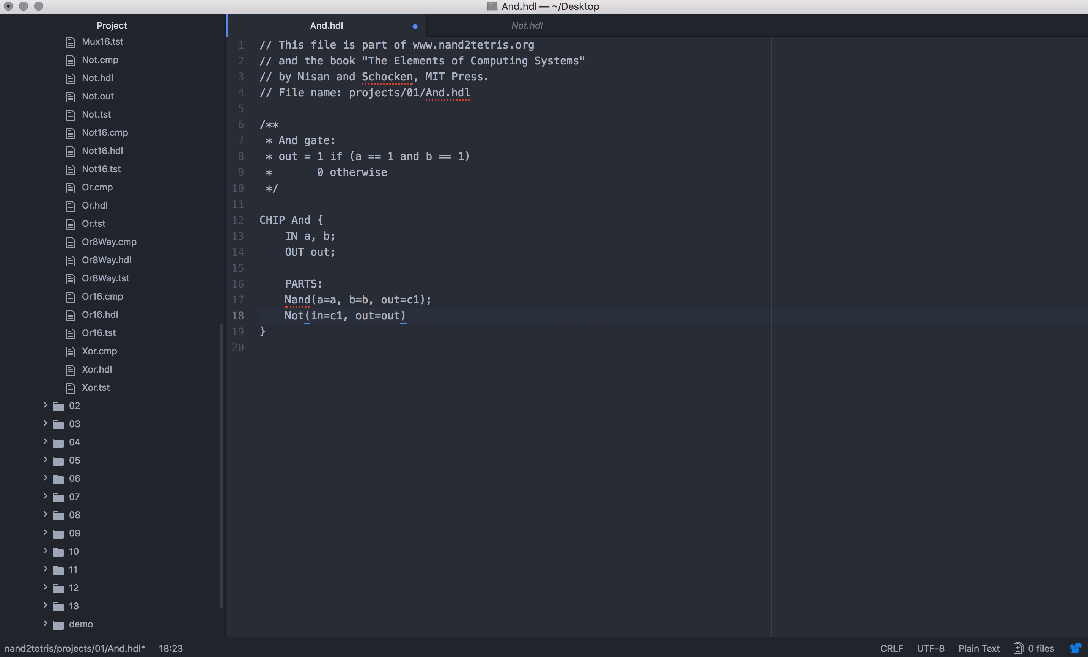
{"action": "left_click", "coordinate": [421, 300]}
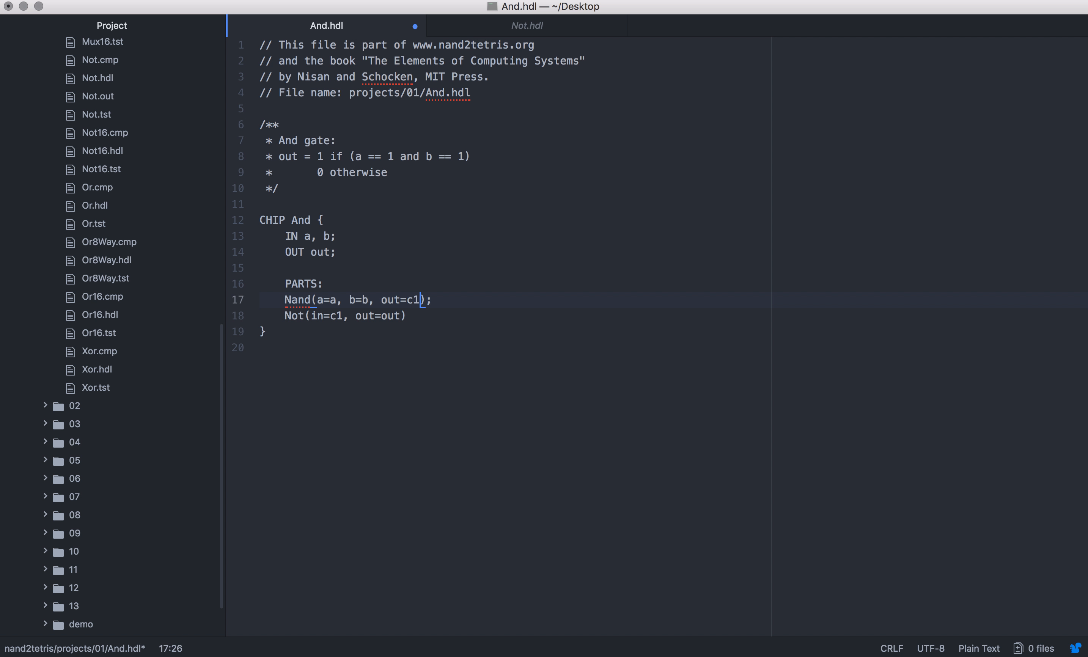
{"action": "type", "text": ";"}
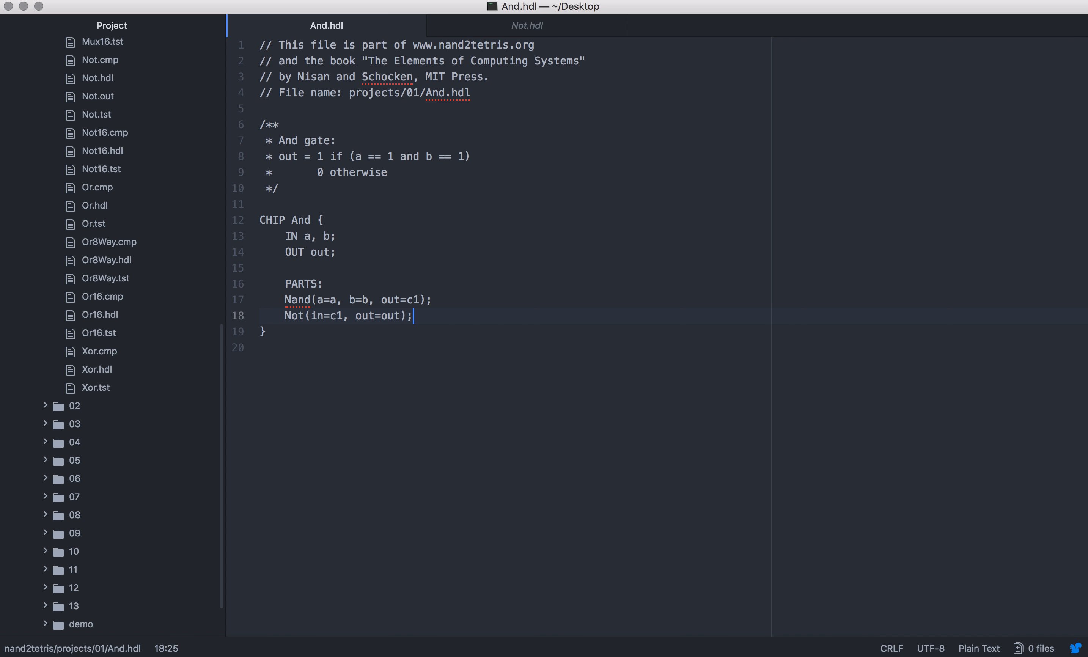
{"action": "mouse_move", "coordinate": [757, 629]}
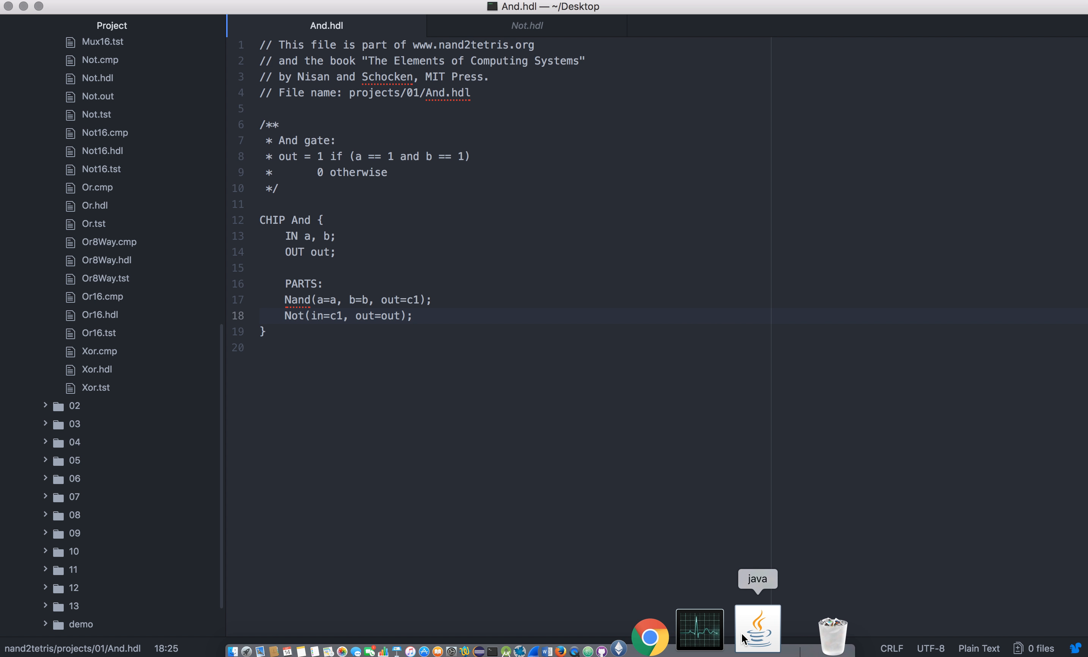
- Load And.hdl as the chip and And.tst as the test script in Hardware Simulator
{"action": "left_click", "coordinate": [757, 629]}
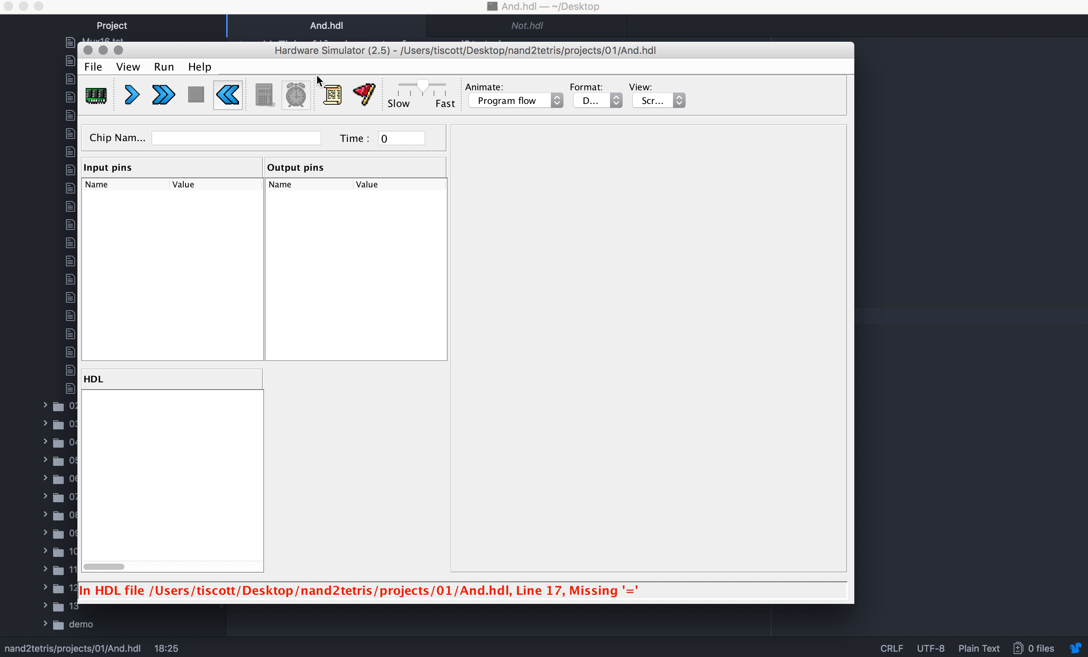
{"action": "left_click", "coordinate": [93, 66]}
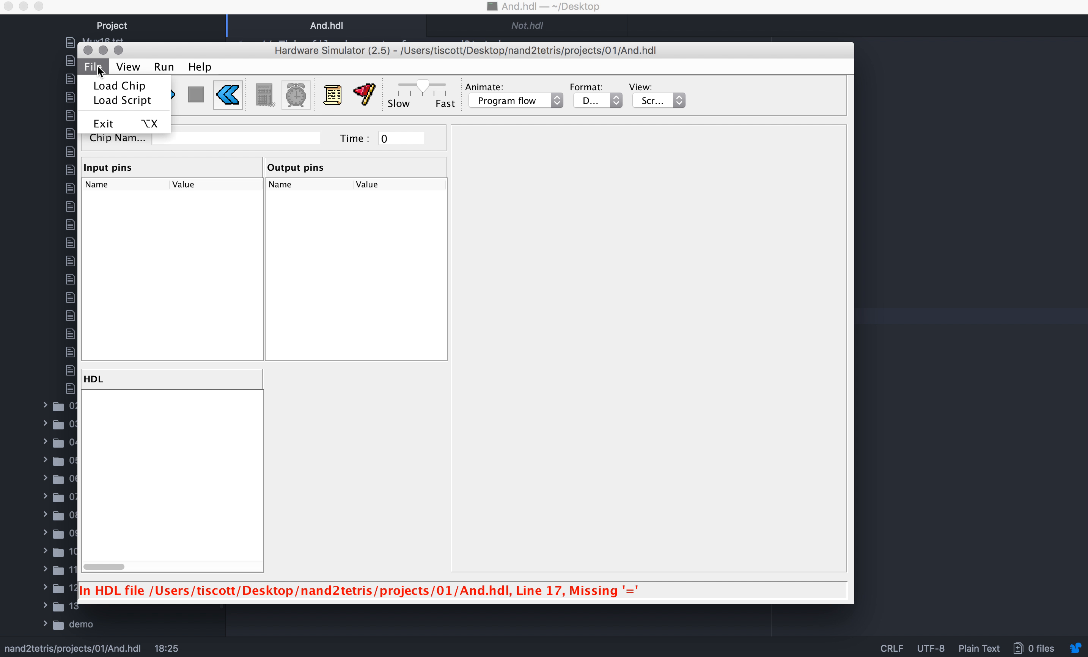
{"action": "left_click", "coordinate": [119, 85]}
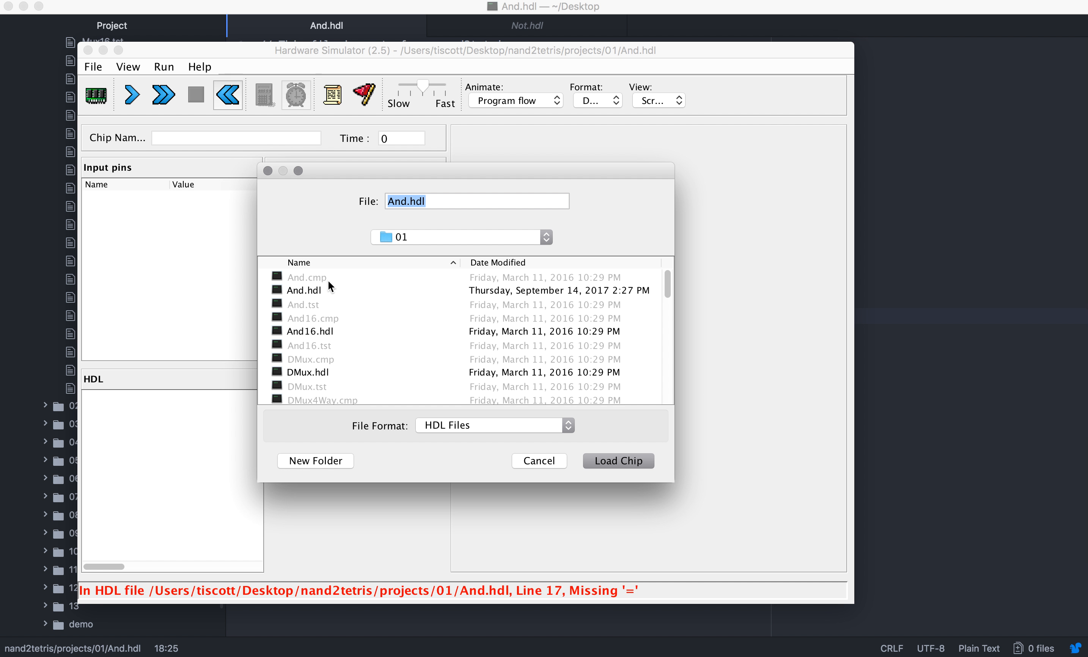
{"action": "left_click", "coordinate": [304, 290]}
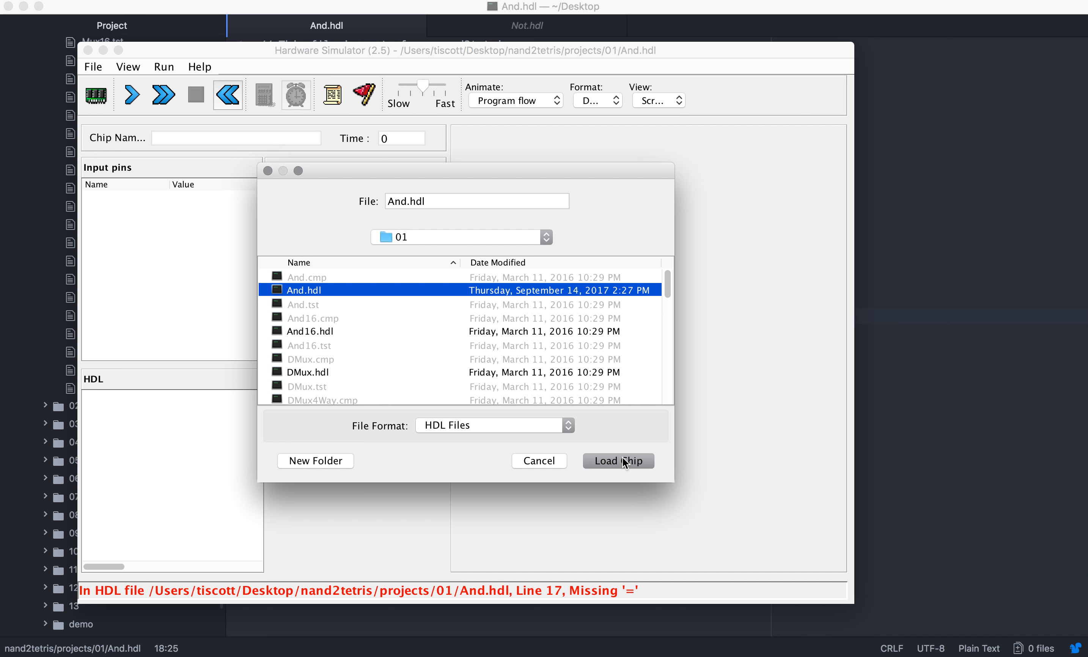
{"action": "left_click", "coordinate": [617, 460]}
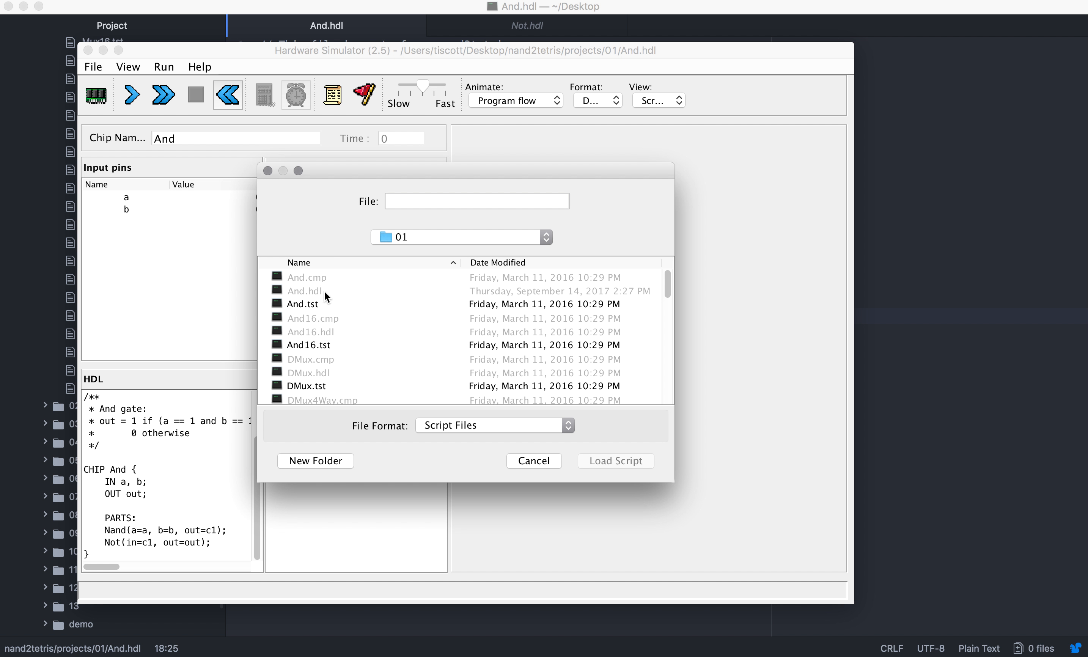
{"action": "left_click", "coordinate": [302, 304]}
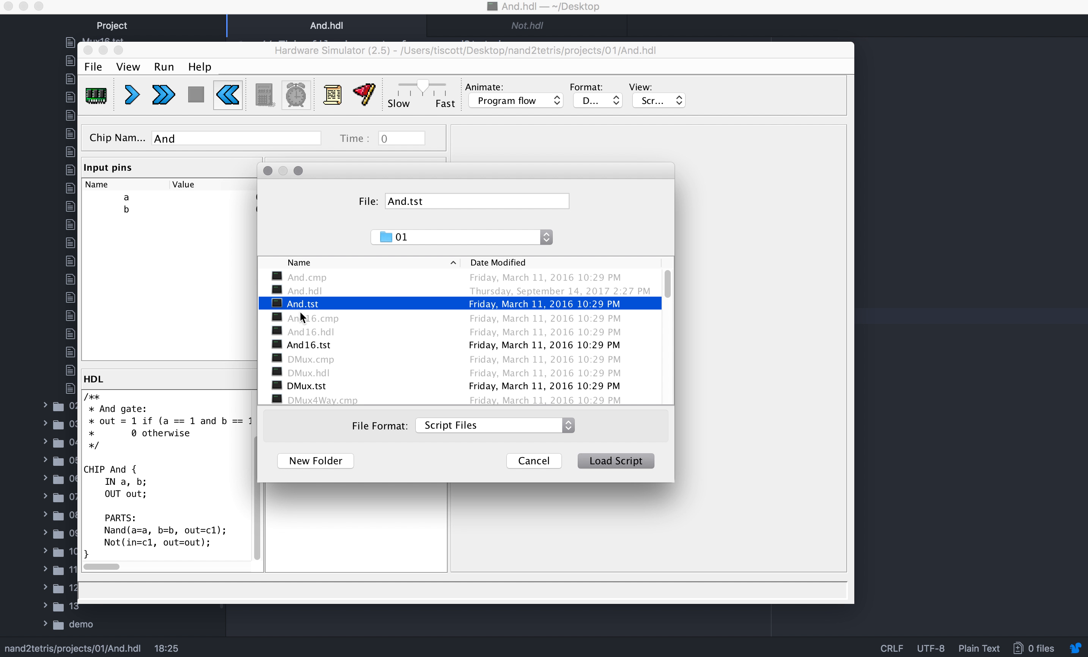
{"action": "left_click", "coordinate": [615, 460]}
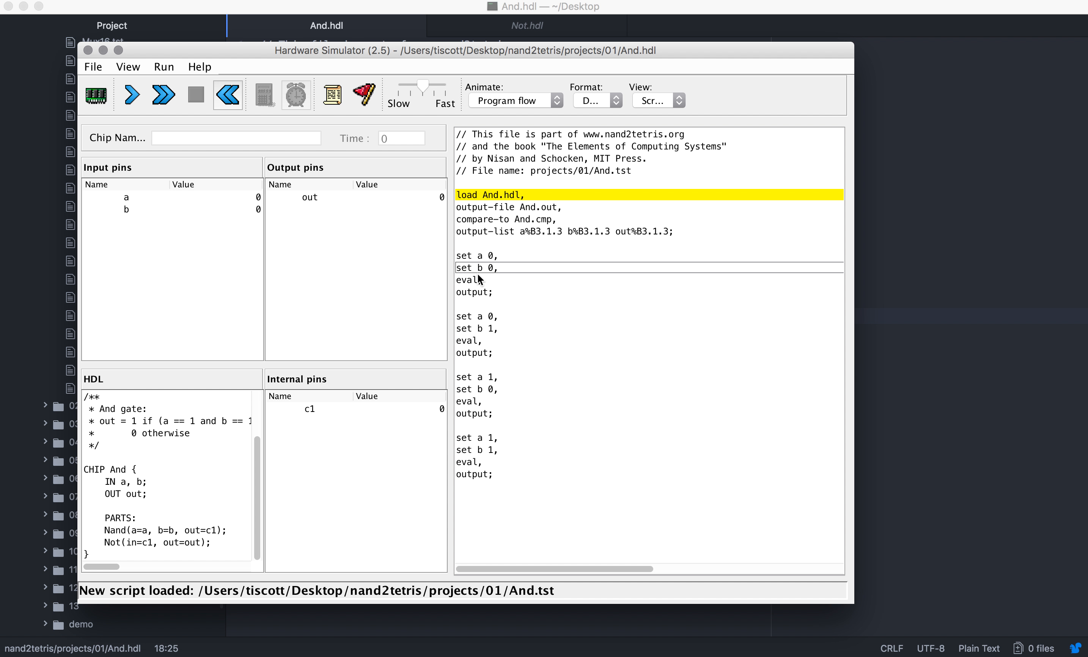
{"action": "mouse_move", "coordinate": [285, 98]}
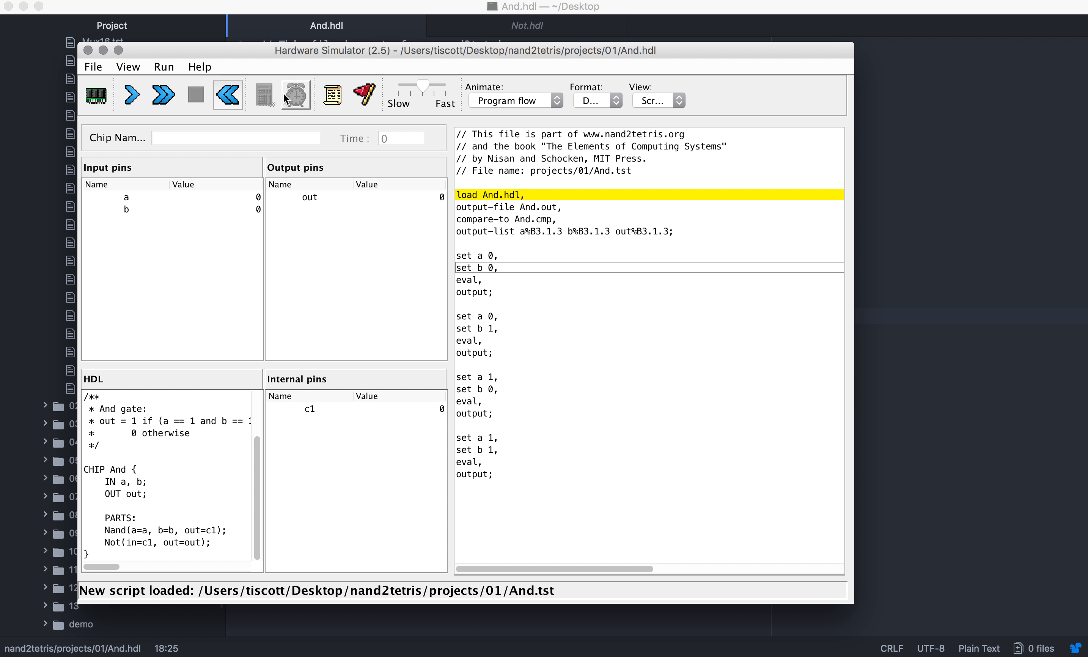
- Run And.tst to the end until the comparison ends successfully
{"action": "left_click", "coordinate": [163, 66]}
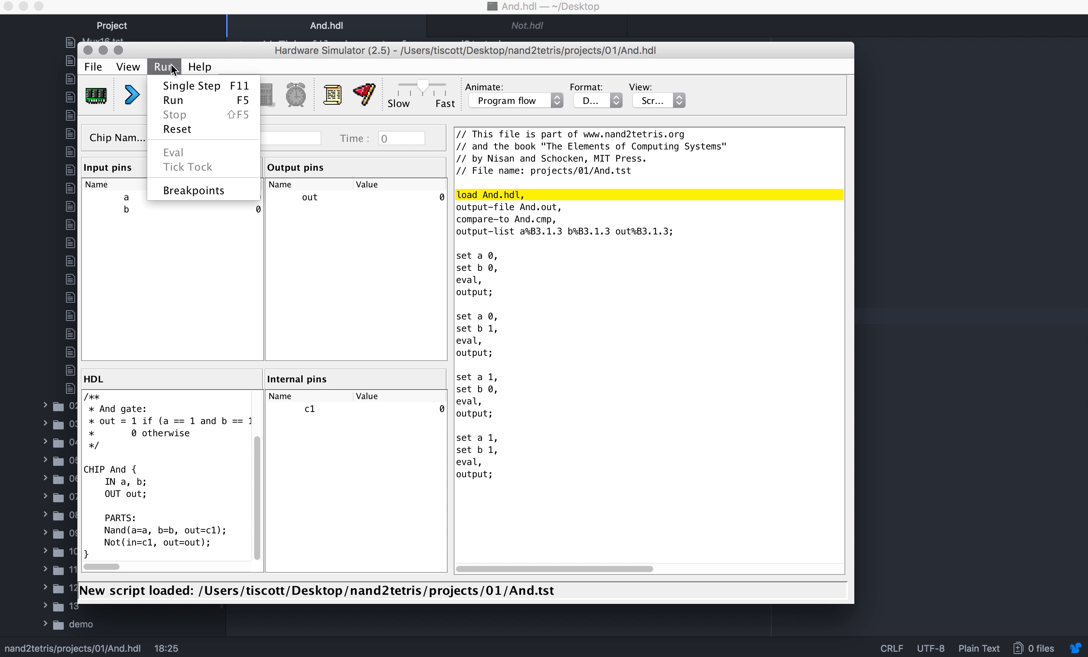
{"action": "left_click", "coordinate": [173, 100]}
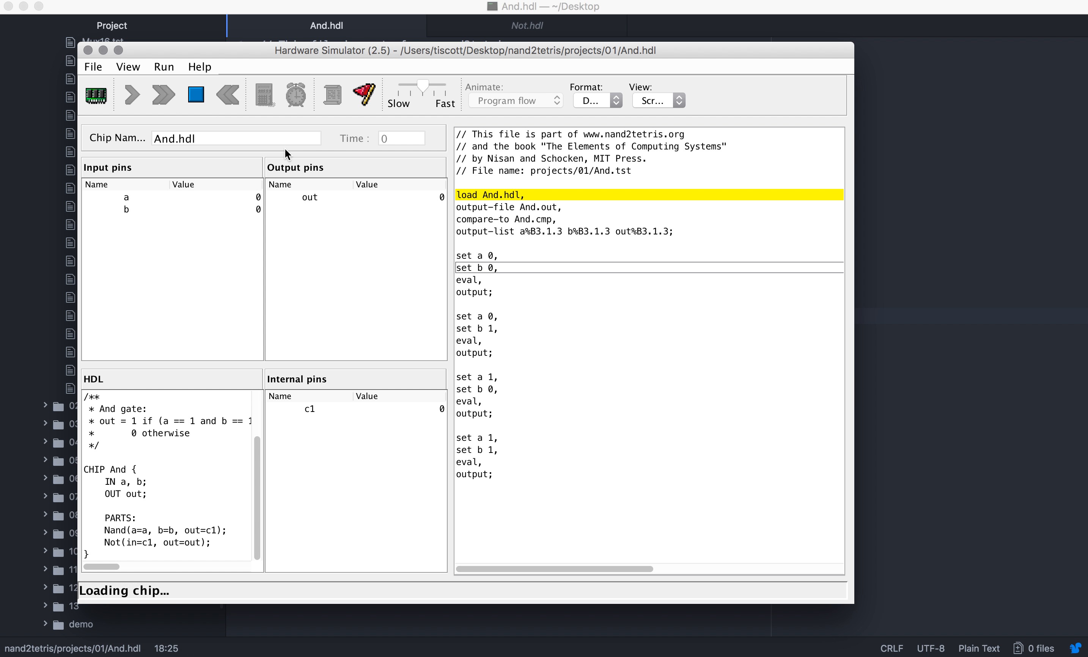
{"action": "left_click", "coordinate": [129, 94]}
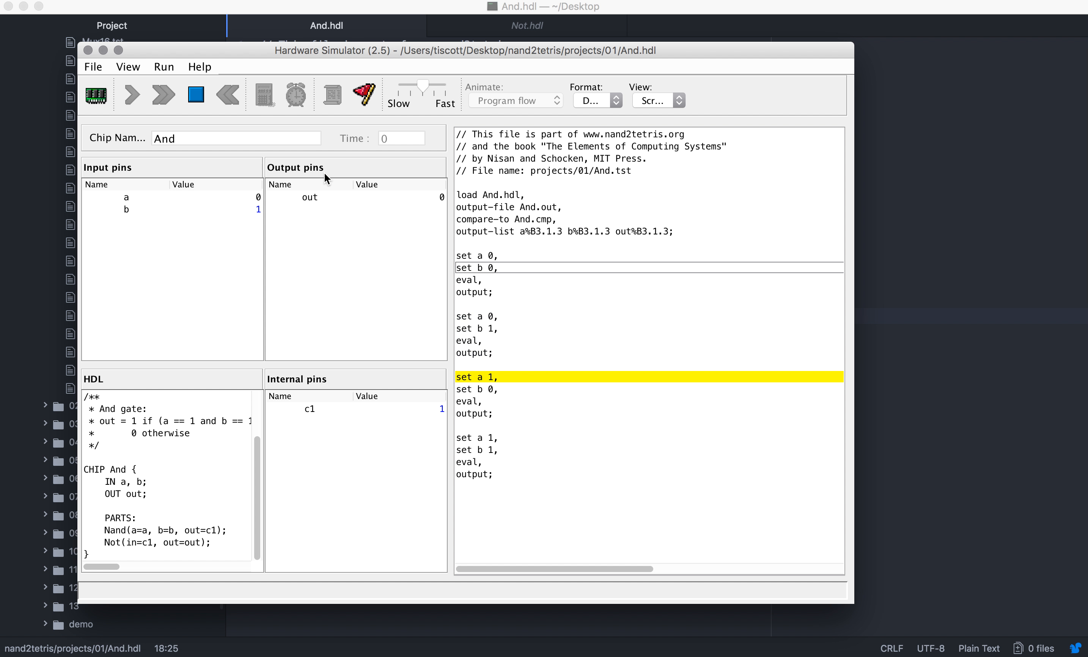
{"action": "left_click", "coordinate": [129, 94]}
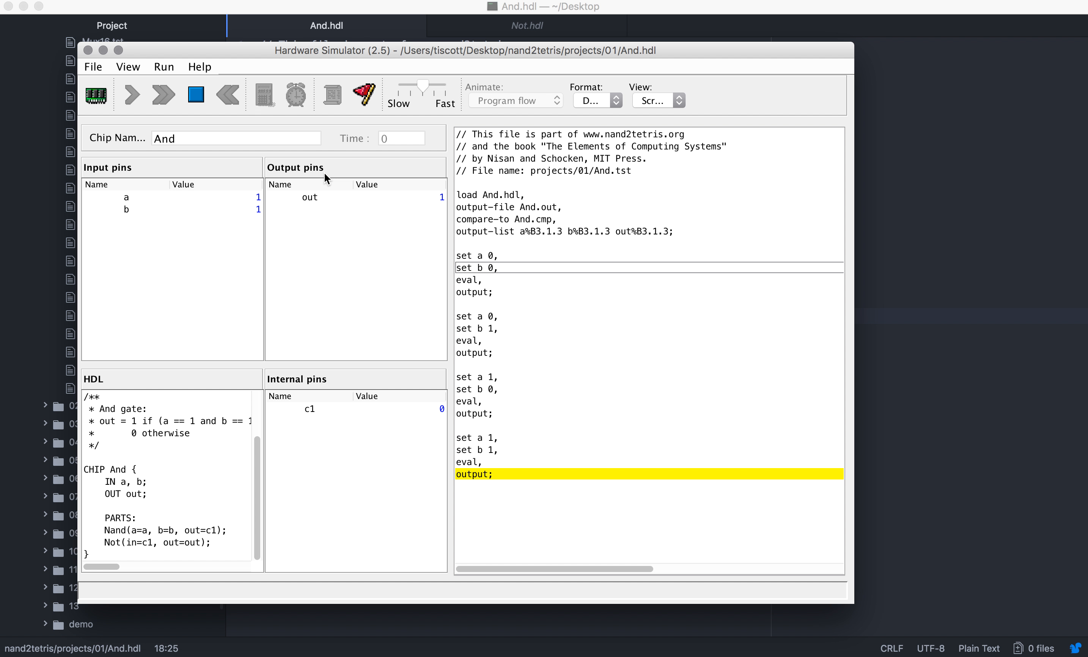
{"action": "left_click", "coordinate": [162, 95]}
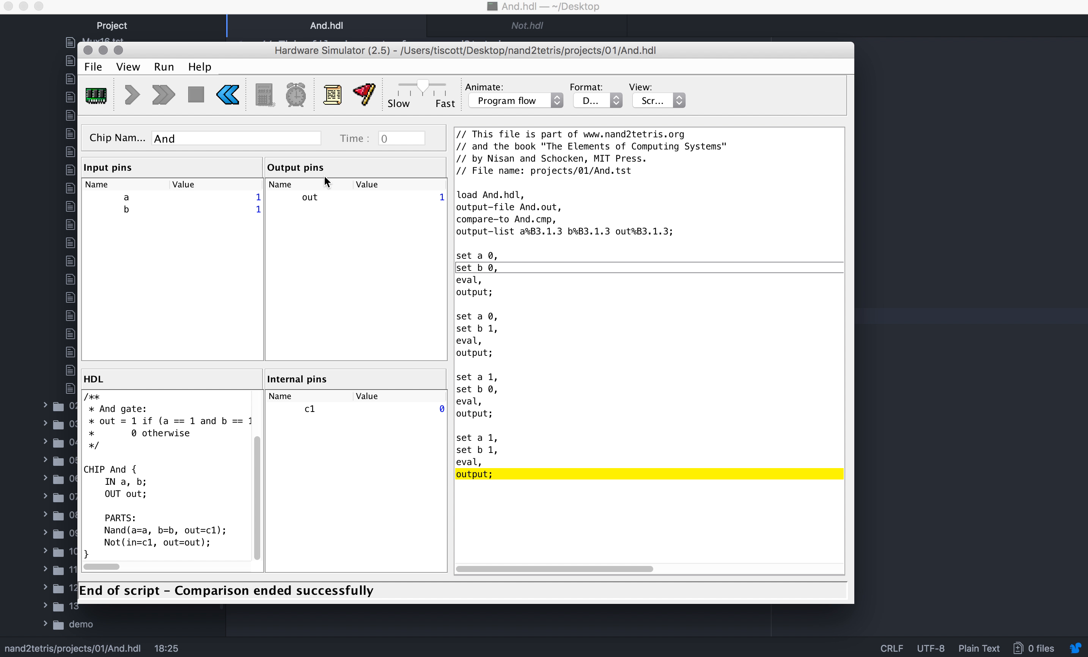
{"action": "mouse_move", "coordinate": [120, 597]}
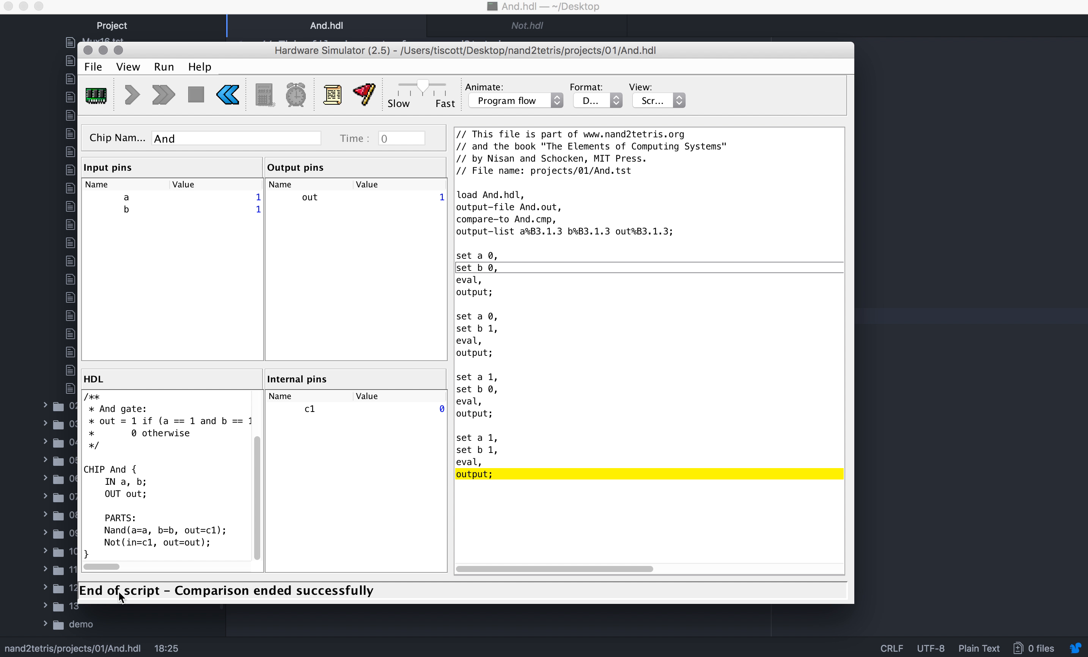
{"action": "mouse_move", "coordinate": [409, 232]}
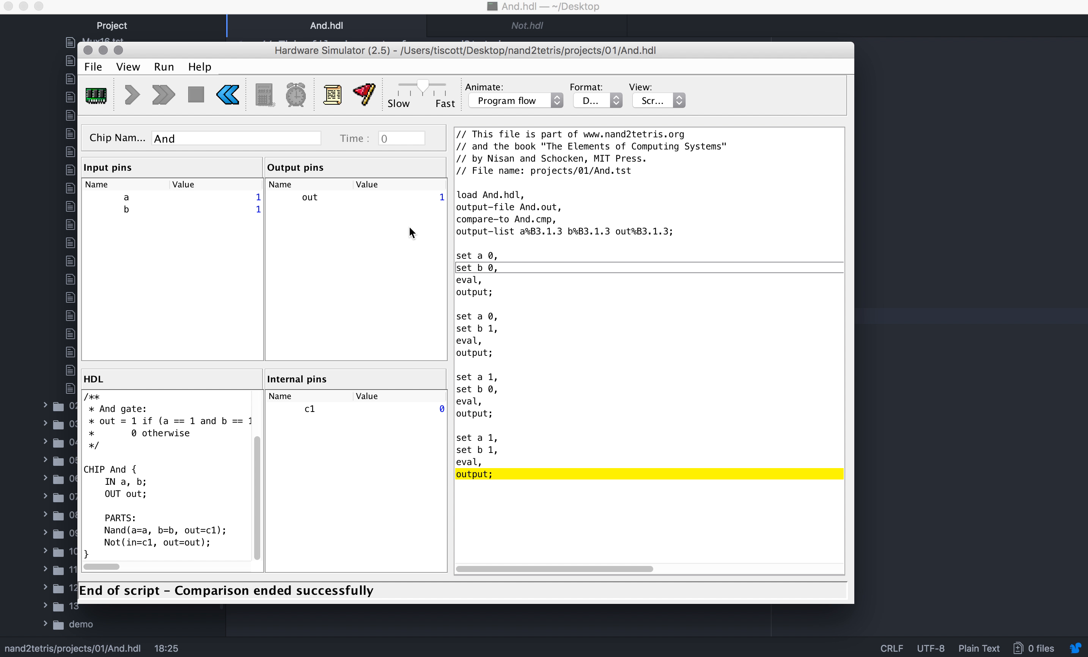
{"action": "mouse_move", "coordinate": [526, 212]}
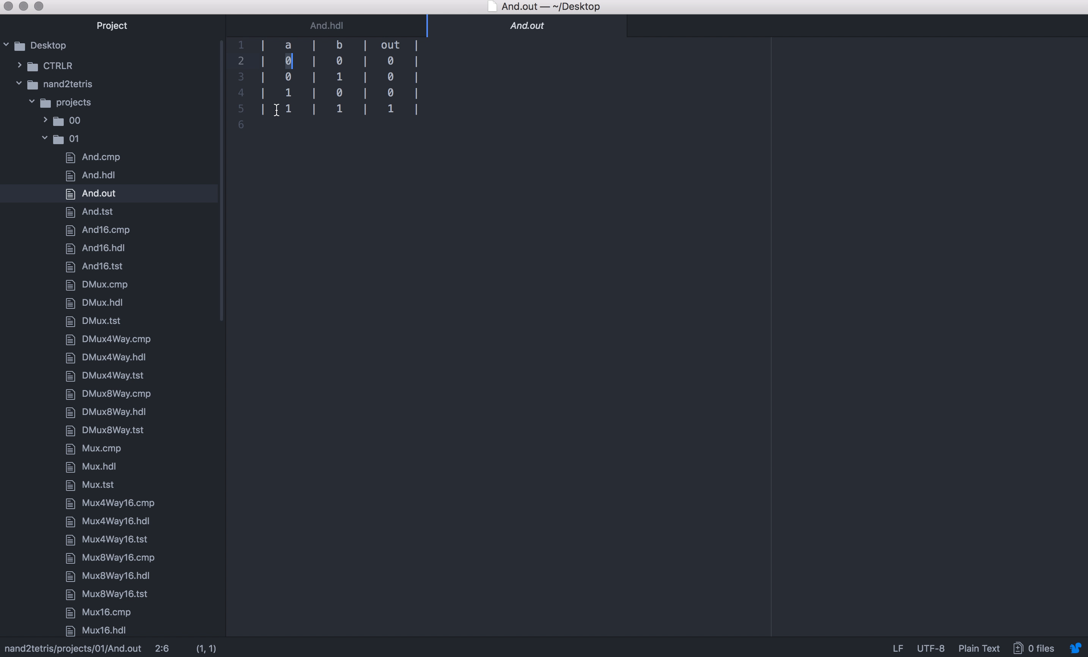
- Compare the And.out truth table against And.cmp in Atom
{"action": "left_click", "coordinate": [283, 45]}
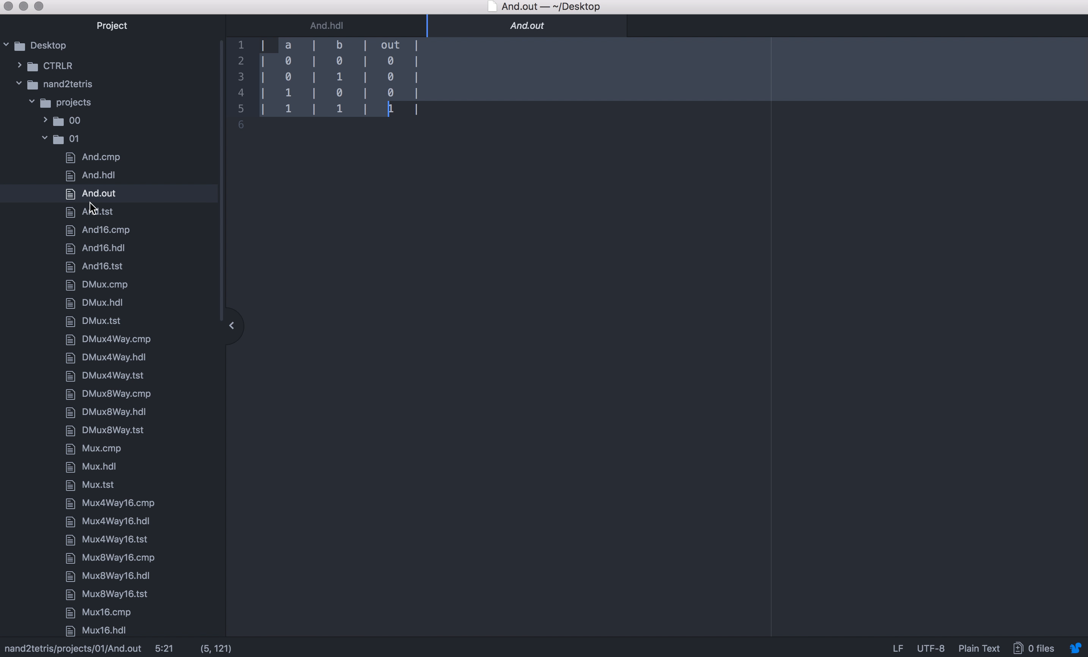
{"action": "mouse_move", "coordinate": [659, 629]}
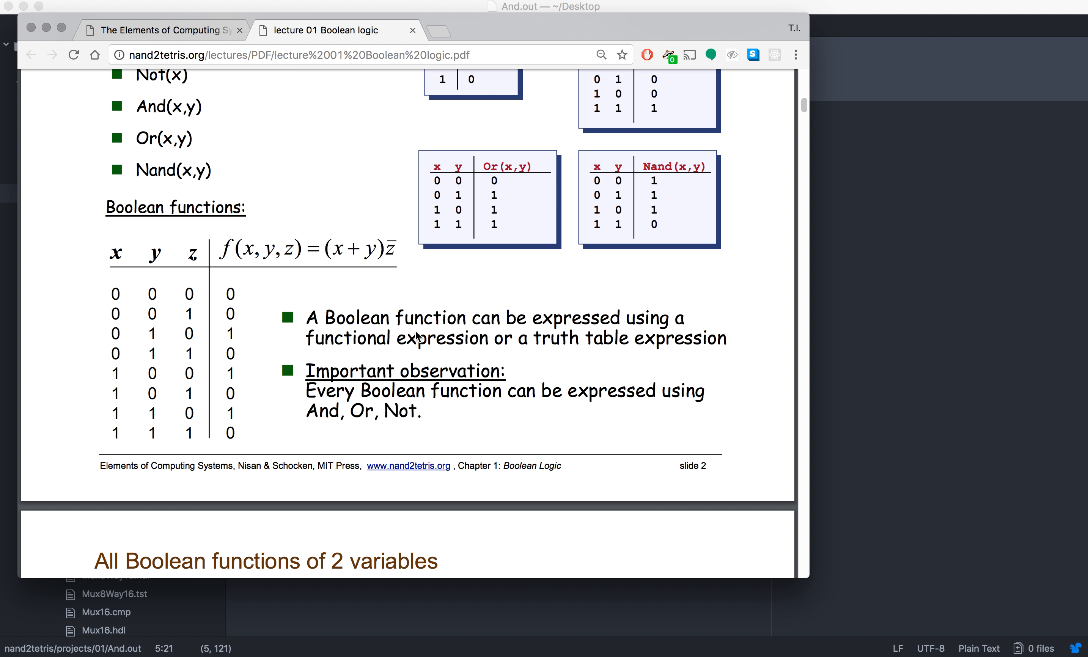
{"action": "scroll", "scroll_direction": "up", "scroll_amount": 3}
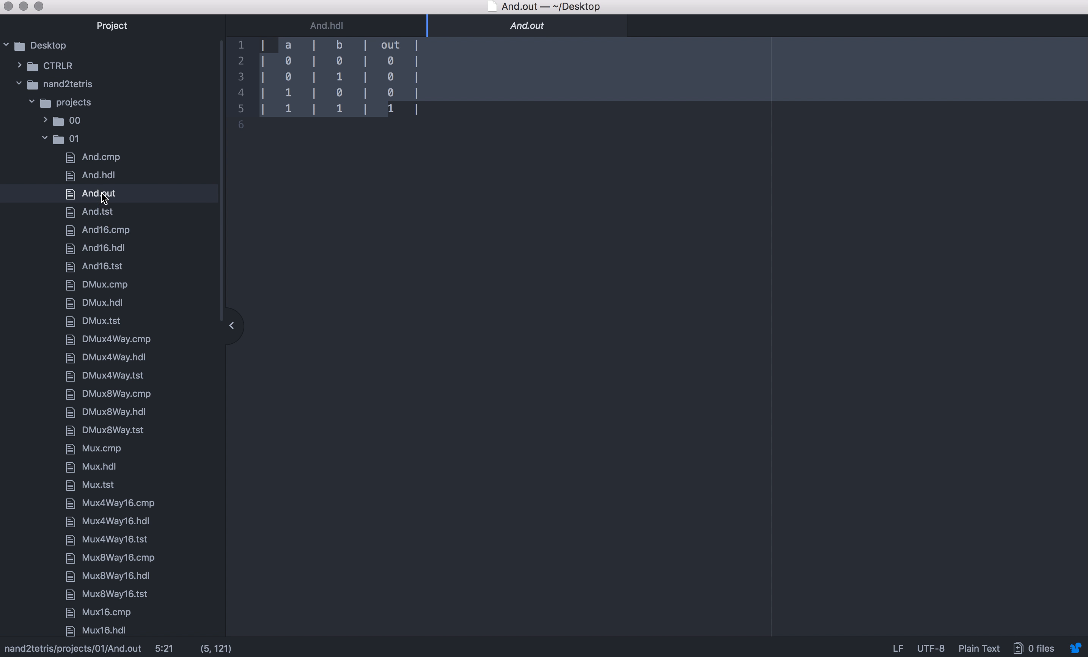
{"action": "left_click", "coordinate": [101, 156]}
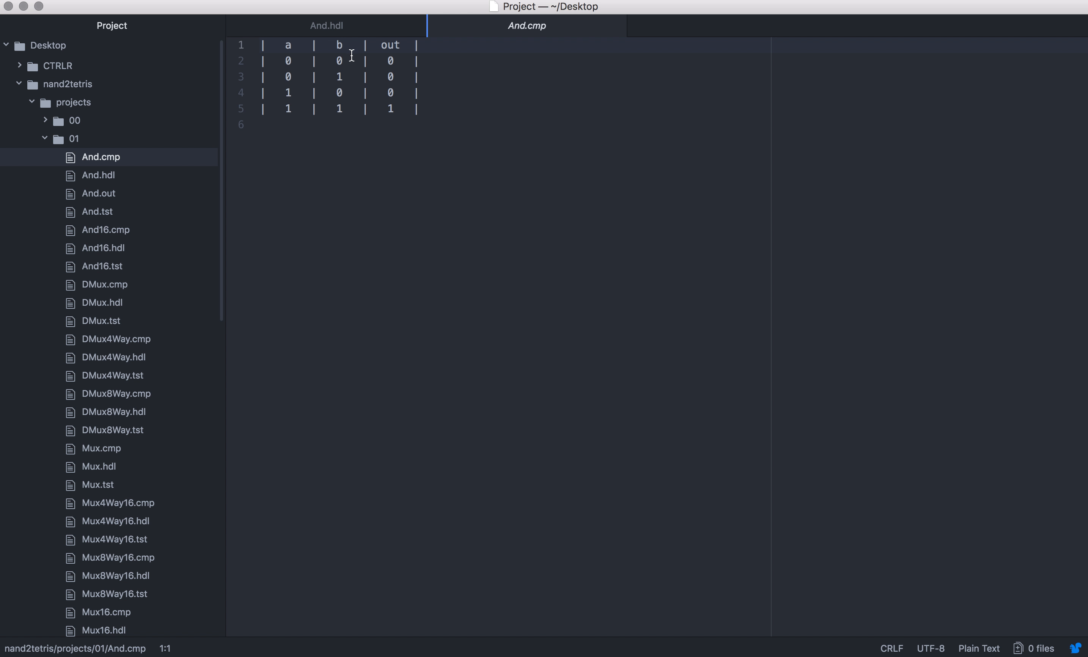
{"action": "mouse_move", "coordinate": [306, 133]}
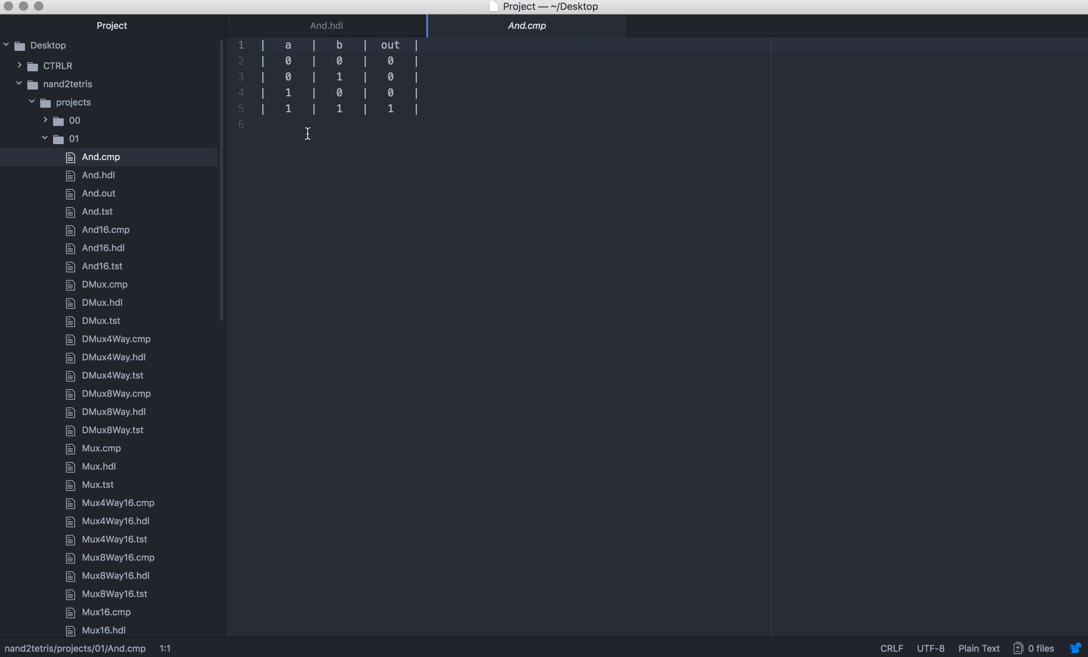
{"action": "mouse_move", "coordinate": [142, 208]}
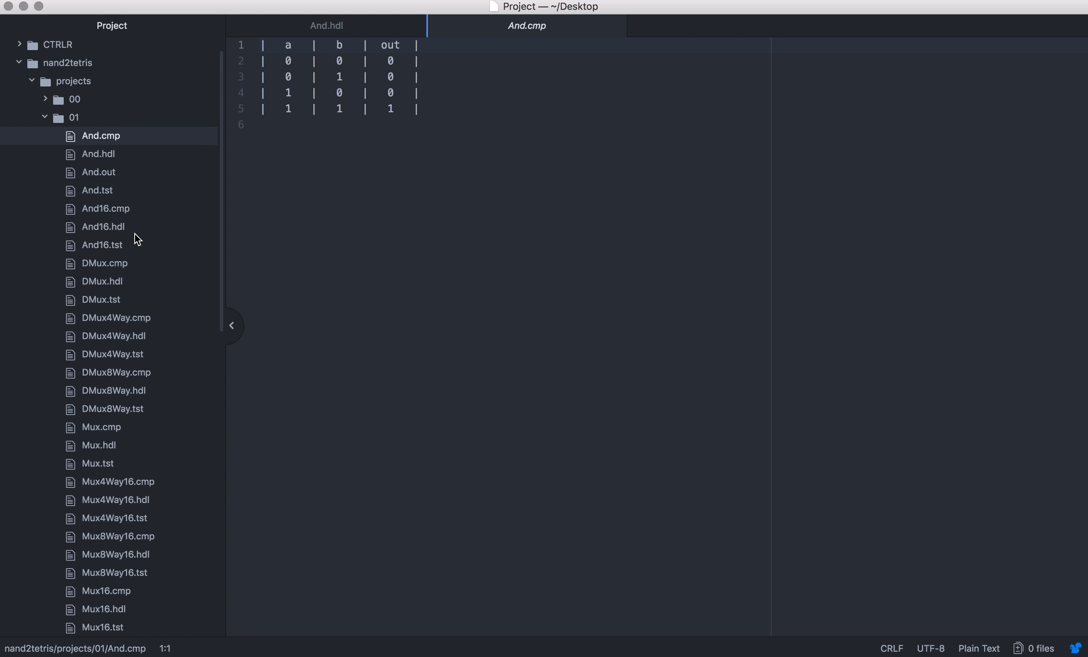
{"action": "scroll", "scroll_direction": "down", "scroll_amount": 3}
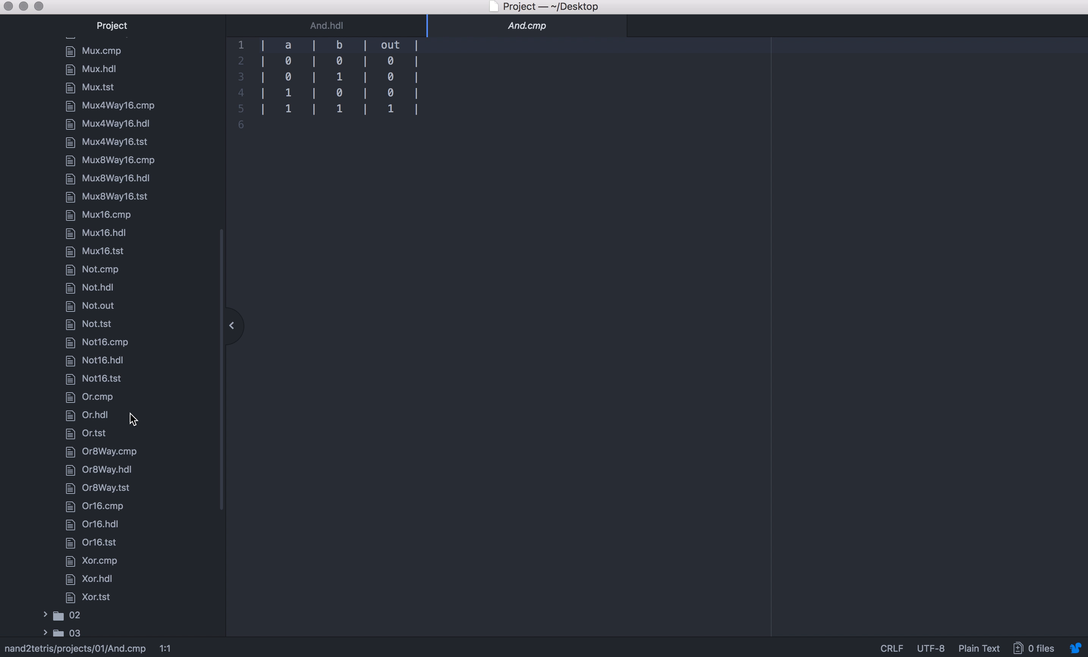
- Open Or.hdl in Atom and bring the Boolean logic slides forward
{"action": "left_click", "coordinate": [94, 414]}
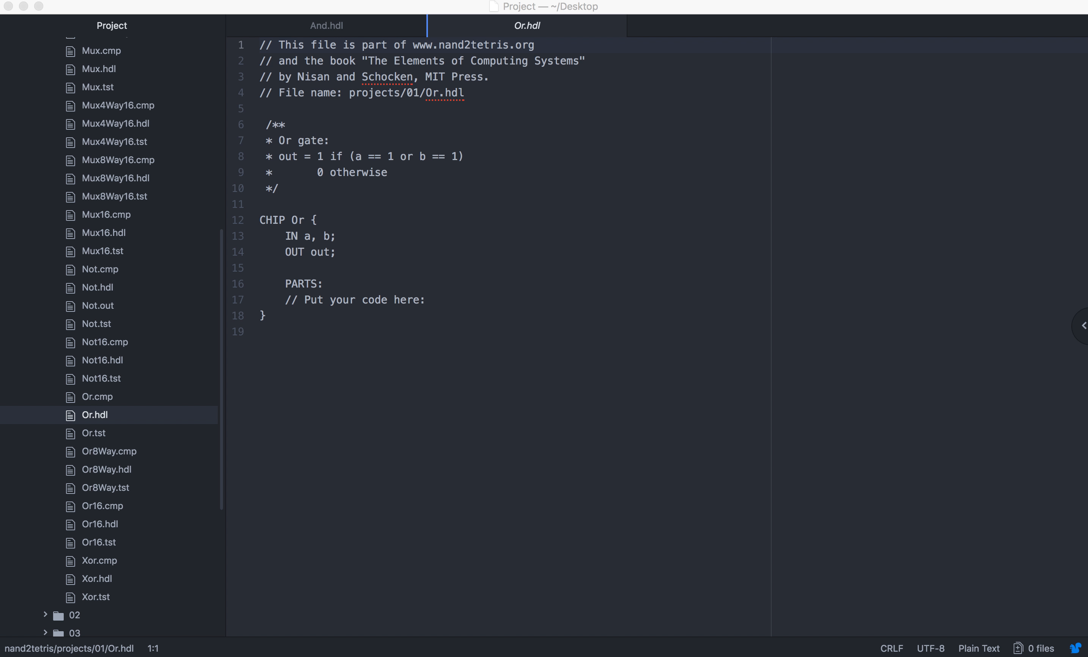
{"action": "mouse_move", "coordinate": [730, 629]}
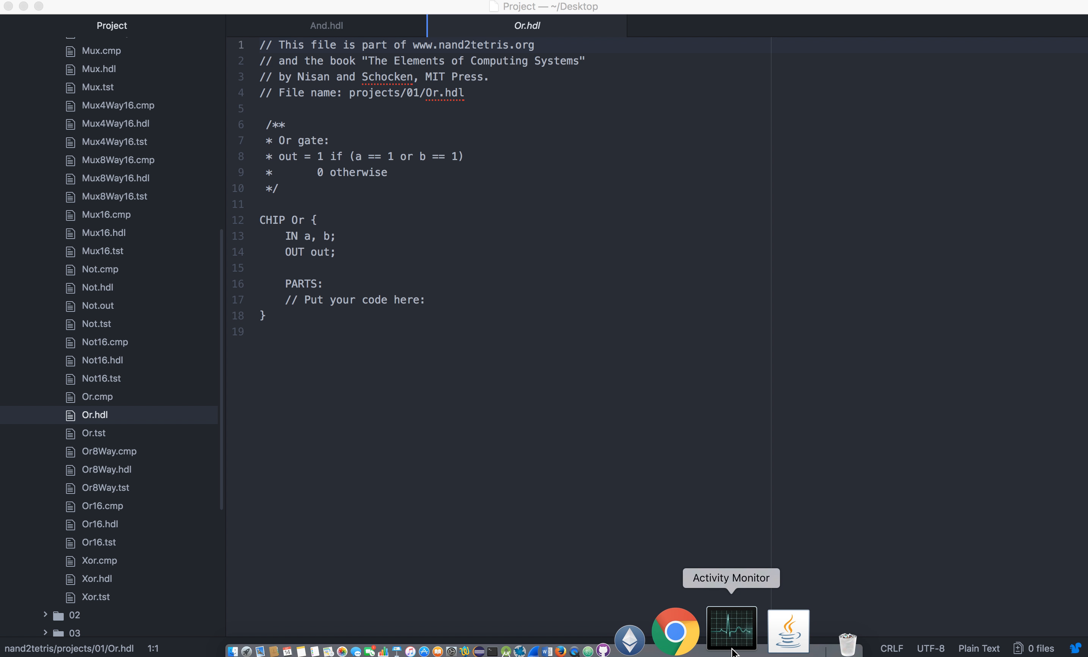
{"action": "left_click", "coordinate": [674, 631]}
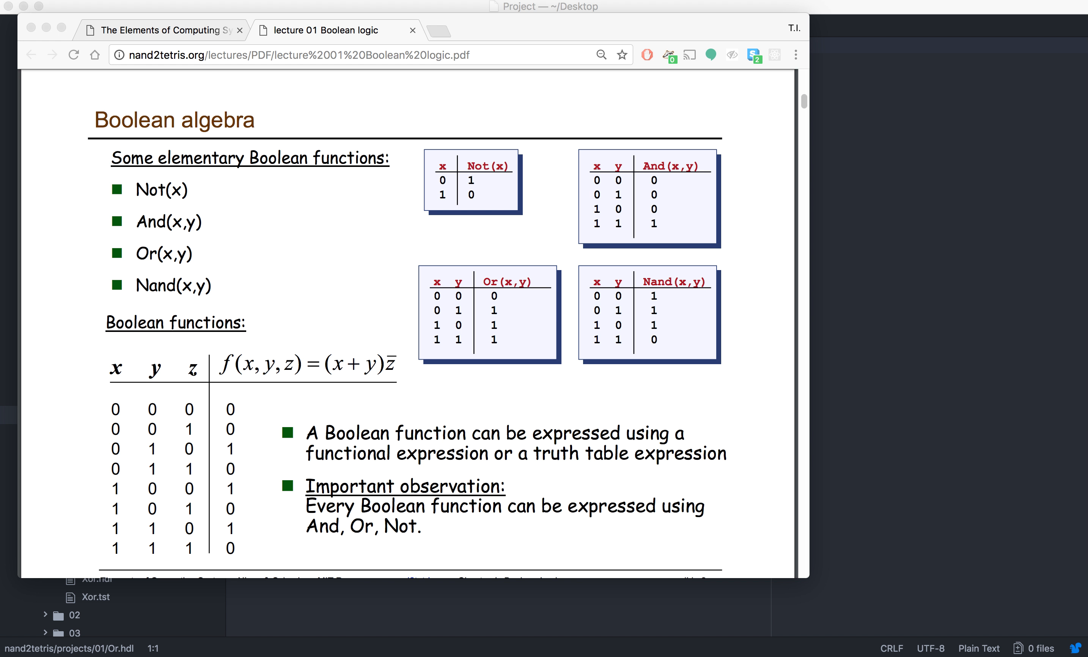
{"action": "mouse_move", "coordinate": [558, 77]}
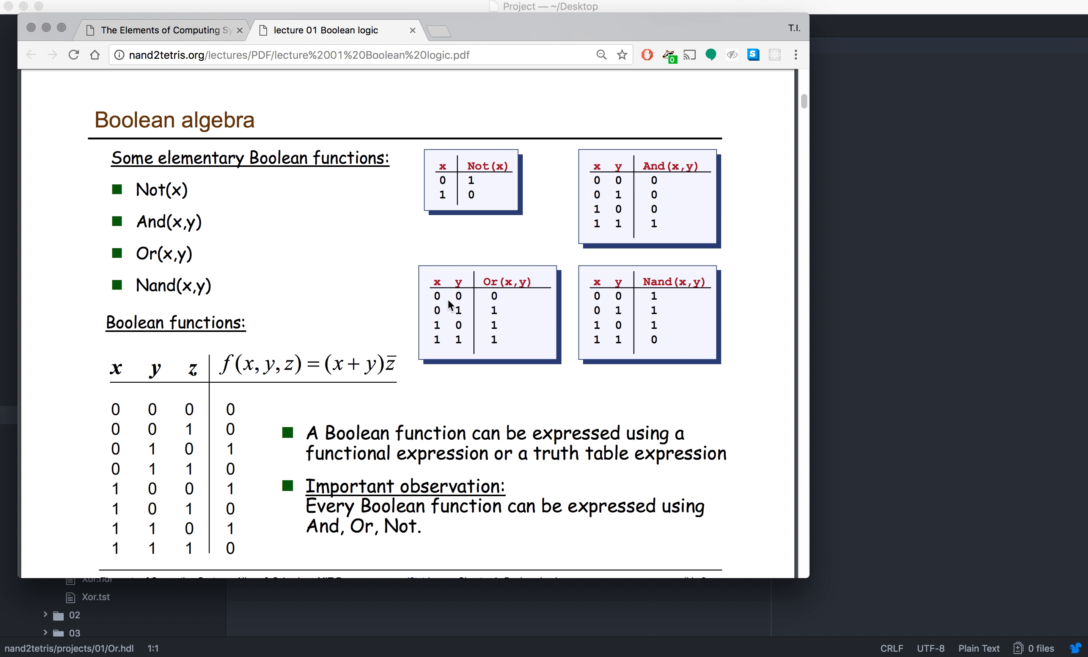
{"action": "mouse_move", "coordinate": [436, 327]}
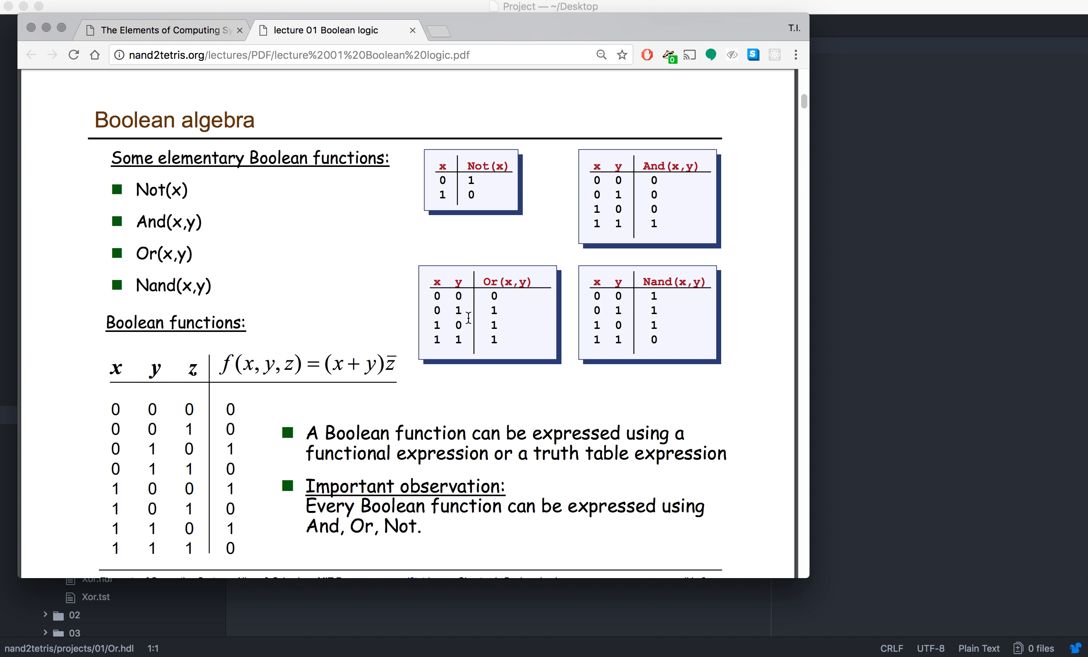
{"action": "mouse_move", "coordinate": [570, 292]}
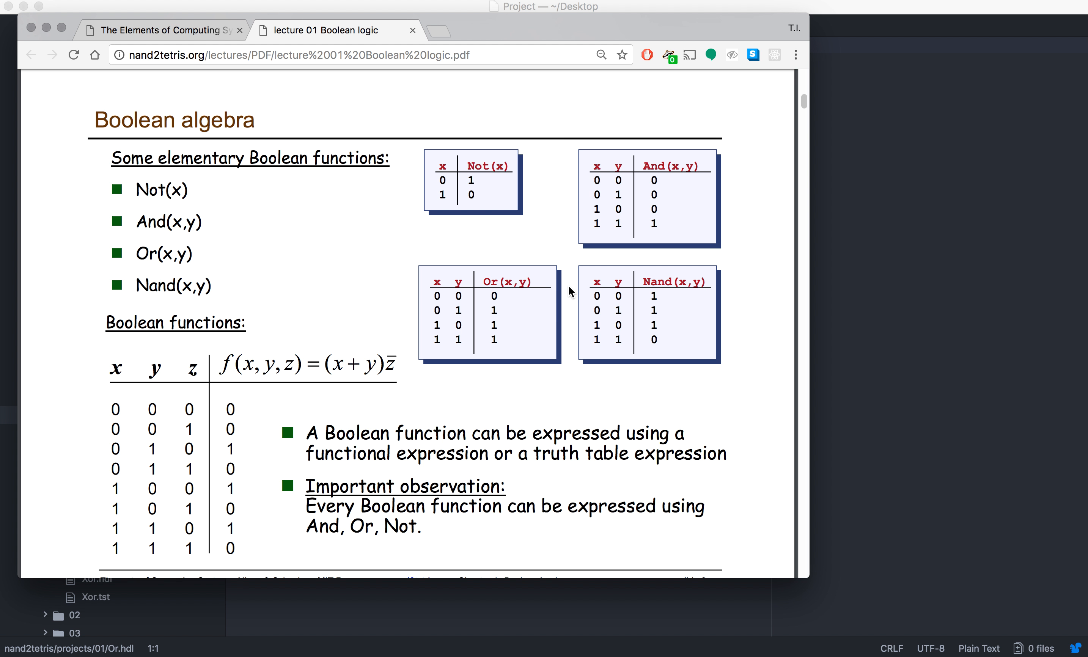
{"action": "mouse_move", "coordinate": [601, 255]}
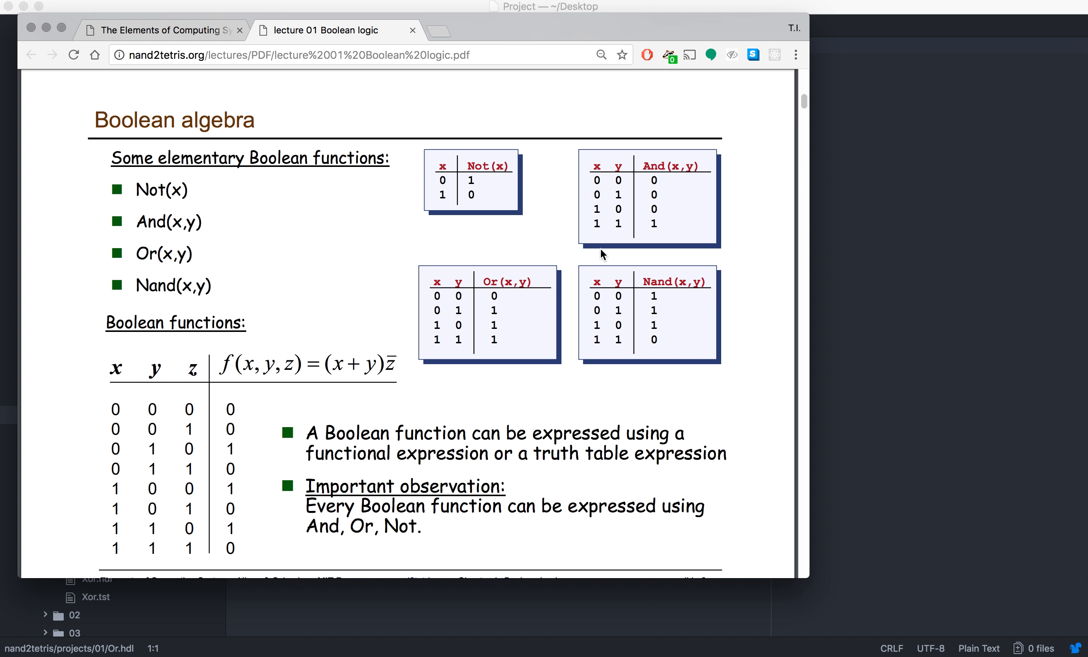
{"action": "mouse_move", "coordinate": [630, 189]}
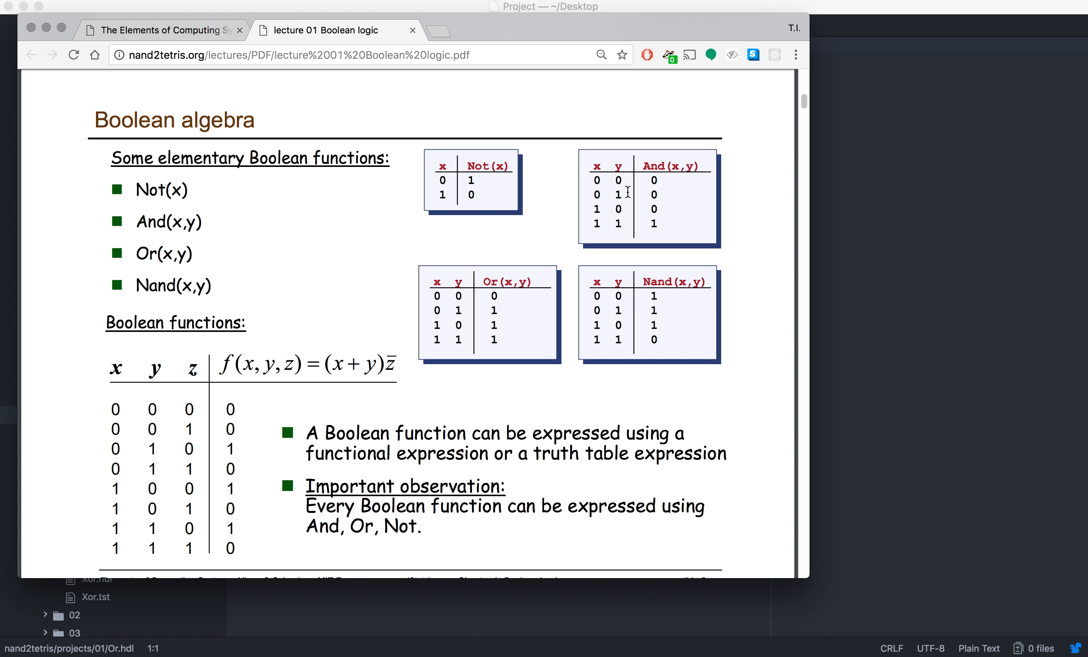
{"action": "mouse_move", "coordinate": [260, 296]}
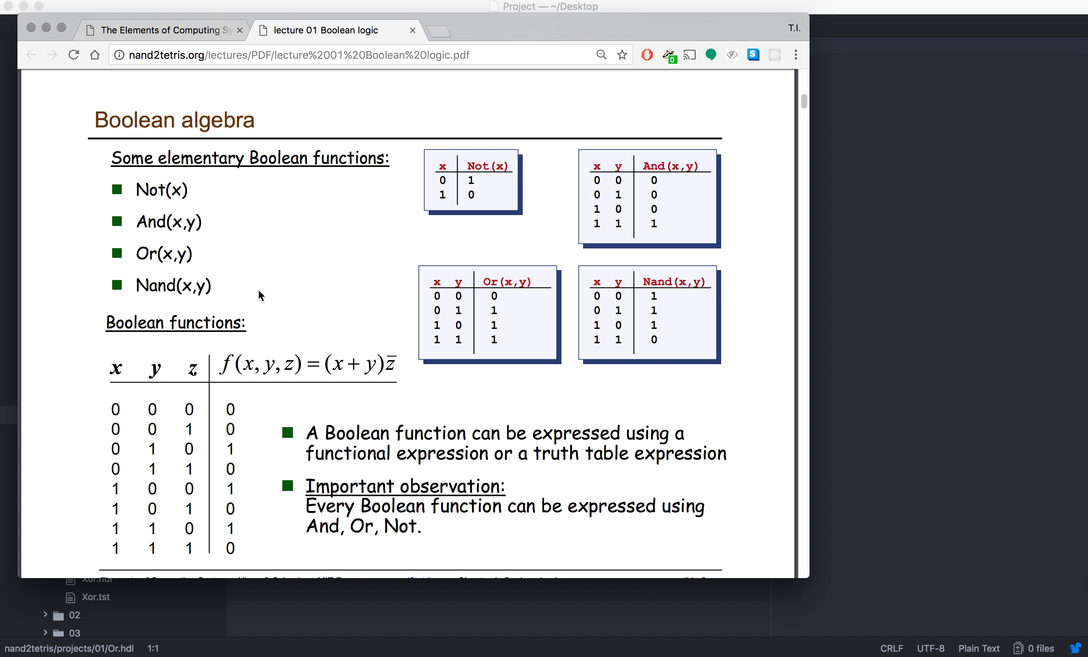
- Highlight Not(a),Not(b) in the slide's Or(a,b) = Not(And(Not(a),Not(b))) formula
{"action": "scroll", "scroll_direction": "up", "scroll_amount": 3}
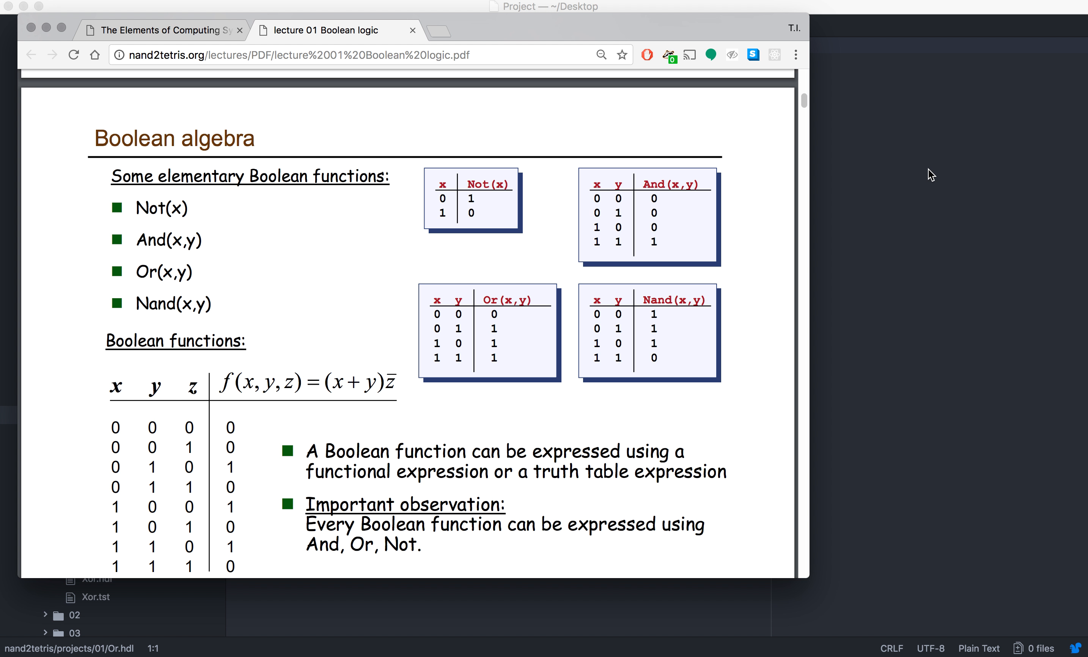
{"action": "scroll", "scroll_direction": "down", "scroll_amount": 3}
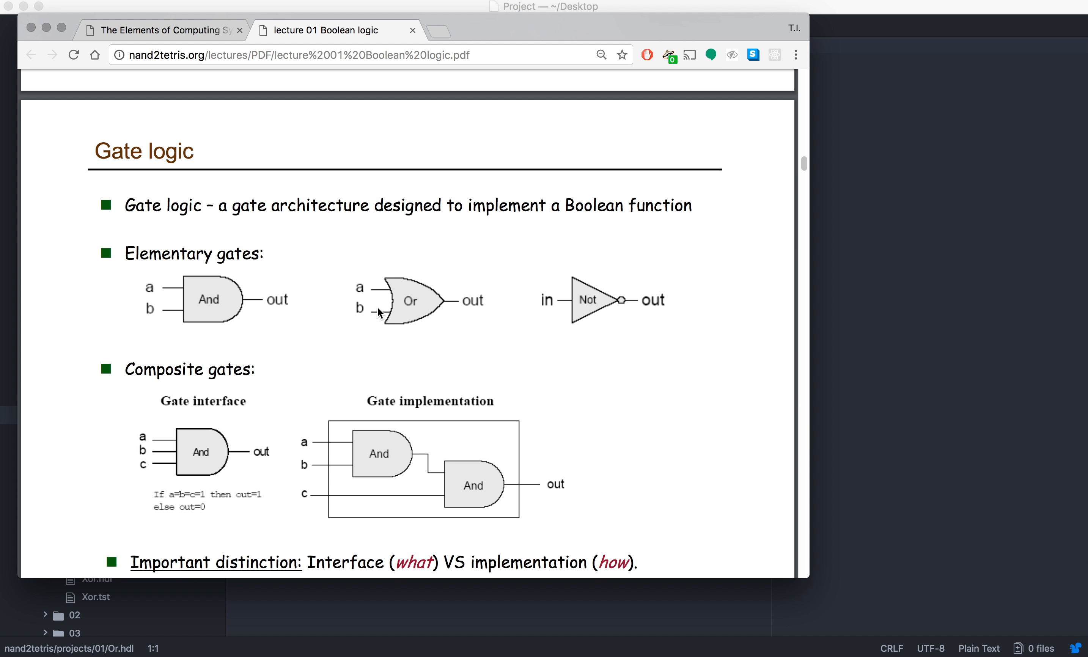
{"action": "scroll", "scroll_direction": "up", "scroll_amount": 3}
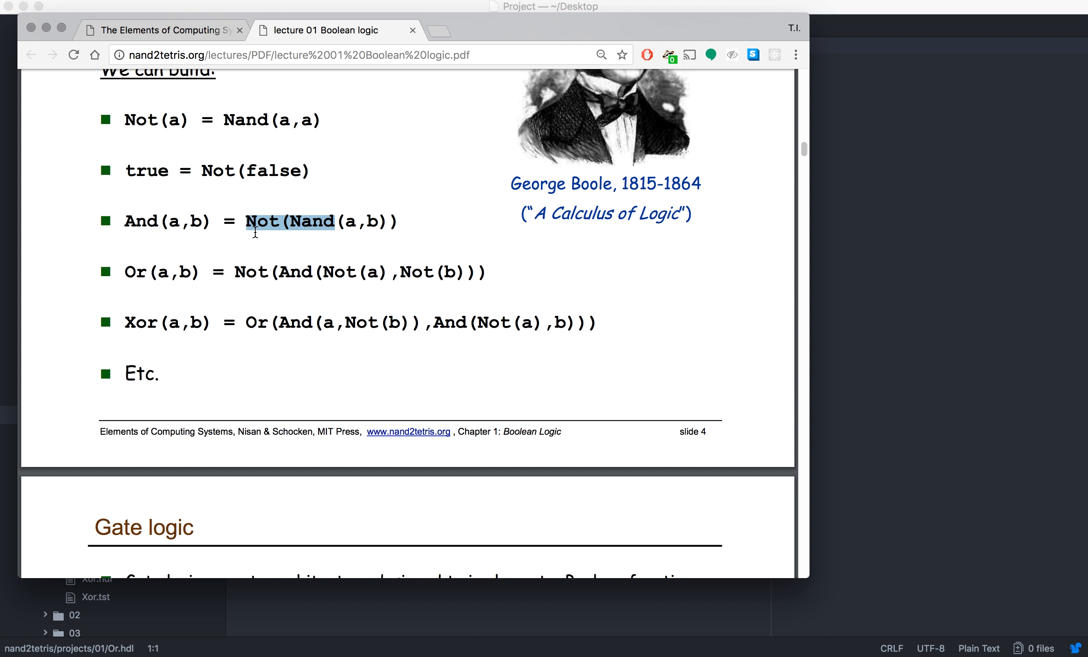
{"action": "mouse_move", "coordinate": [134, 260]}
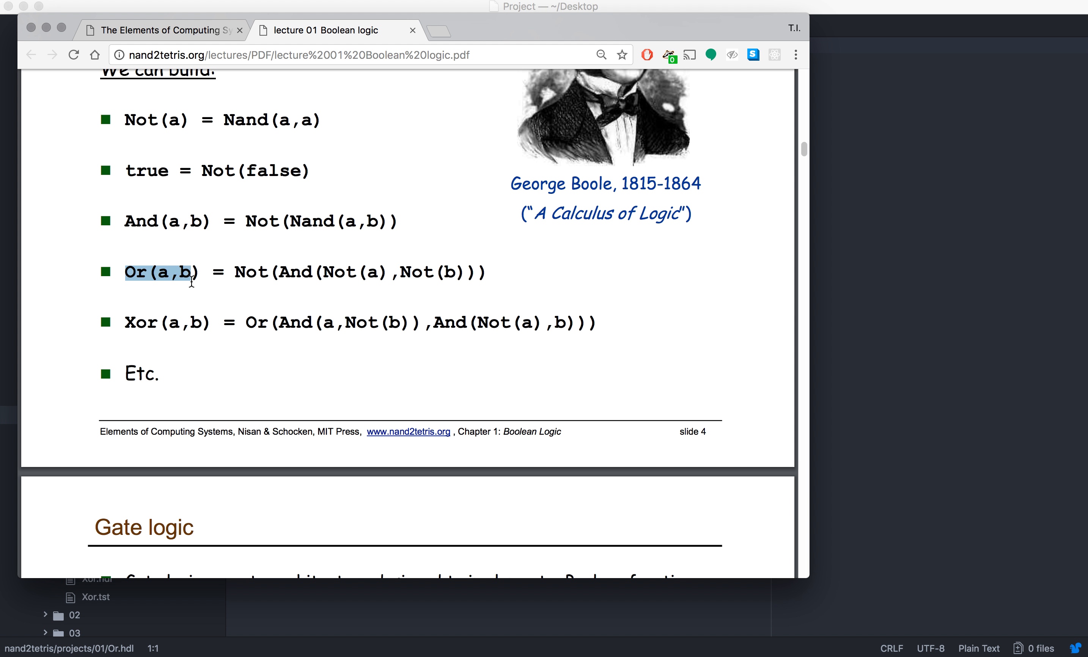
{"action": "left_click", "coordinate": [232, 272]}
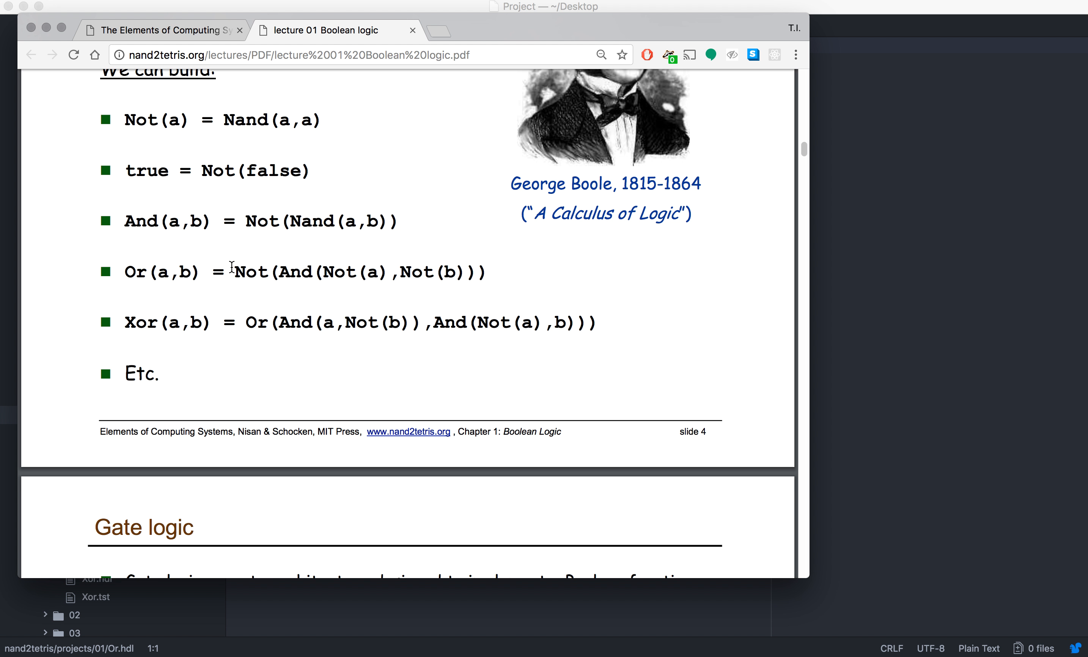
{"action": "double_click", "coordinate": [249, 269]}
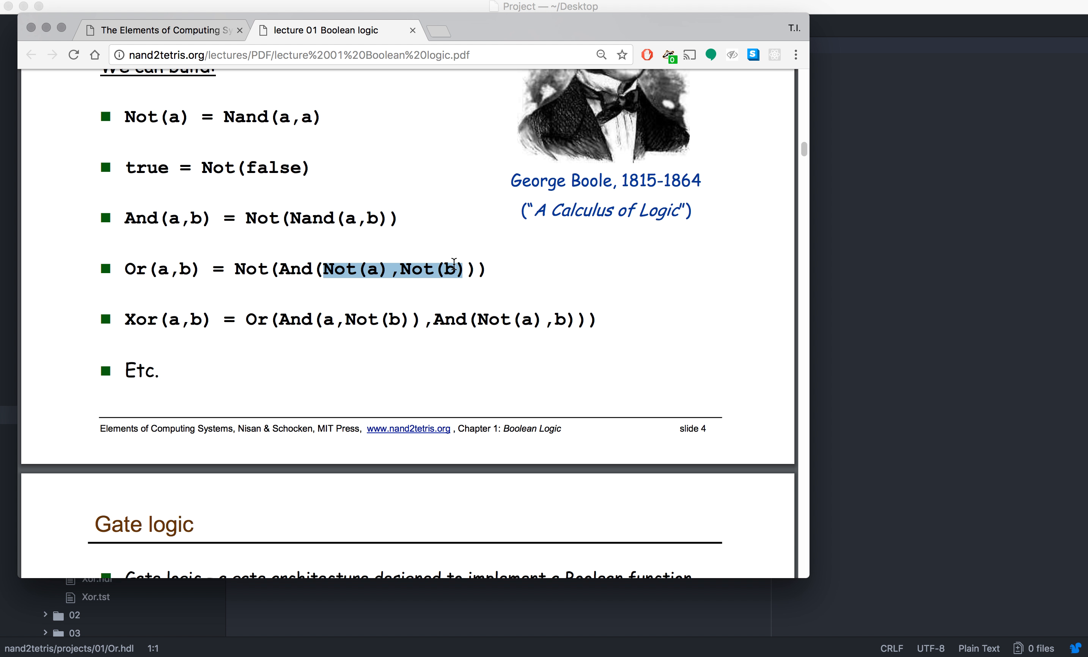
{"action": "mouse_move", "coordinate": [437, 215]}
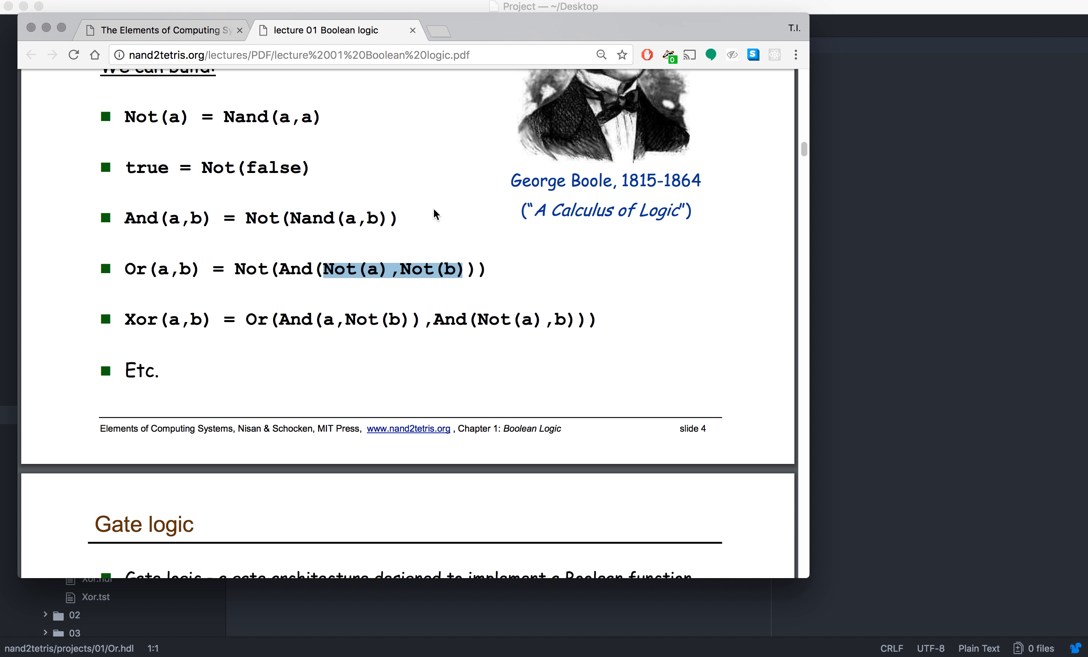
{"action": "mouse_move", "coordinate": [280, 272]}
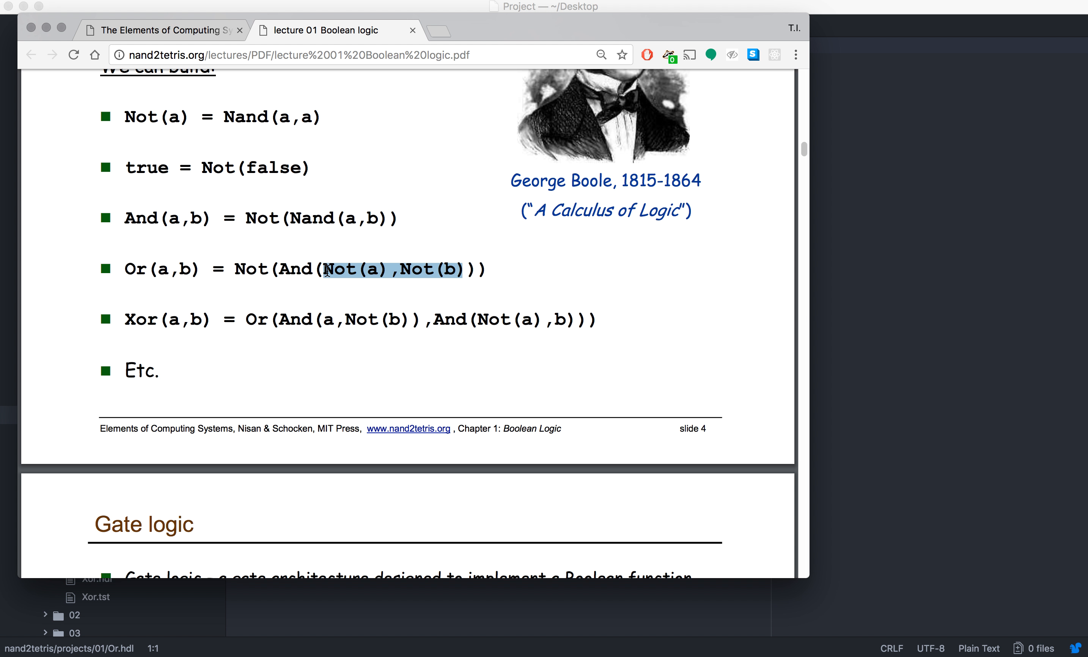
{"action": "mouse_move", "coordinate": [411, 263]}
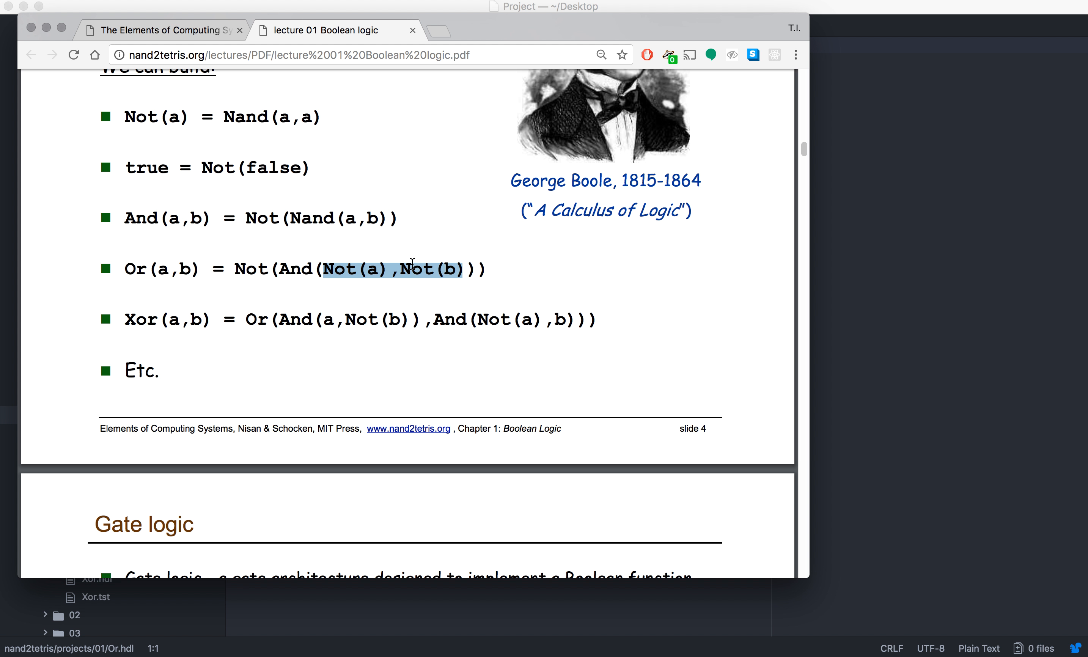
{"action": "mouse_move", "coordinate": [446, 196]}
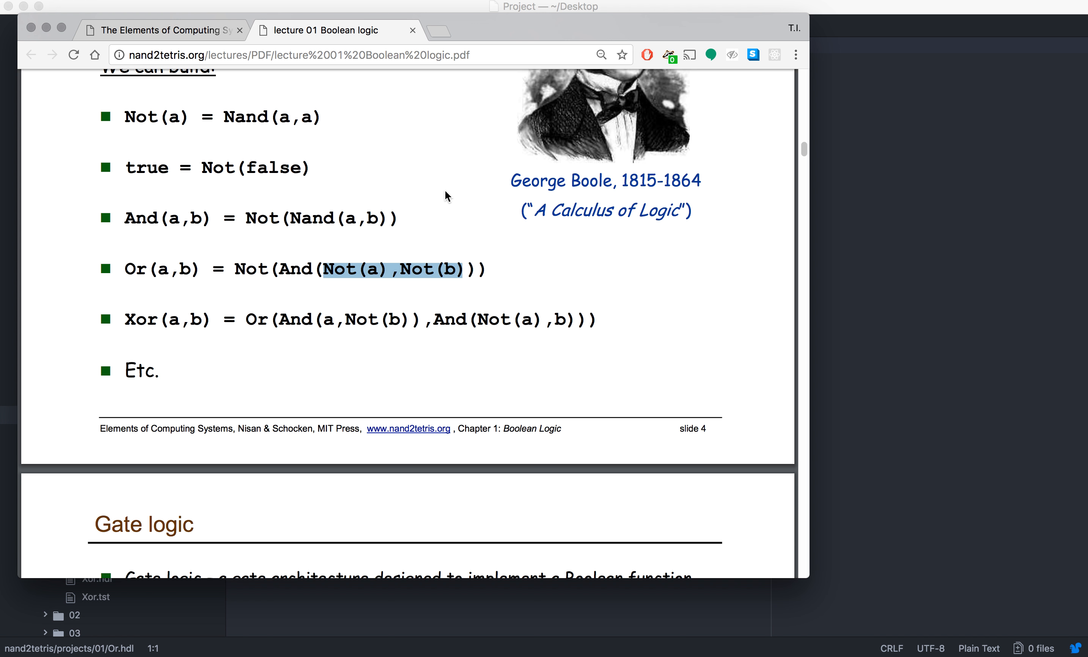
{"action": "mouse_move", "coordinate": [153, 224]}
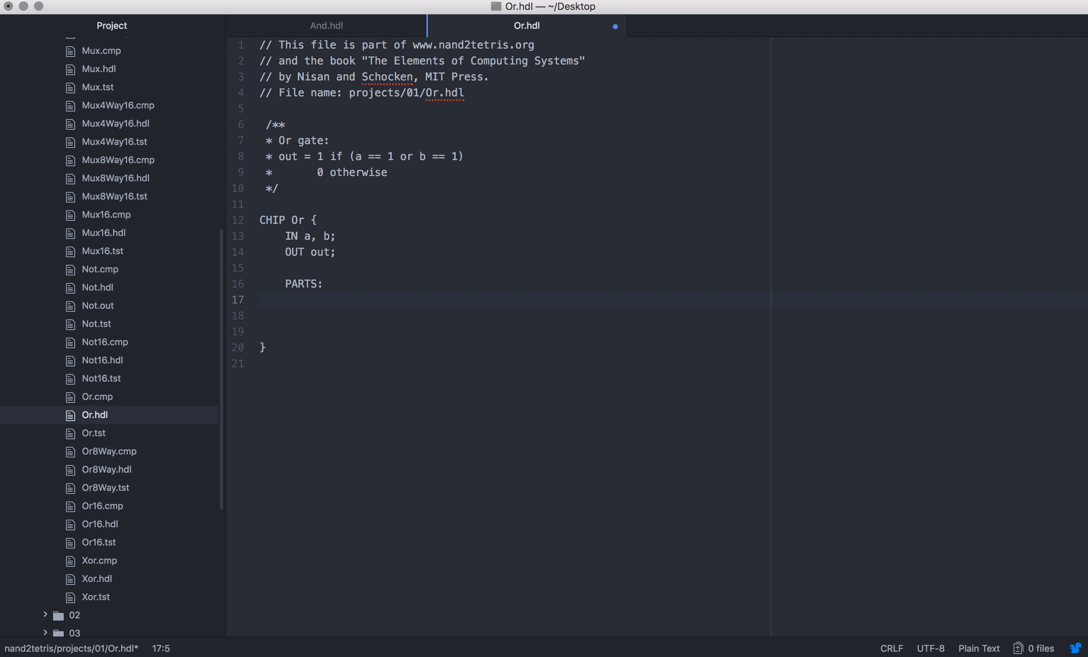
- Begin the first Or part with the word Not under PARTS
{"action": "type", "text": "Not"}
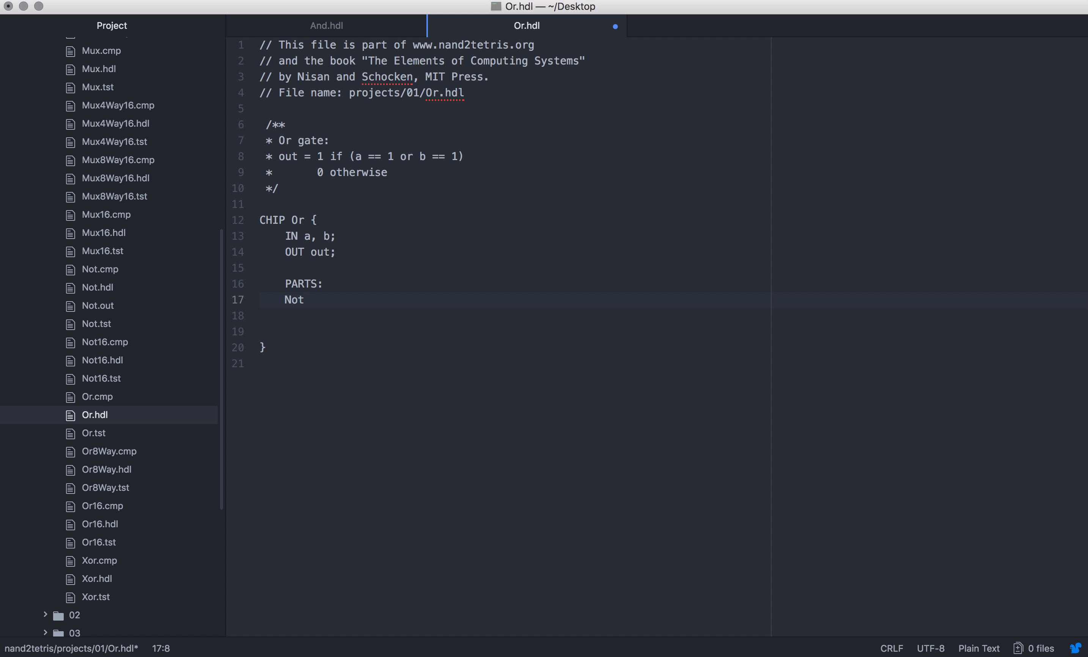
{"action": "left_click", "coordinate": [304, 299]}
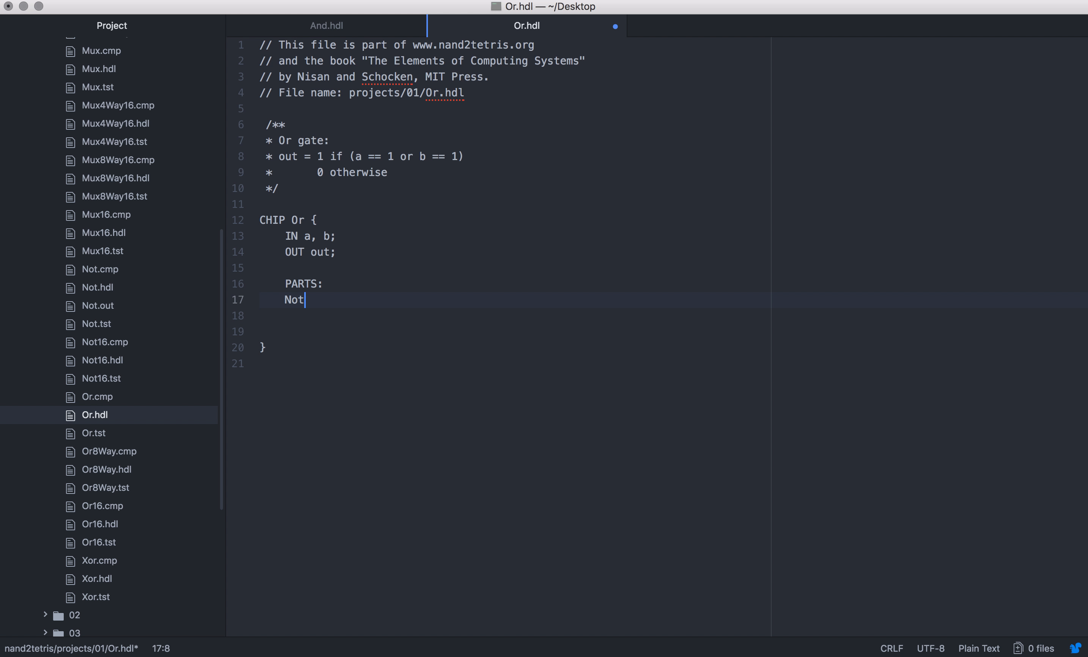
{"action": "mouse_move", "coordinate": [581, 648]}
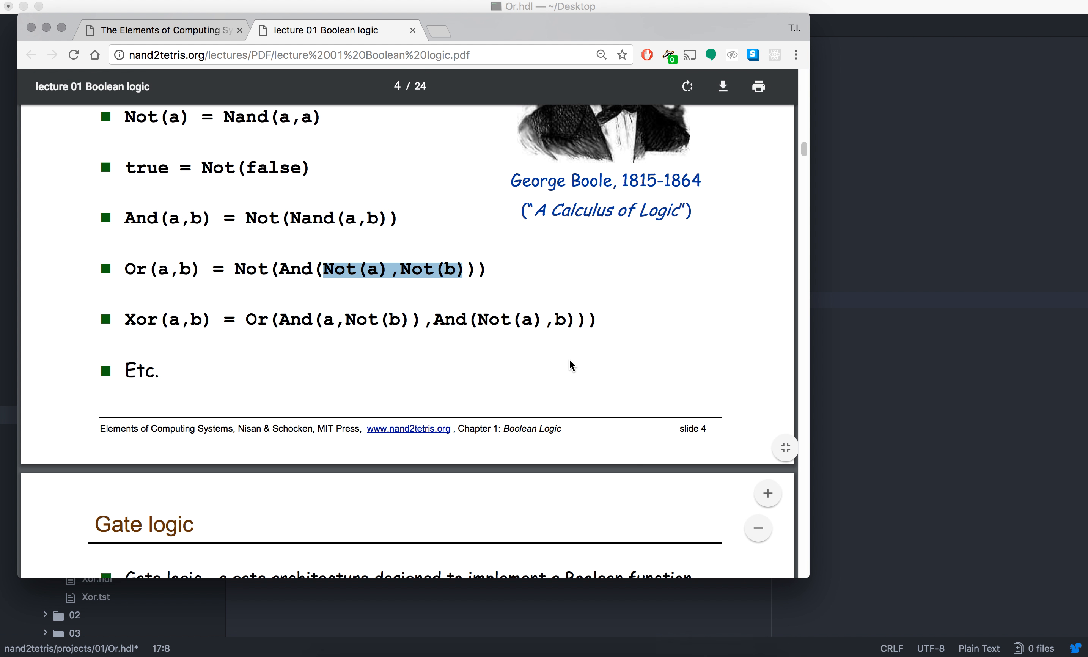
{"action": "mouse_move", "coordinate": [271, 266]}
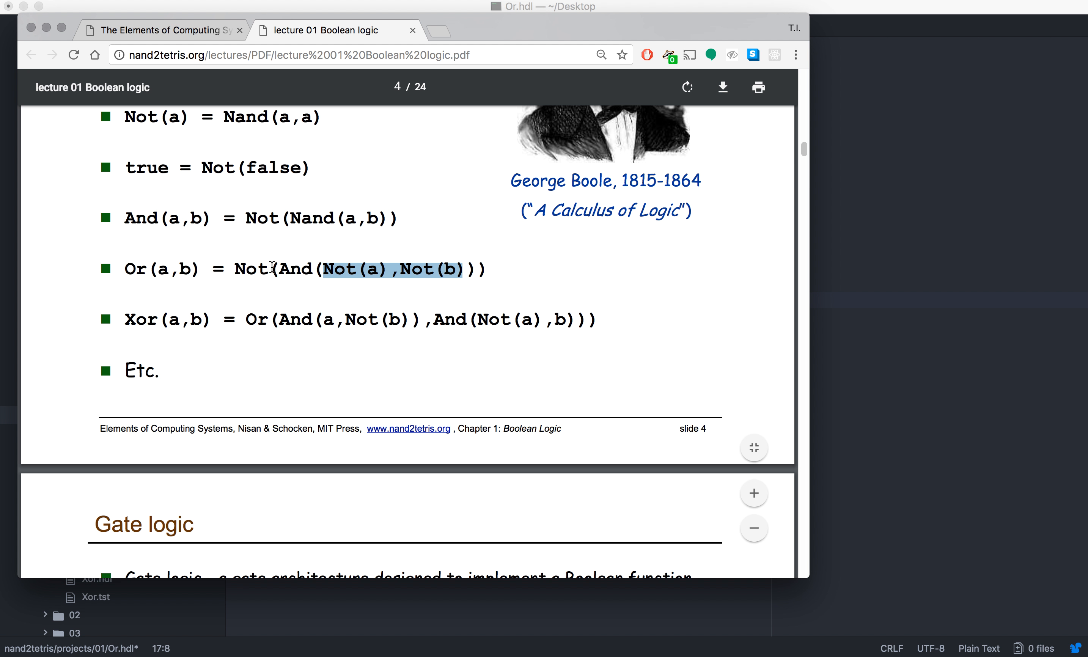
{"action": "mouse_move", "coordinate": [322, 271]}
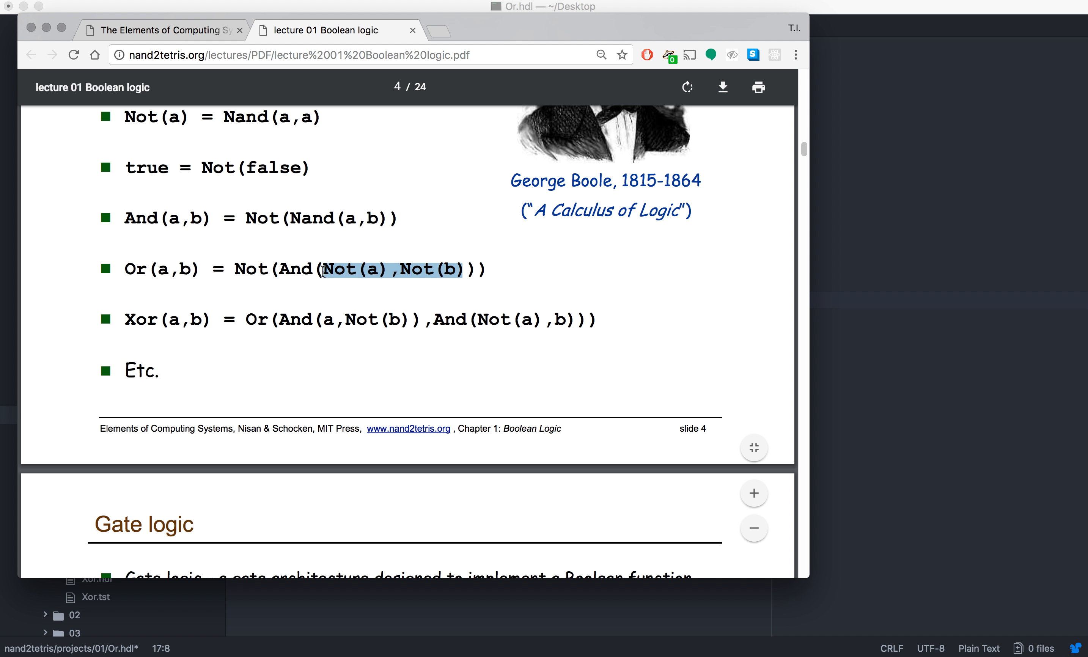
{"action": "mouse_move", "coordinate": [287, 240]}
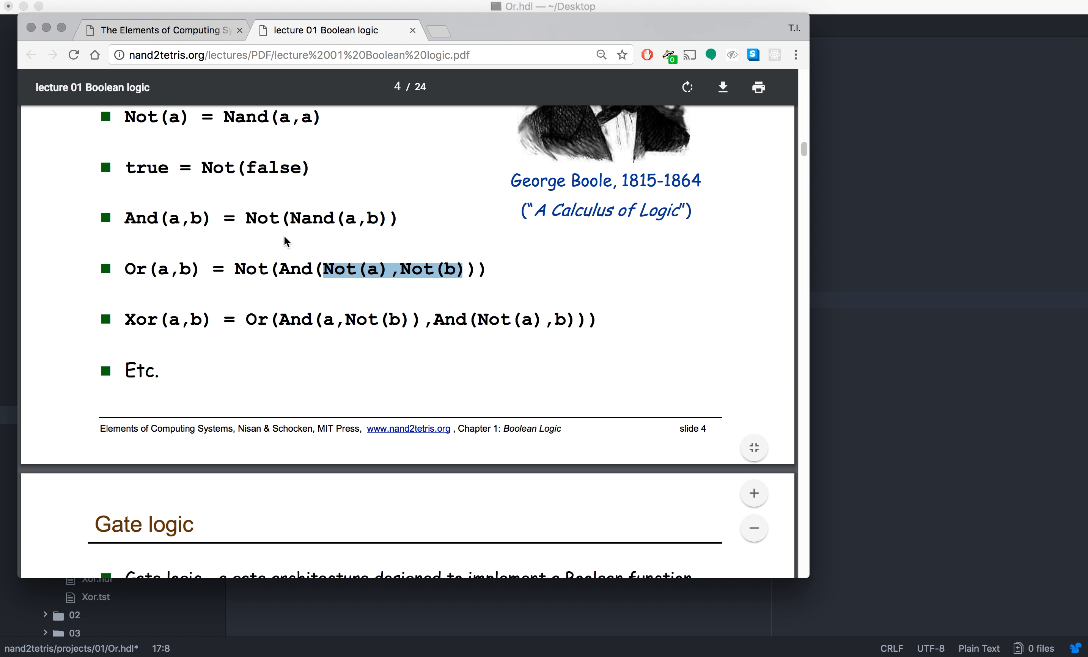
{"action": "mouse_move", "coordinate": [326, 248]}
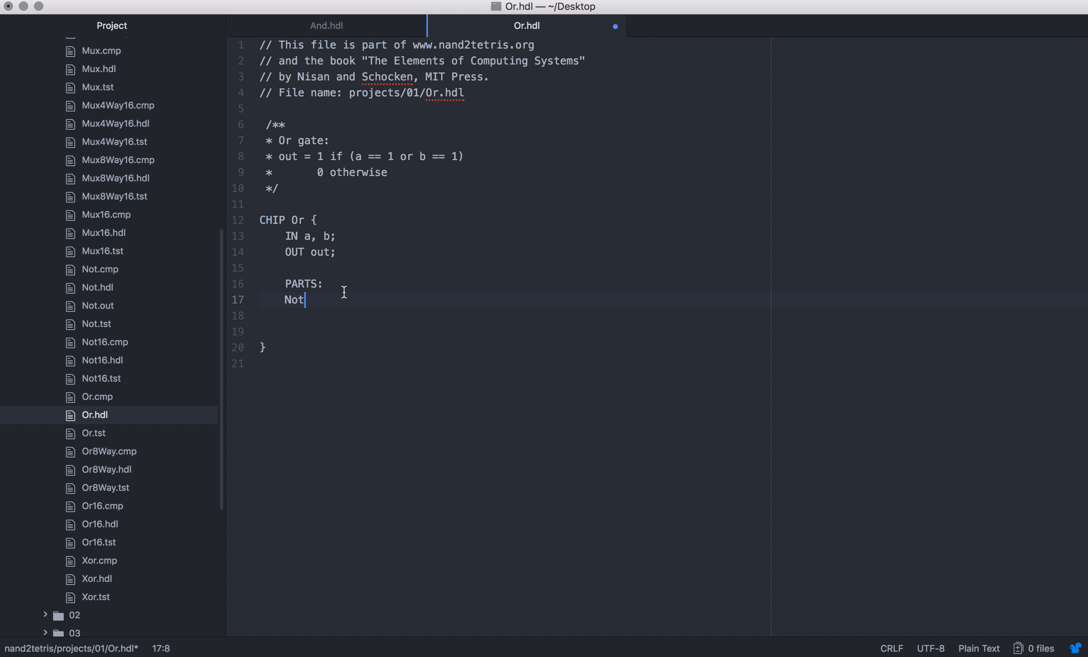
- Lay out the Or part skeleton as Not(), Not() and Nand() lines
{"action": "type", "text": "()"}
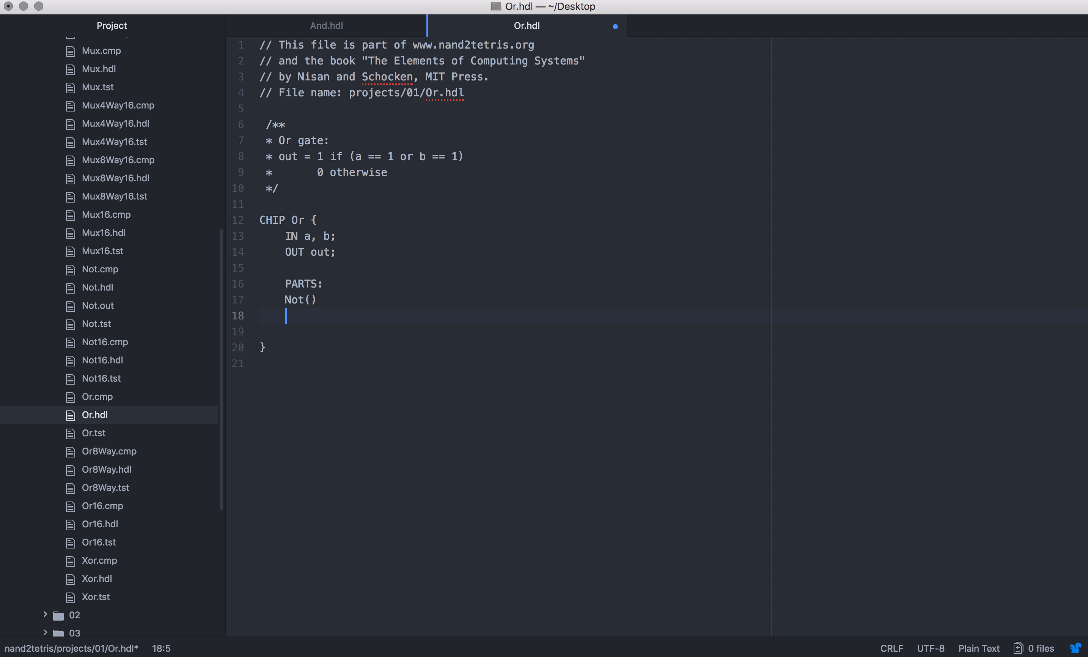
{"action": "type", "text": "Not()"}
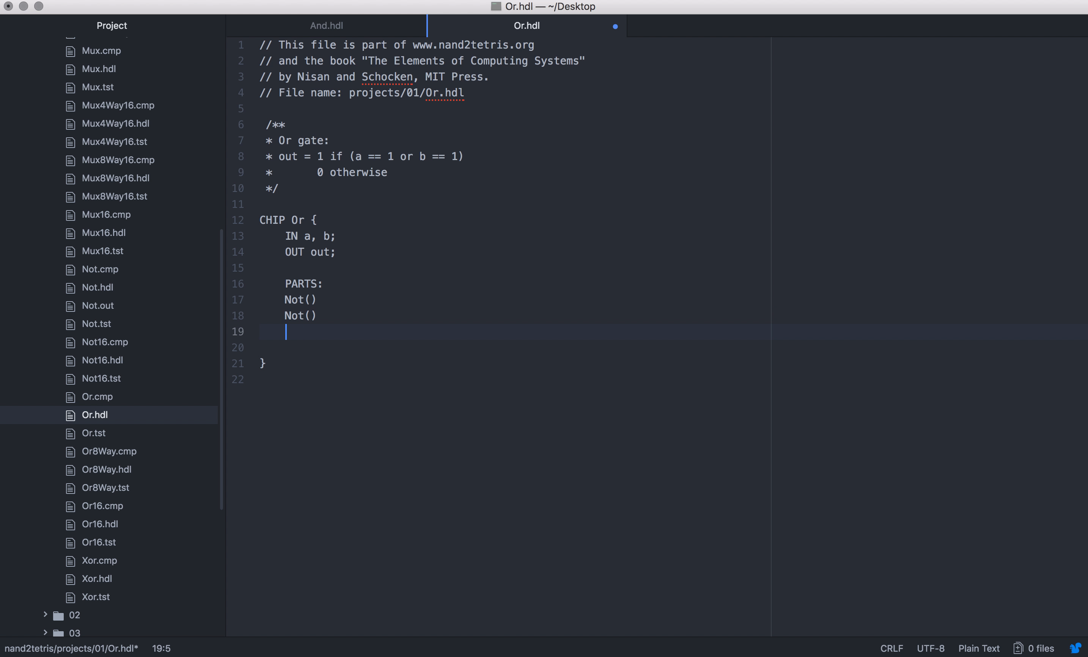
{"action": "type", "text": "Na"}
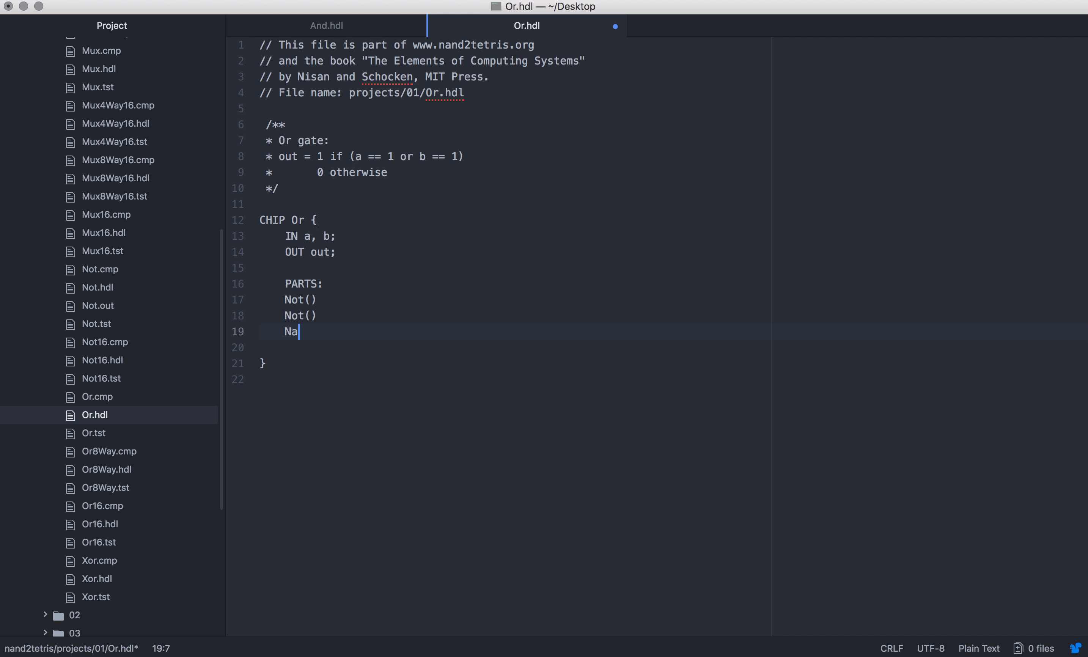
{"action": "type", "text": "nd()"}
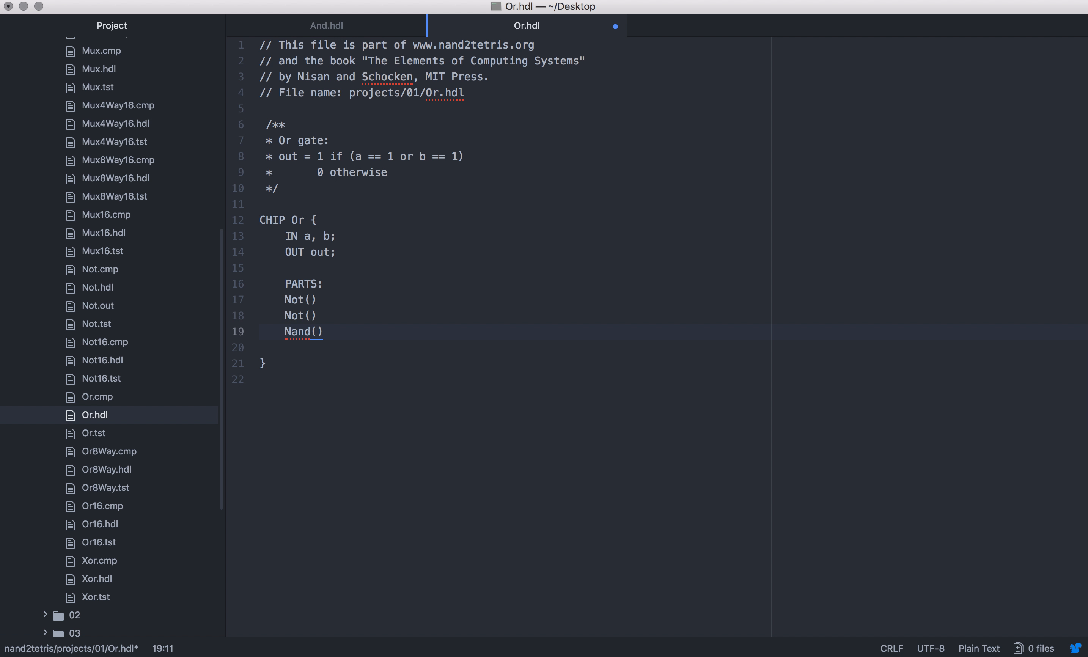
{"action": "type", "text": "l"}
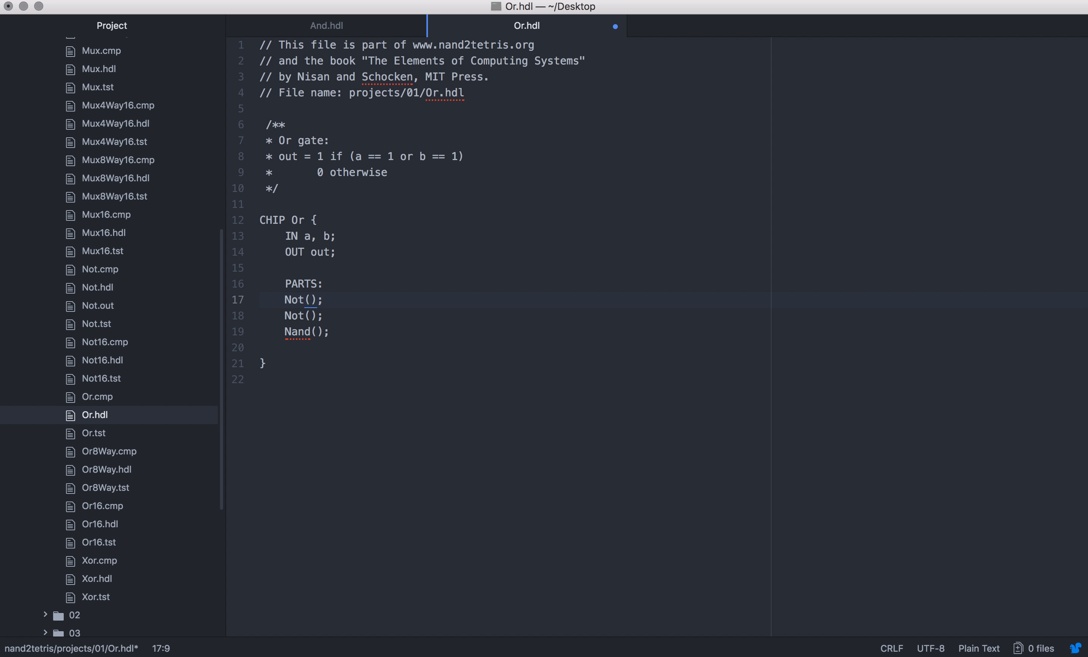
{"action": "type", "text": "i"}
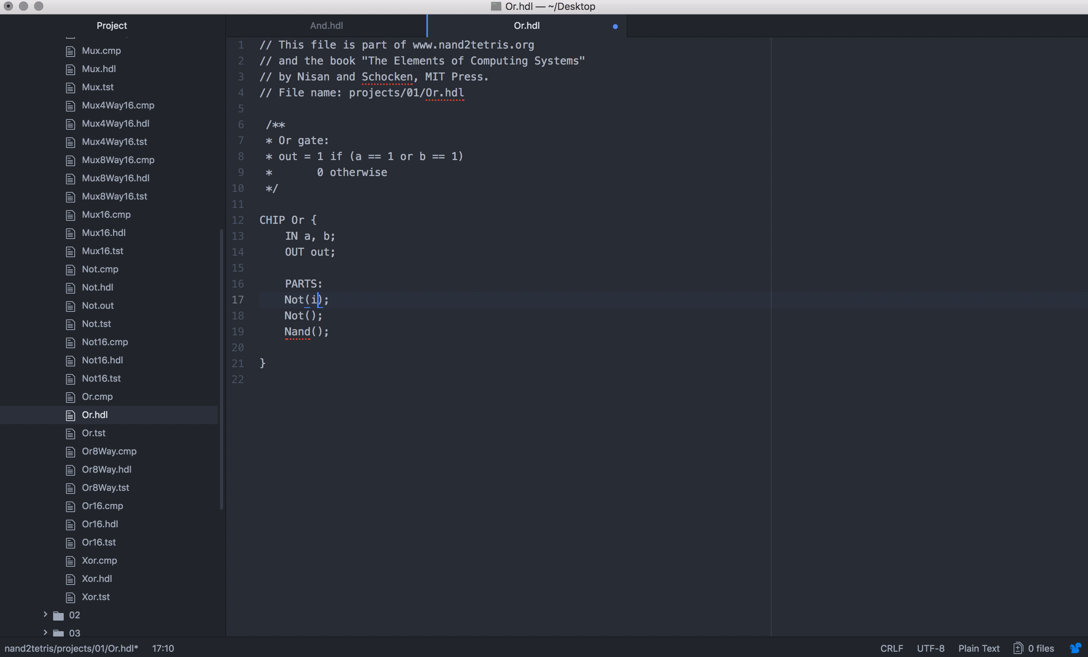
{"action": "type", "text": "n="}
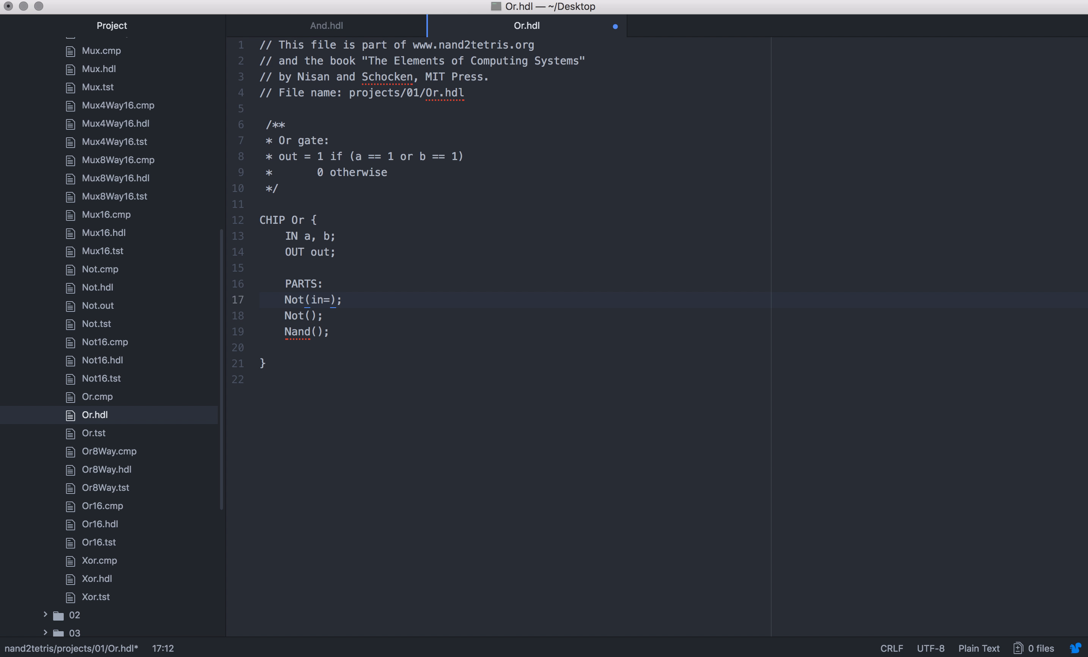
- Fill the two Not parts with inputs a and b and outputs na and nb
{"action": "left_click", "coordinate": [319, 315]}
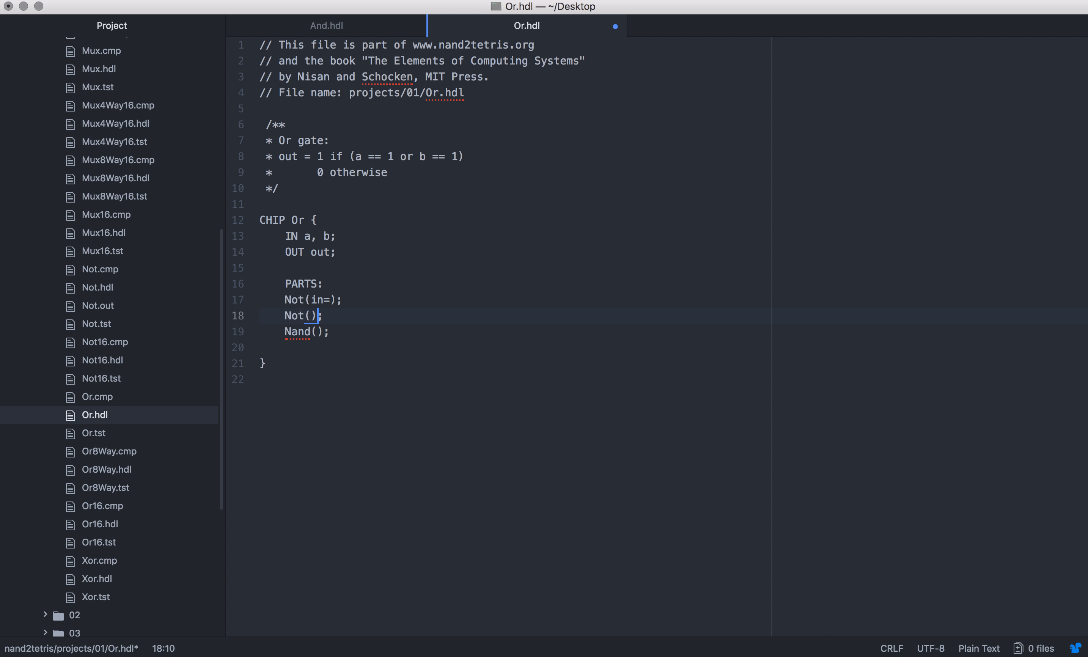
{"action": "type", "text": "in="}
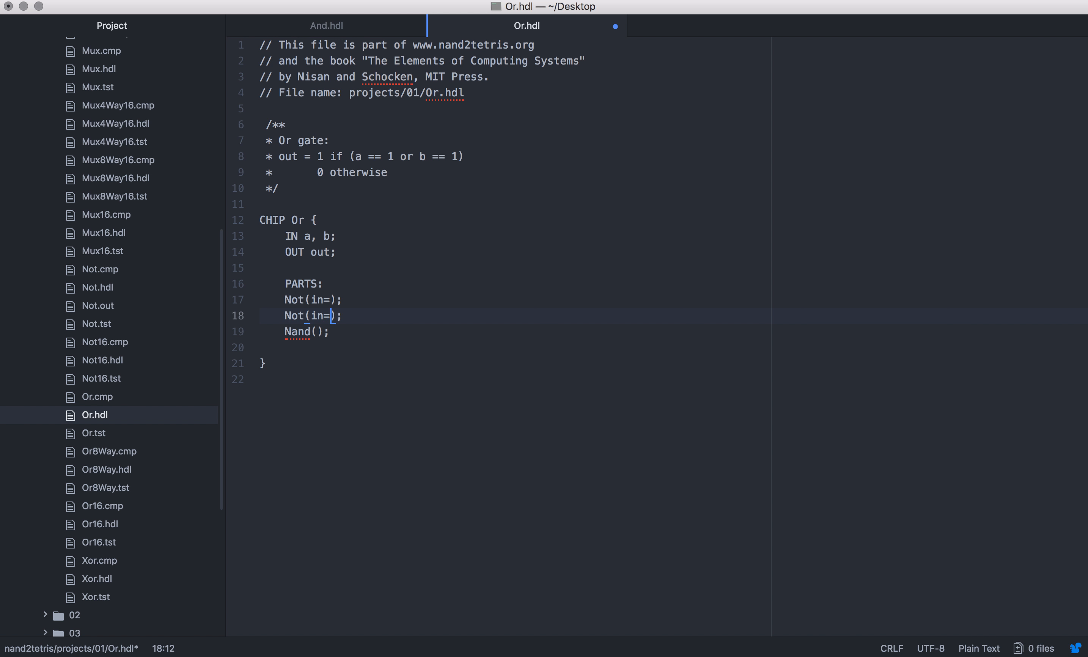
{"action": "type", "text": "in"}
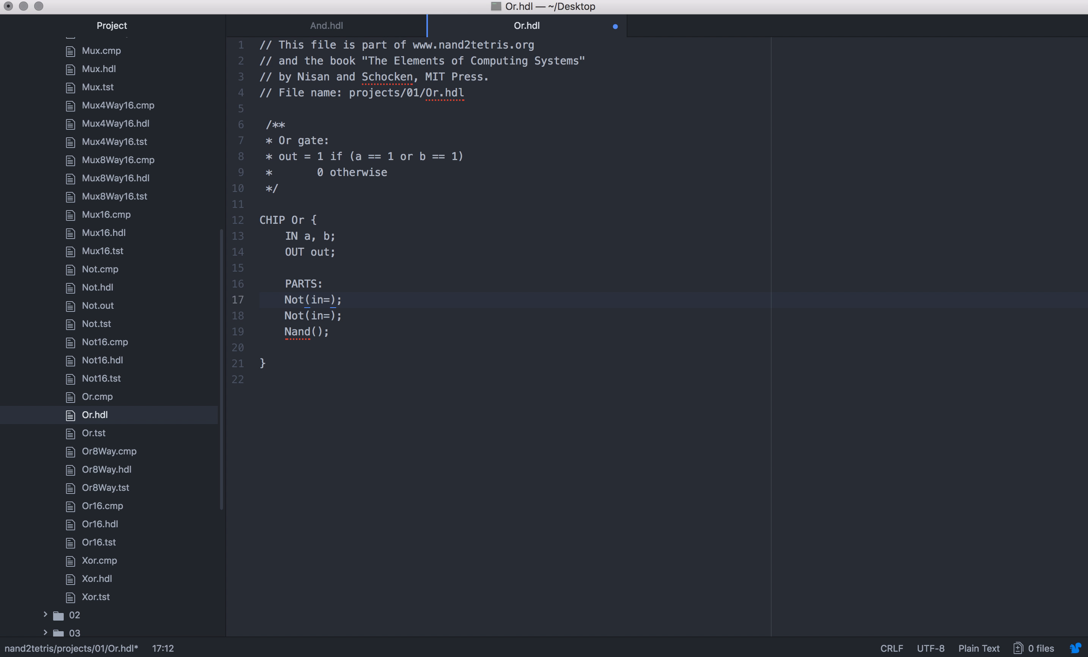
{"action": "type", "text": "a"}
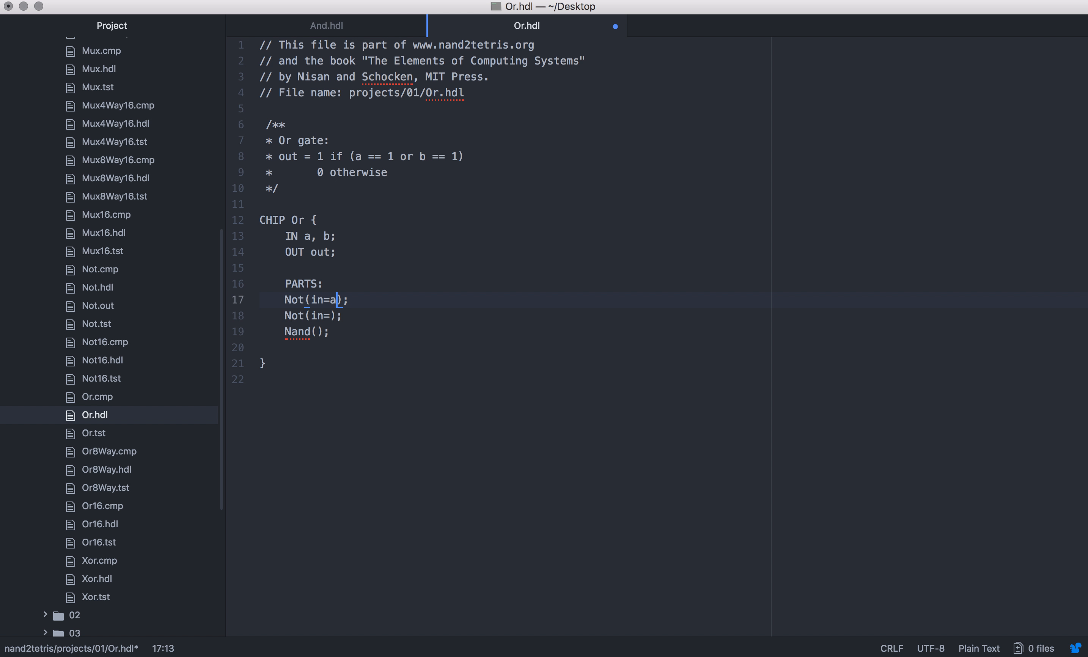
{"action": "type", "text": ","}
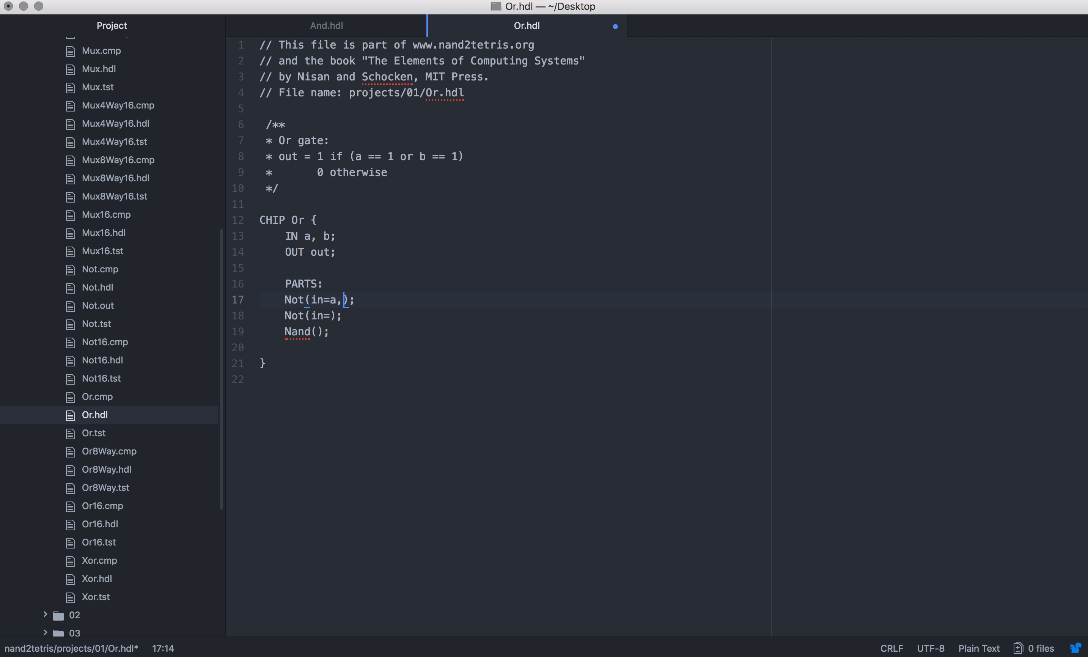
{"action": "type", "text": "out"}
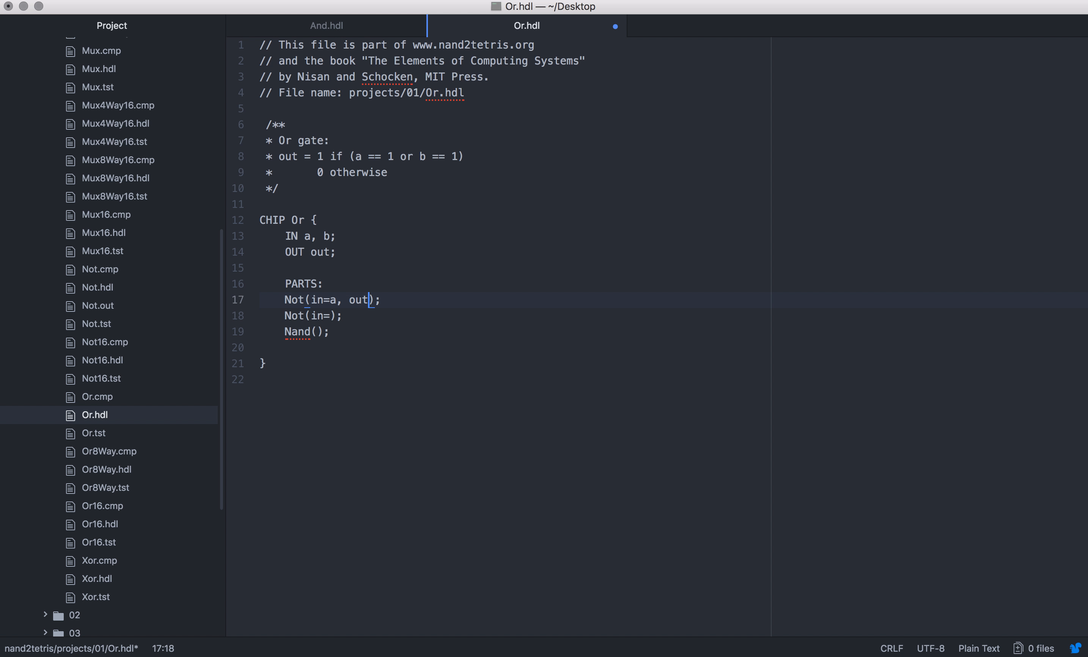
{"action": "type", "text": "na"}
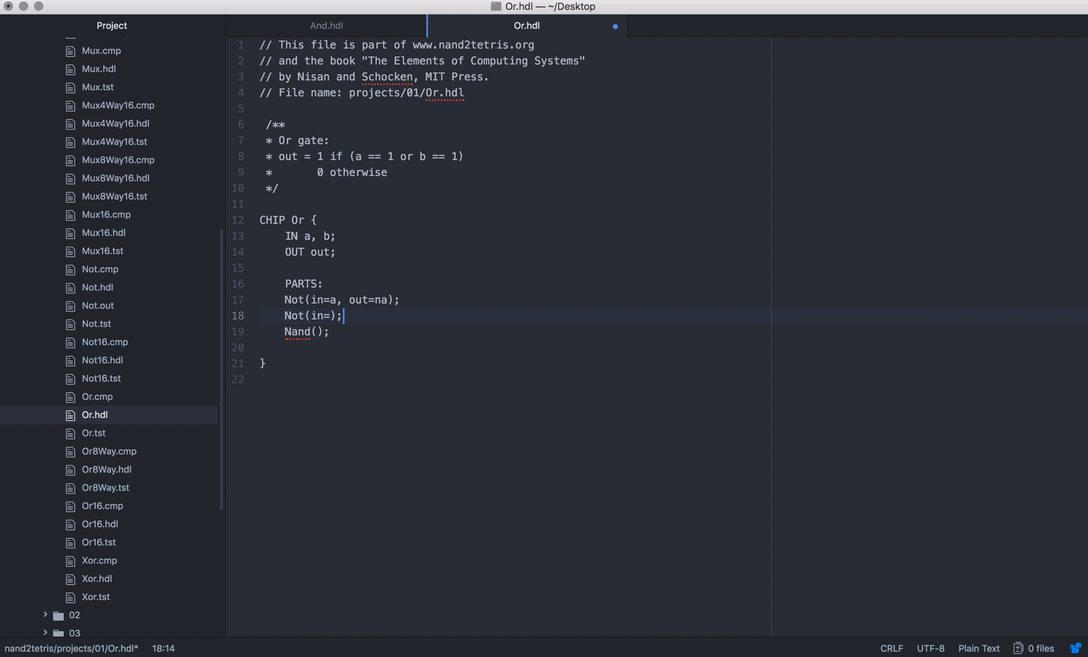
{"action": "type", "text": "b"}
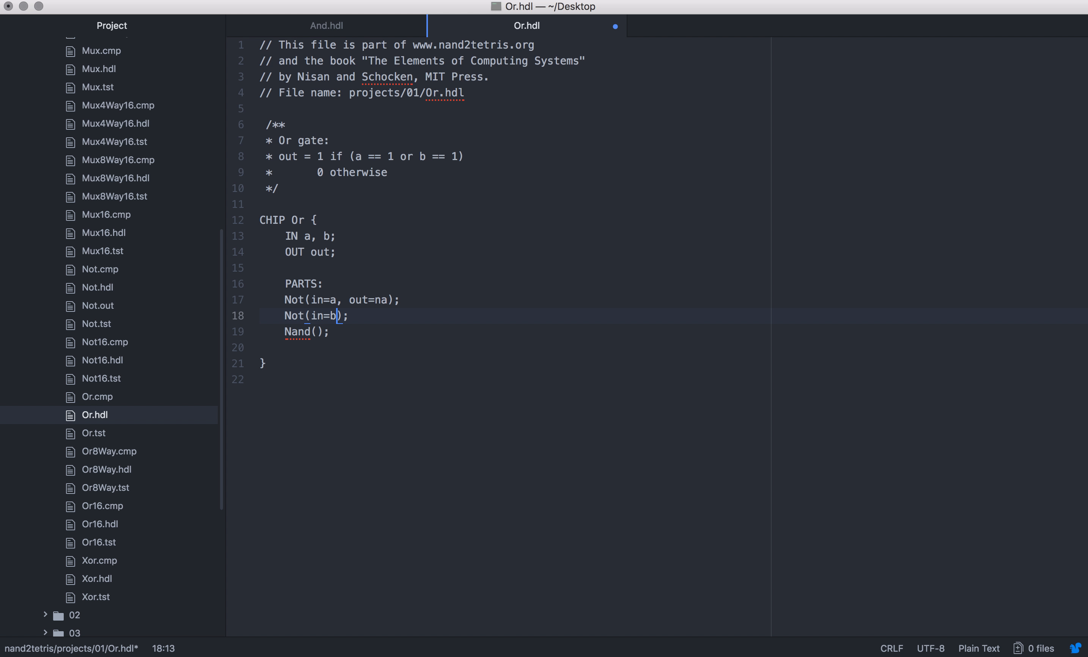
{"action": "type", "text": ","}
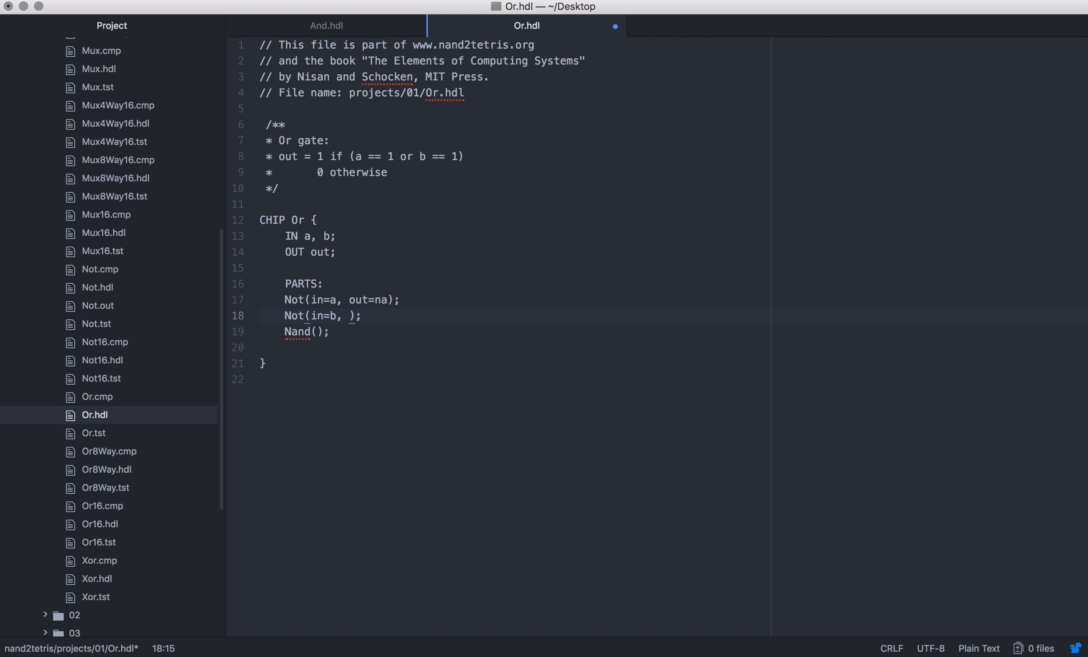
{"action": "type", "text": "out=nb"}
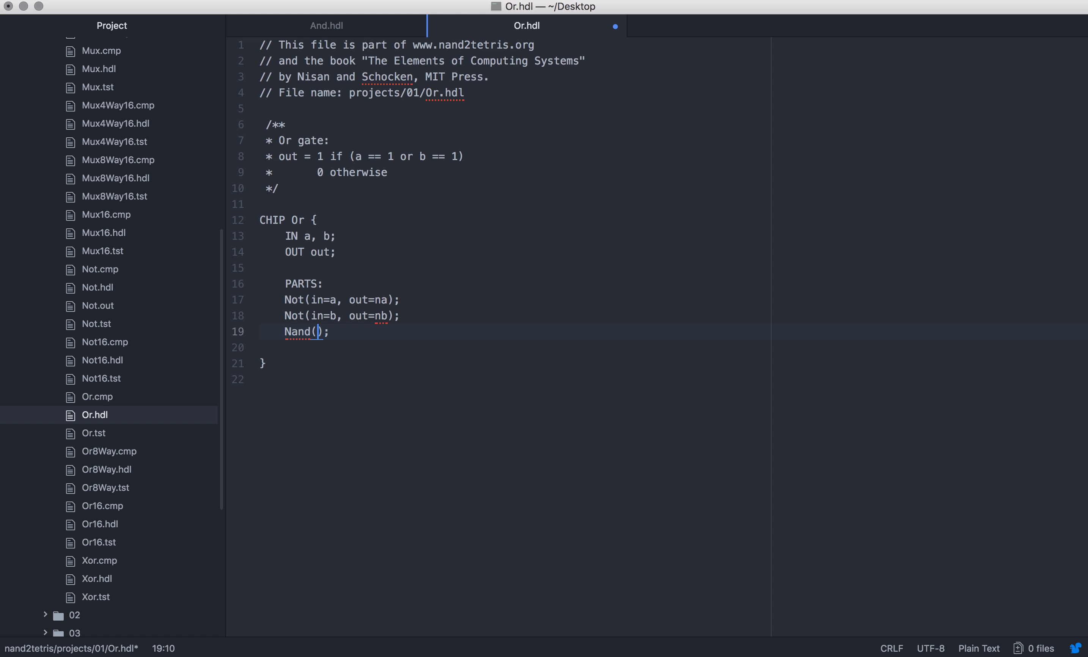
- Complete the Nand part as Nand(a=na, b=nb, out=out); and save Or.hdl
{"action": "type", "text": "a"}
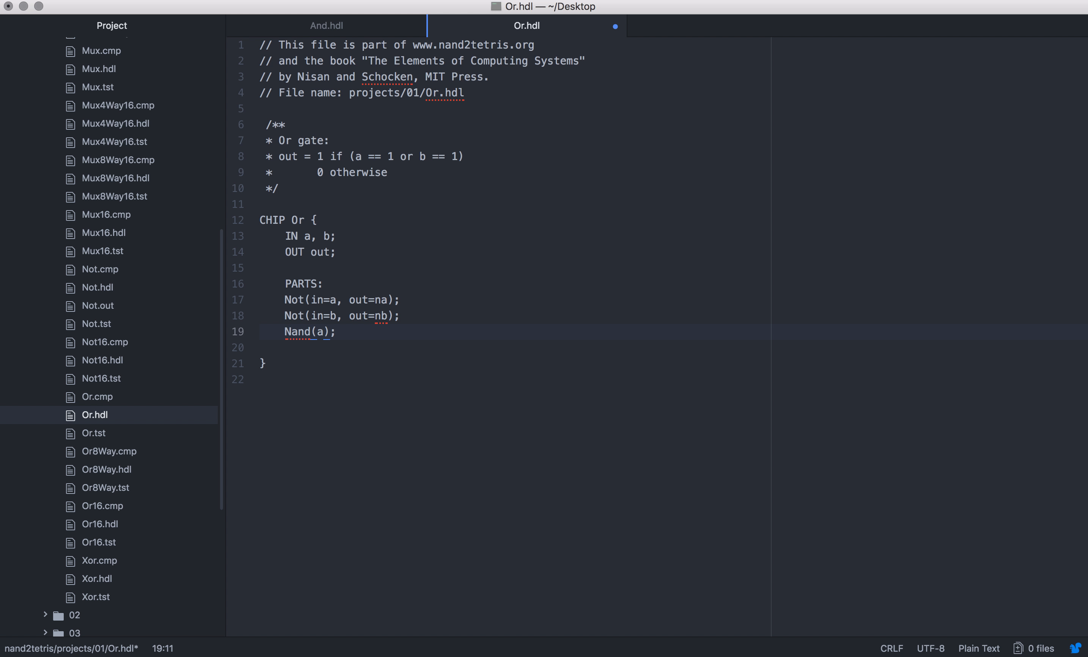
{"action": "type", "text": "="}
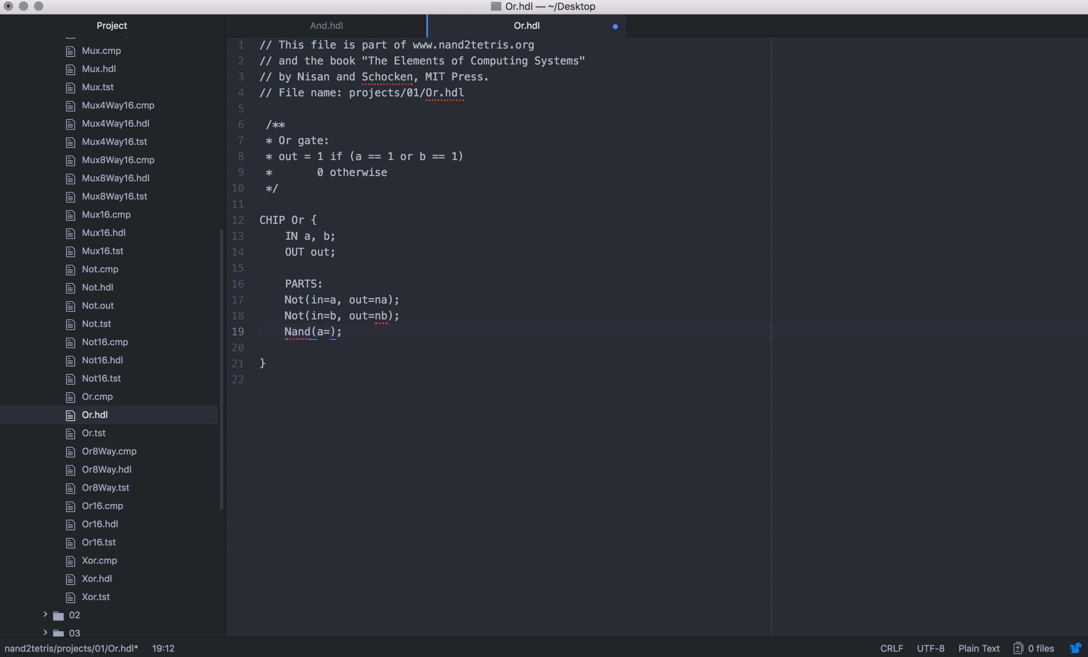
{"action": "type", "text": "n"}
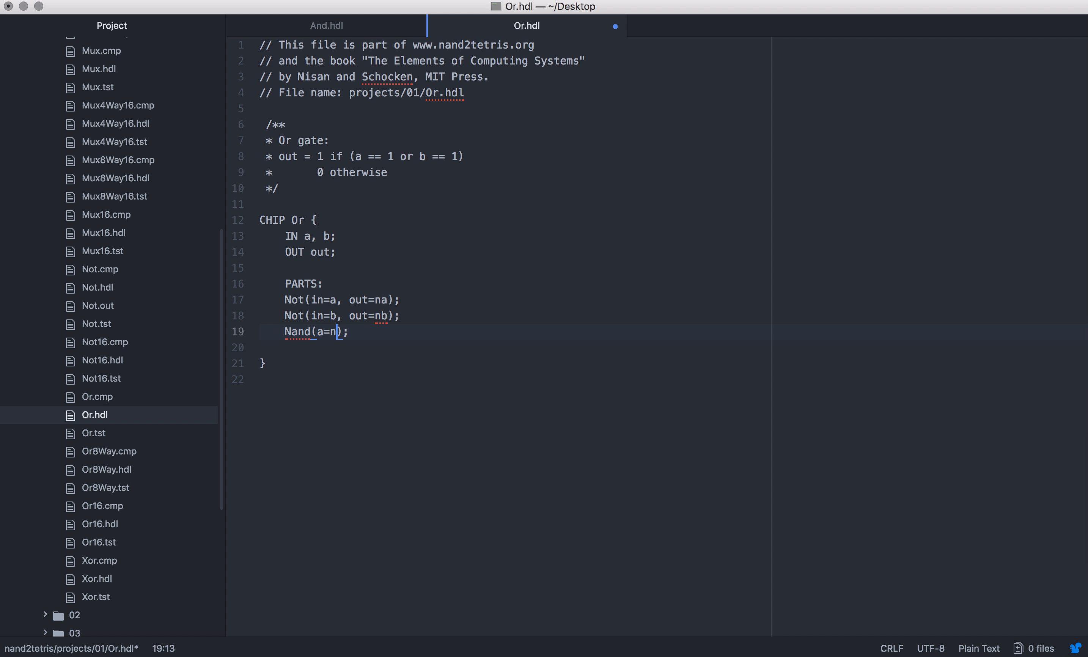
{"action": "type", "text": "a"}
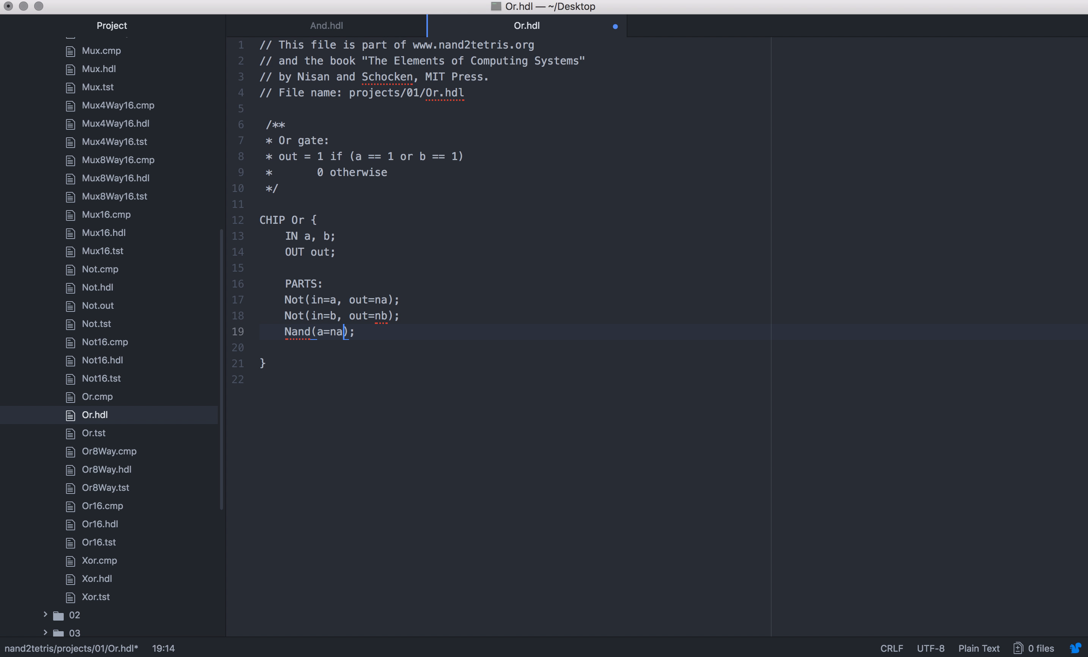
{"action": "type", "text": ","}
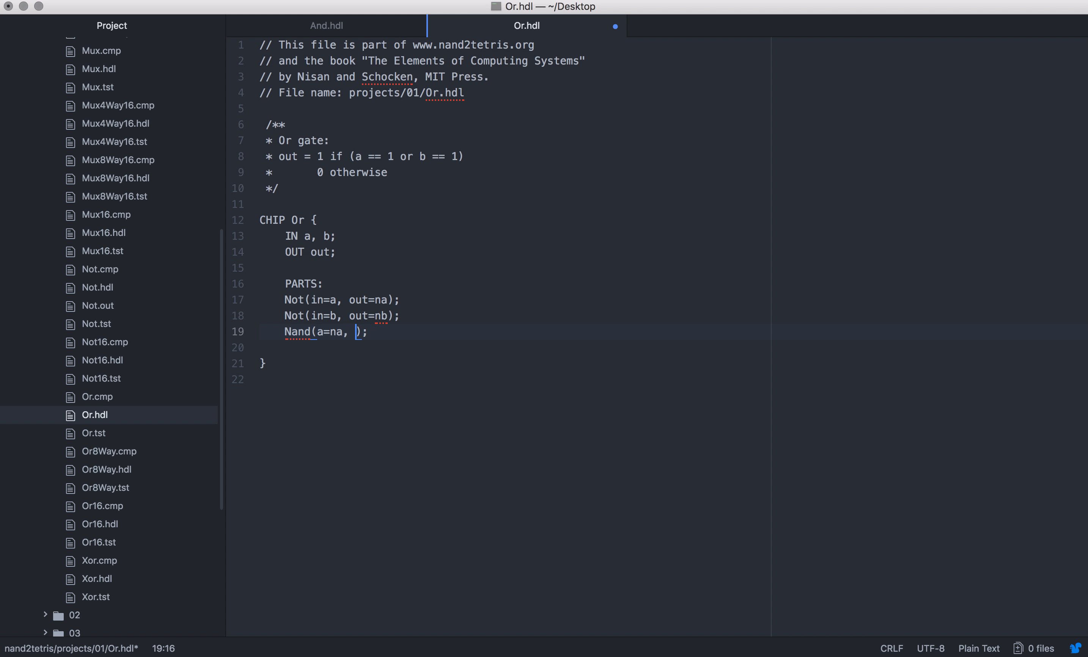
{"action": "type", "text": "b="}
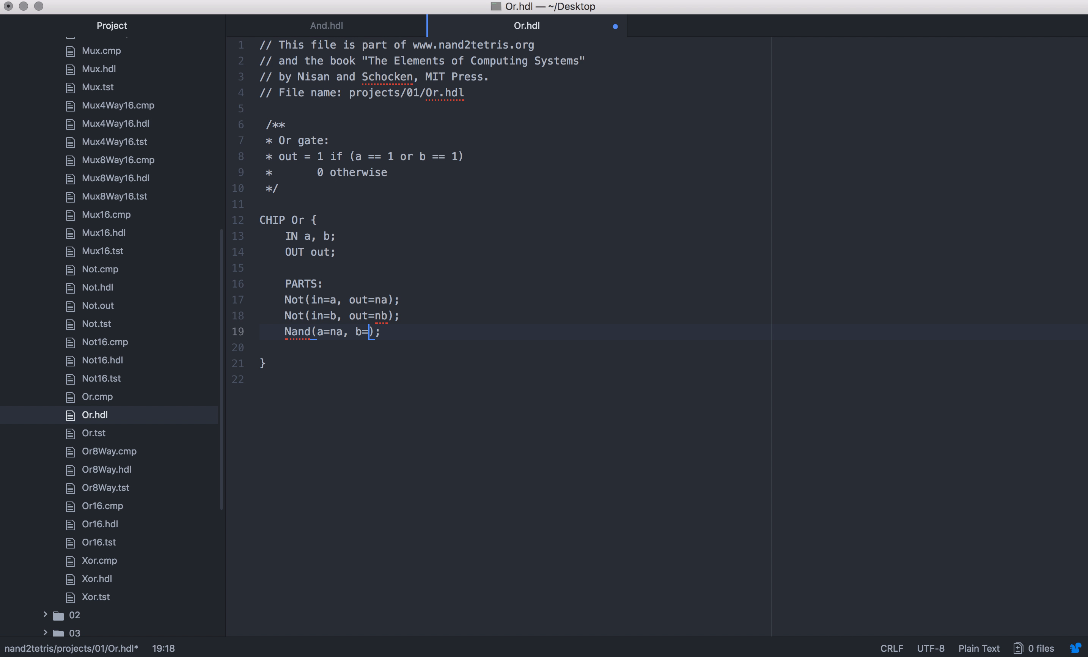
{"action": "type", "text": "nb,"}
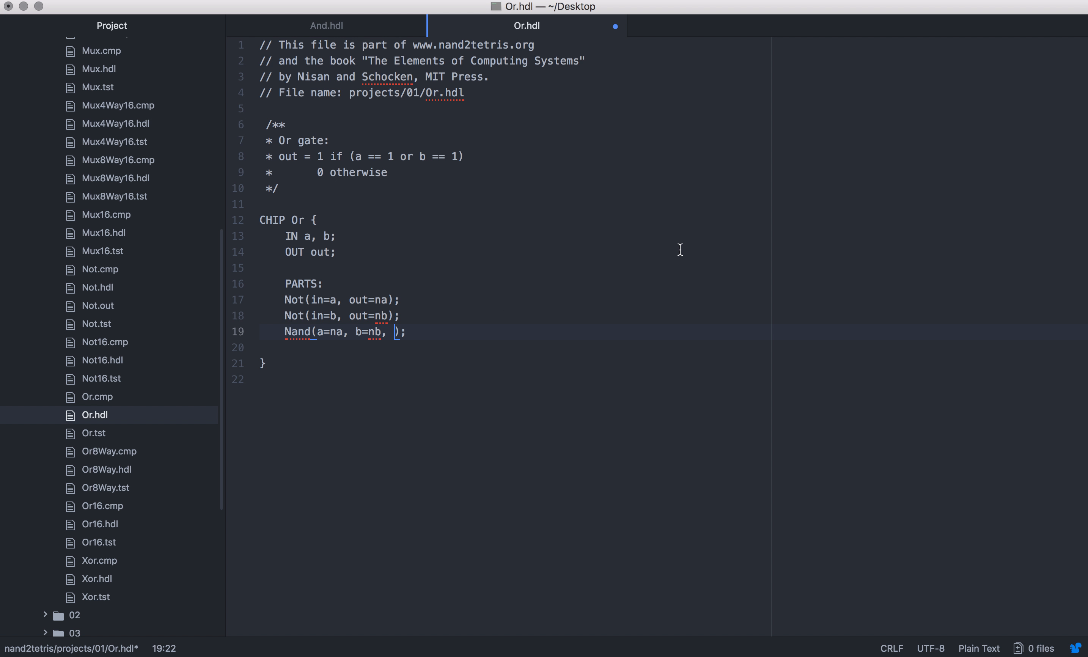
{"action": "type", "text": "out=out"}
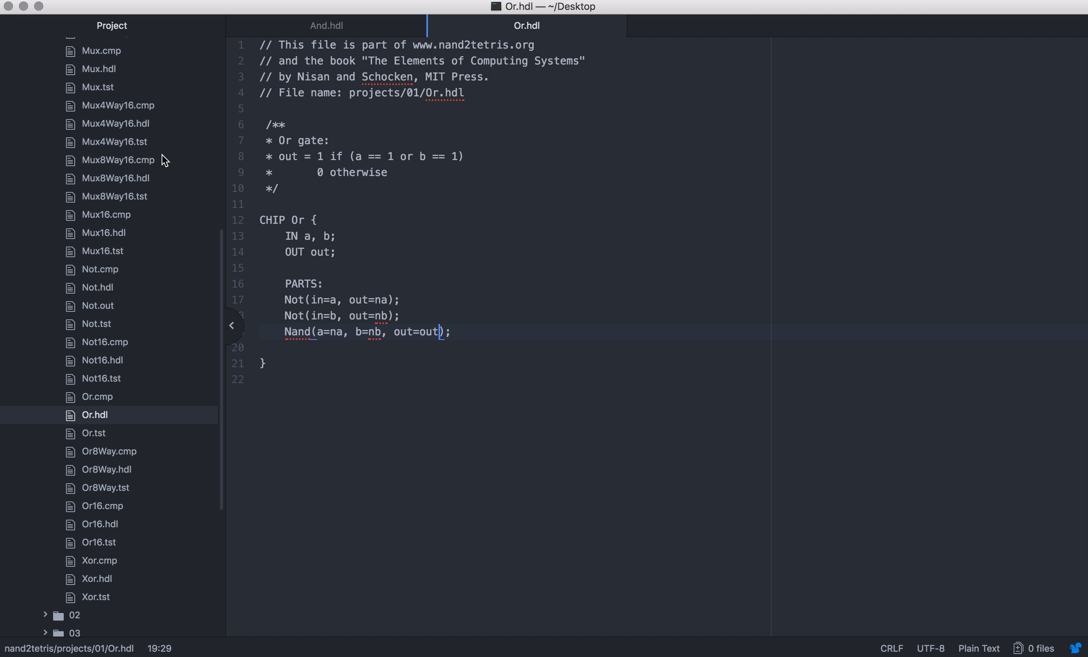
- Save Or.hdl and load the Or chip from the 01 folder into Hardware Simulator
{"action": "scroll", "scroll_direction": "down", "scroll_amount": 3}
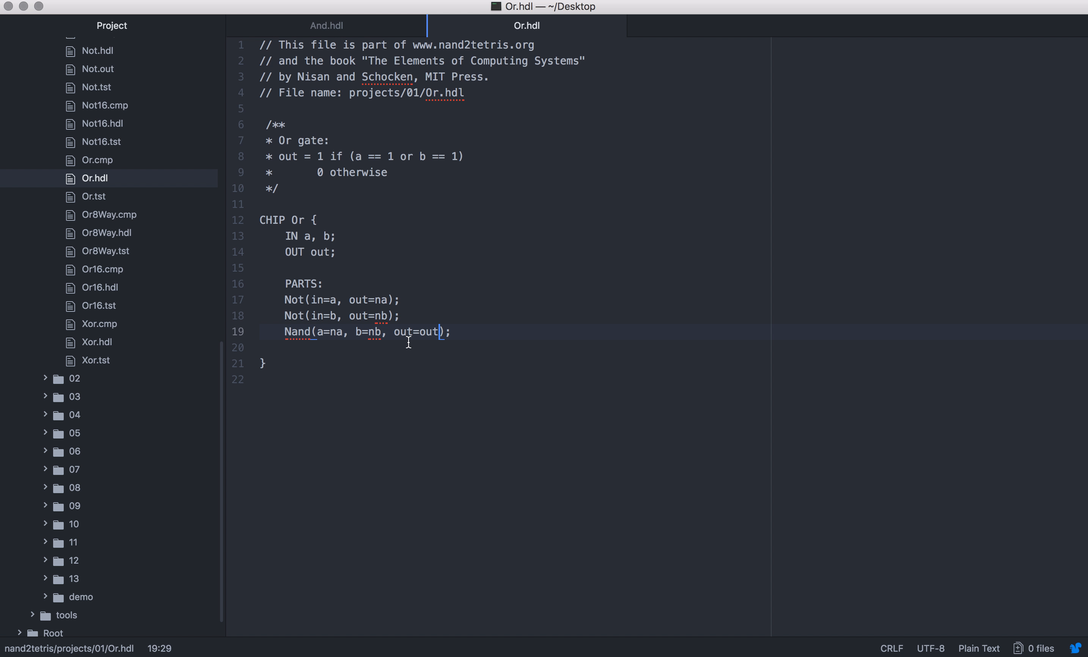
{"action": "left_click", "coordinate": [313, 299]}
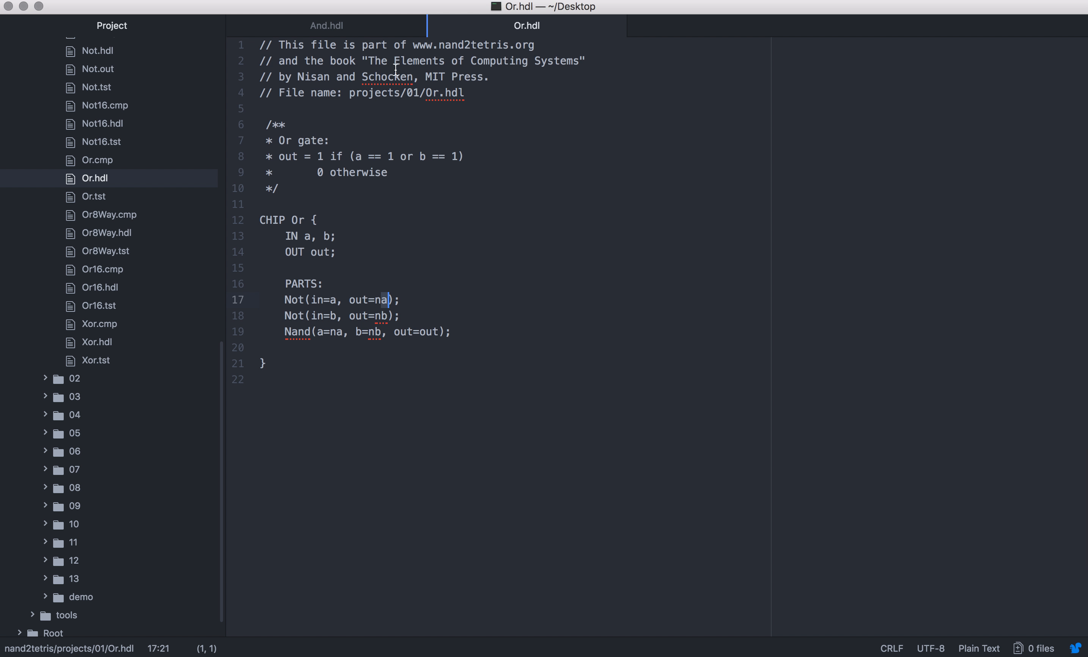
{"action": "mouse_move", "coordinate": [326, 234]}
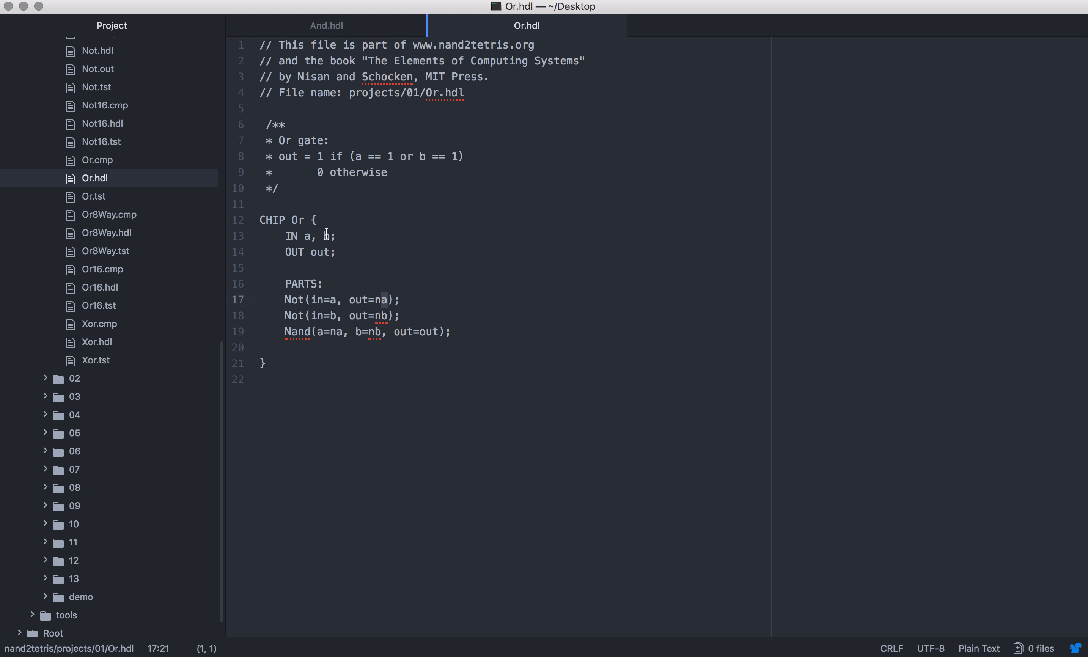
{"action": "mouse_move", "coordinate": [329, 631]}
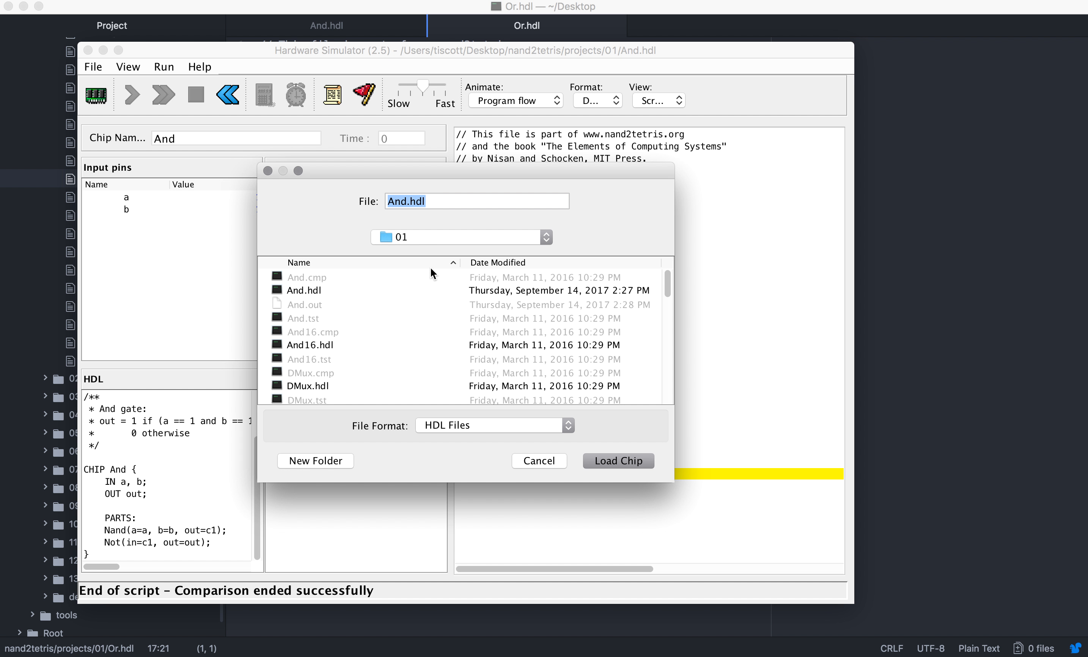
{"action": "left_click", "coordinate": [303, 317]}
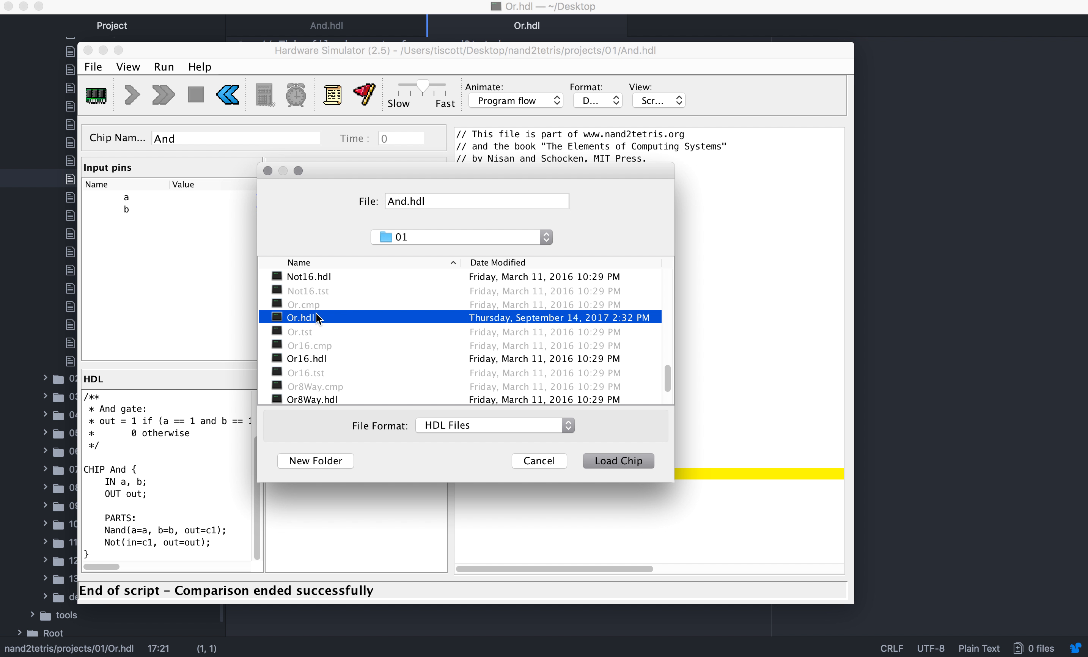
{"action": "left_click", "coordinate": [616, 459]}
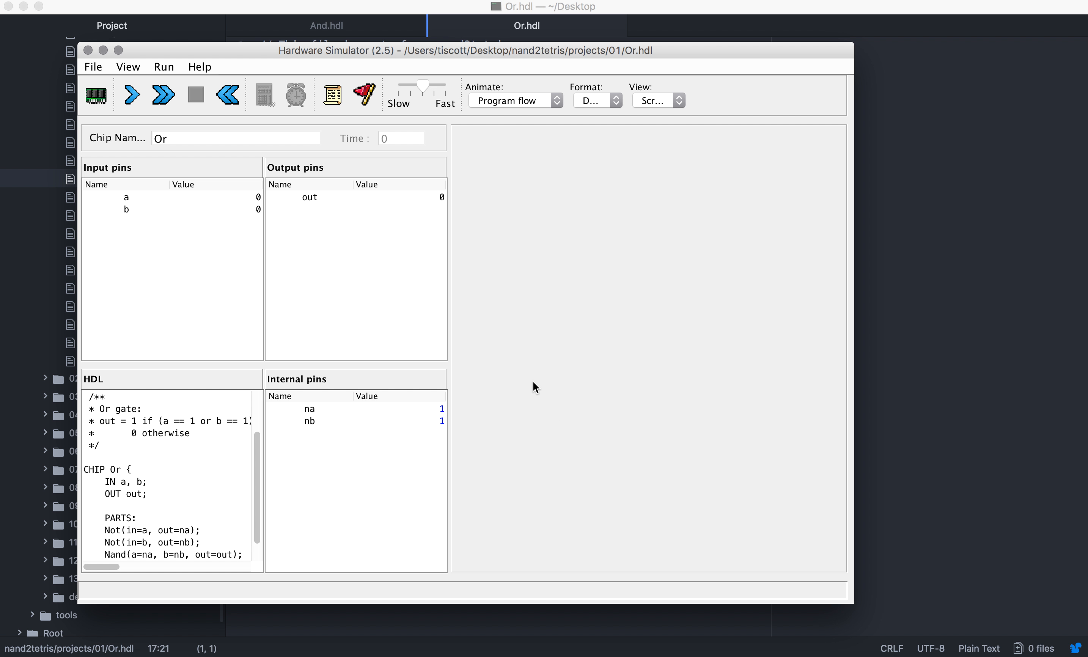
{"action": "mouse_move", "coordinate": [150, 113]}
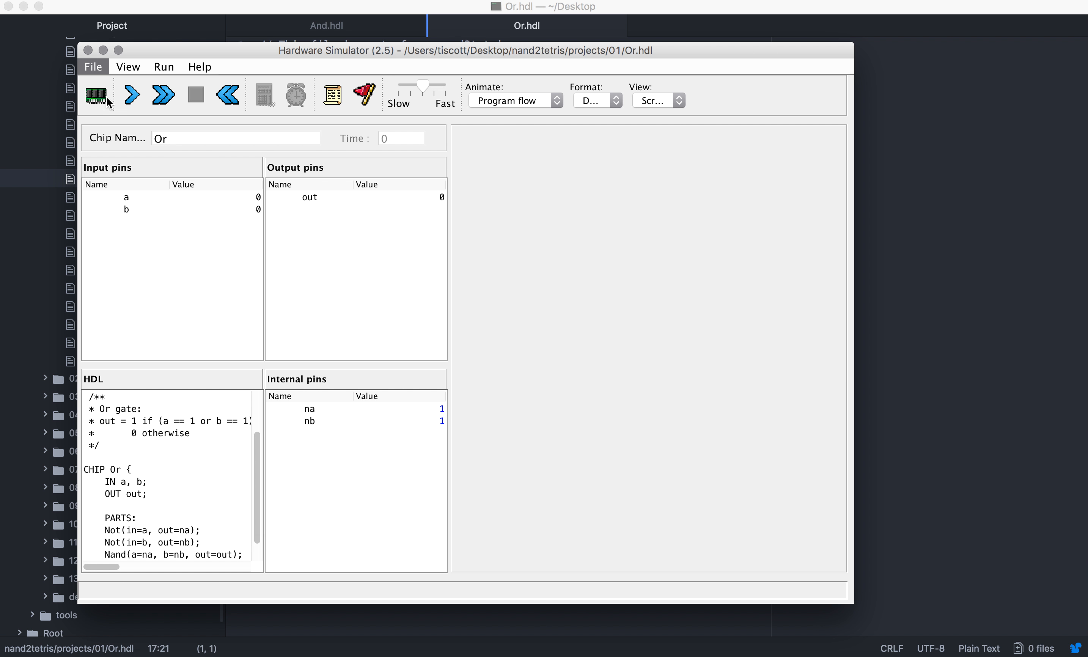
- Load the Or.tst test script from the 01 folder alongside the Or chip
{"action": "left_click", "coordinate": [330, 95]}
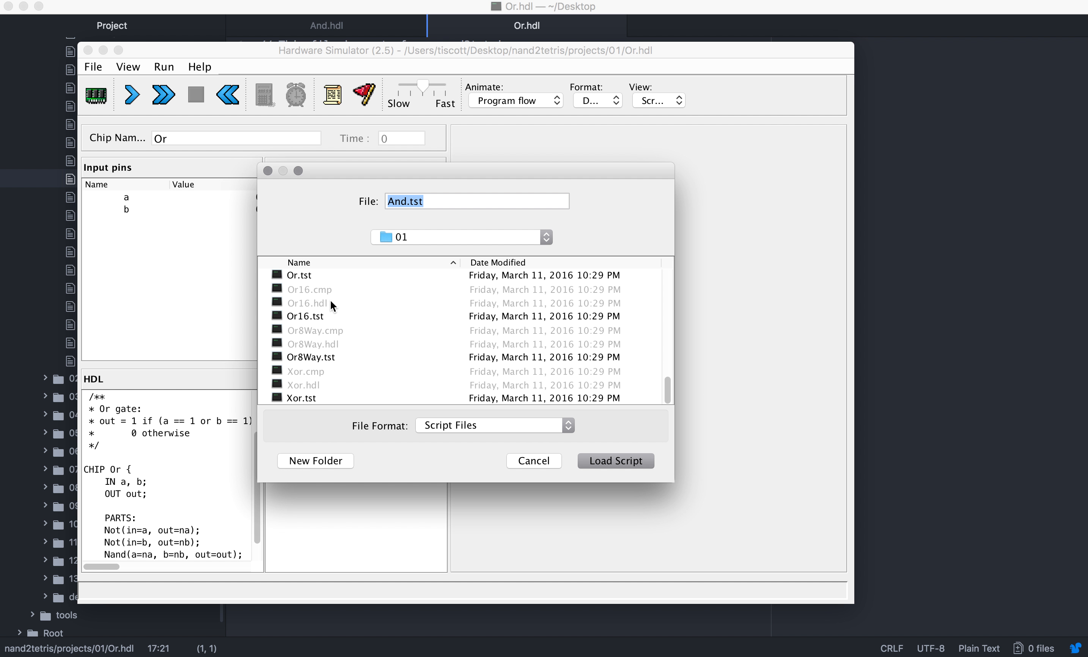
{"action": "left_click", "coordinate": [299, 275]}
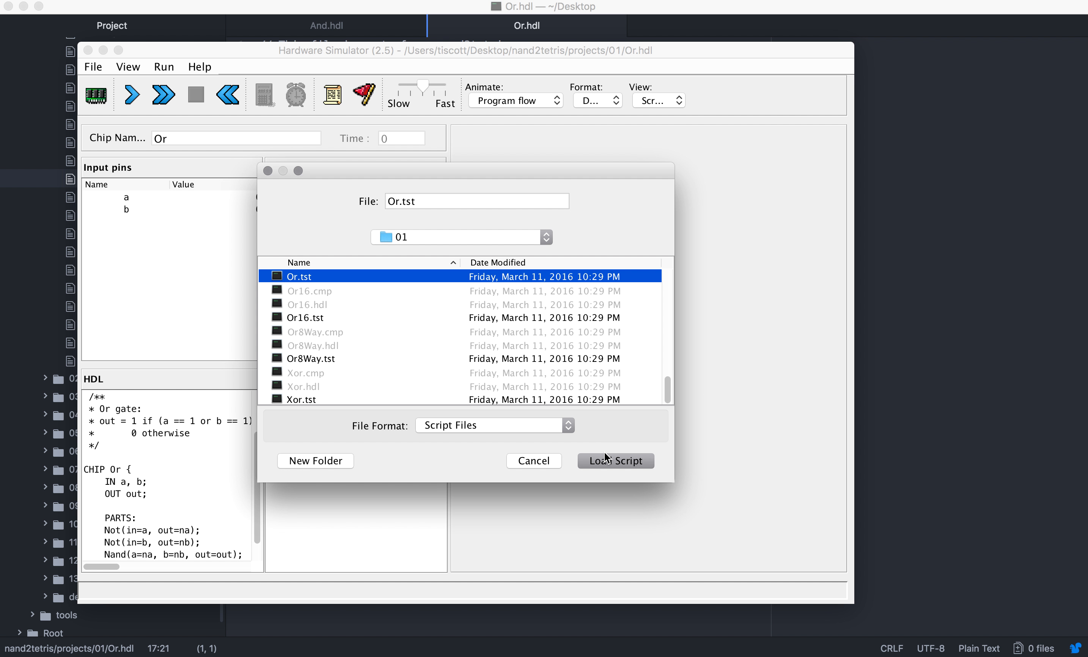
{"action": "left_click", "coordinate": [615, 459]}
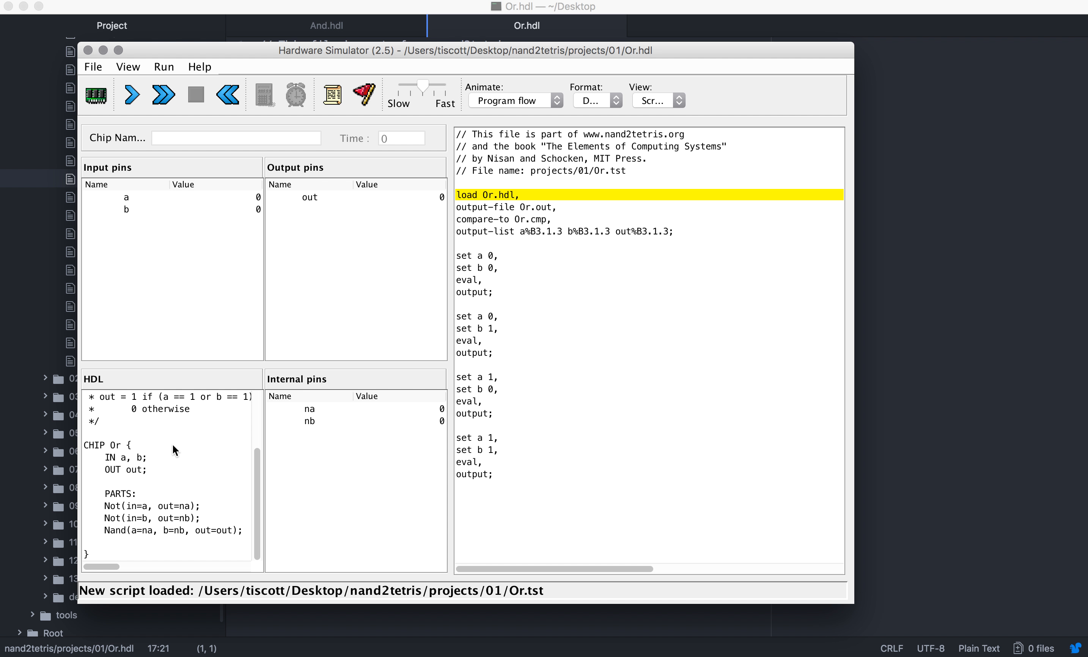
{"action": "mouse_move", "coordinate": [183, 73]}
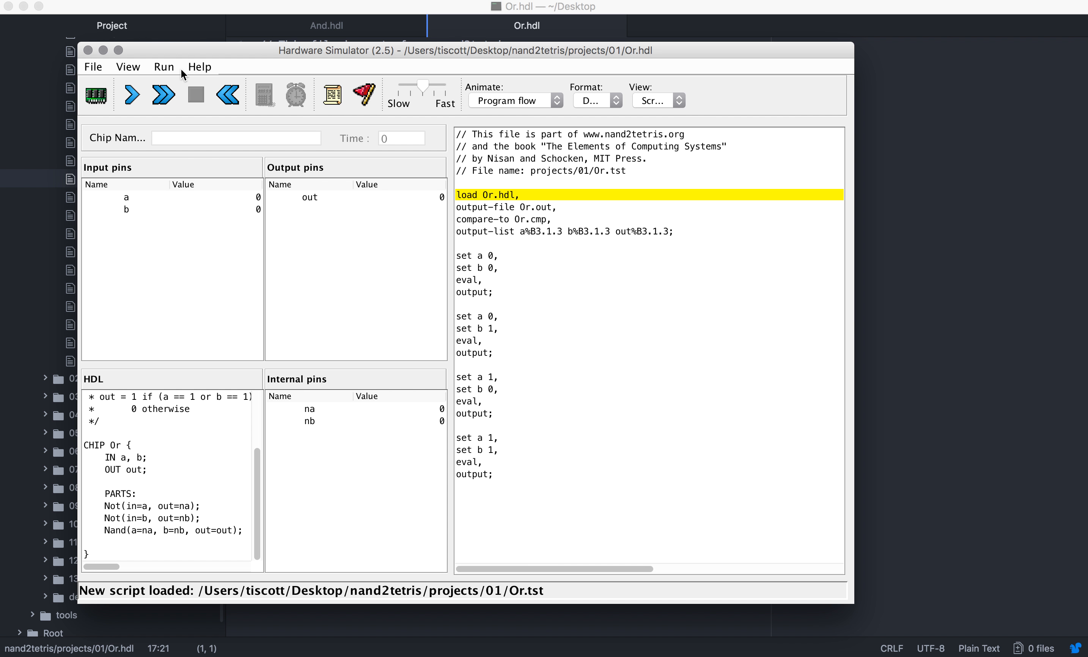
- Run Or.tst from the Run menu through all four cases until comparison ends successfully
{"action": "left_click", "coordinate": [163, 66]}
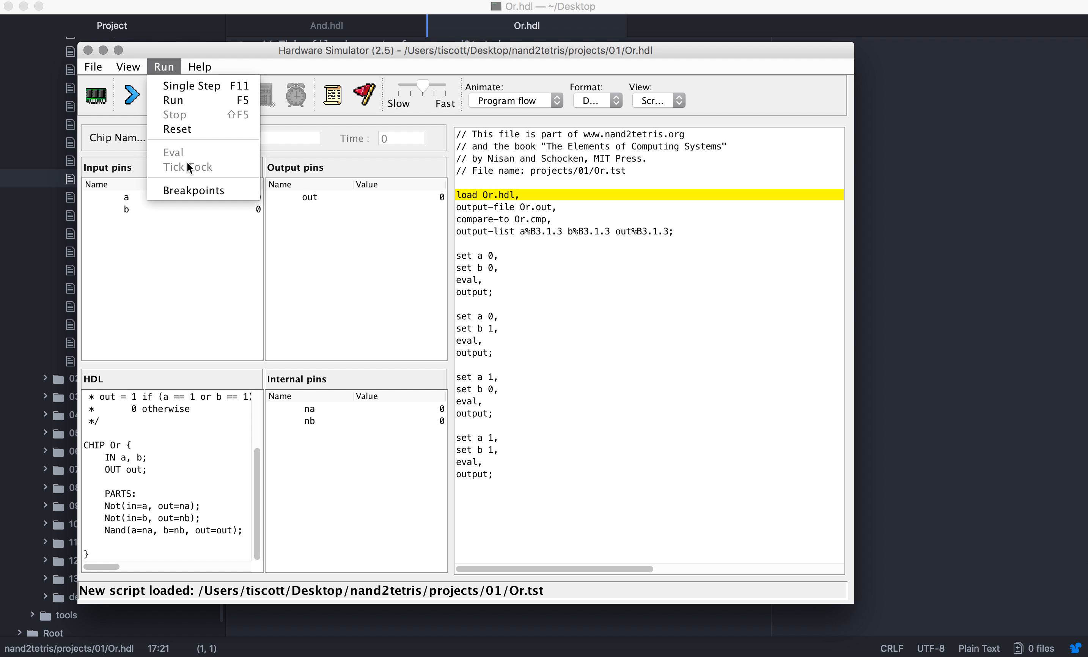
{"action": "left_click", "coordinate": [190, 84]}
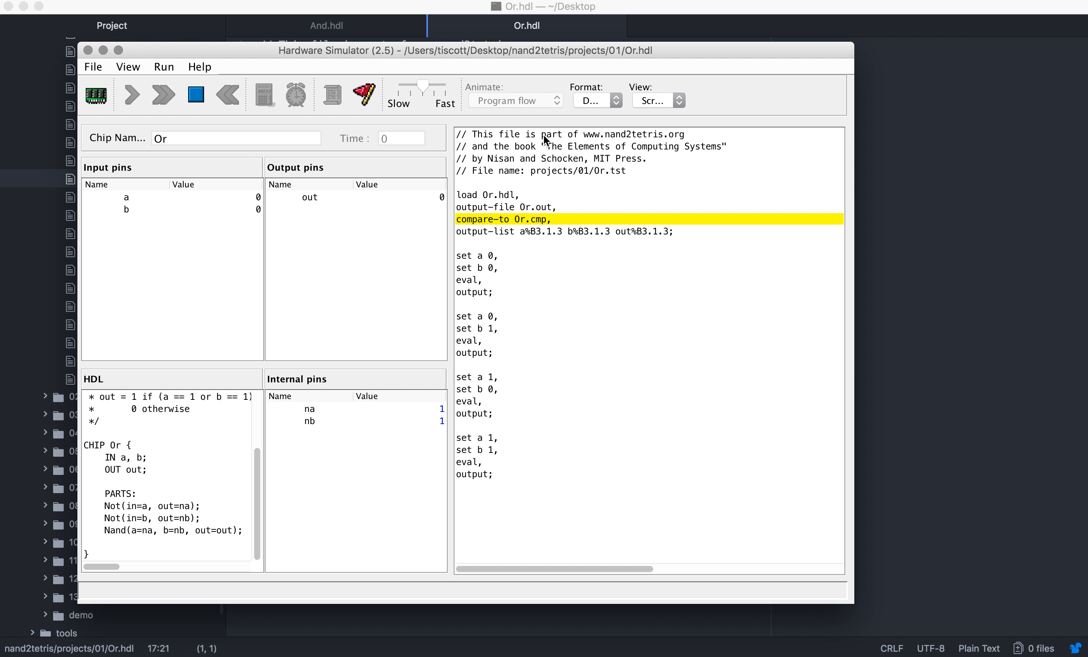
{"action": "left_click", "coordinate": [130, 94]}
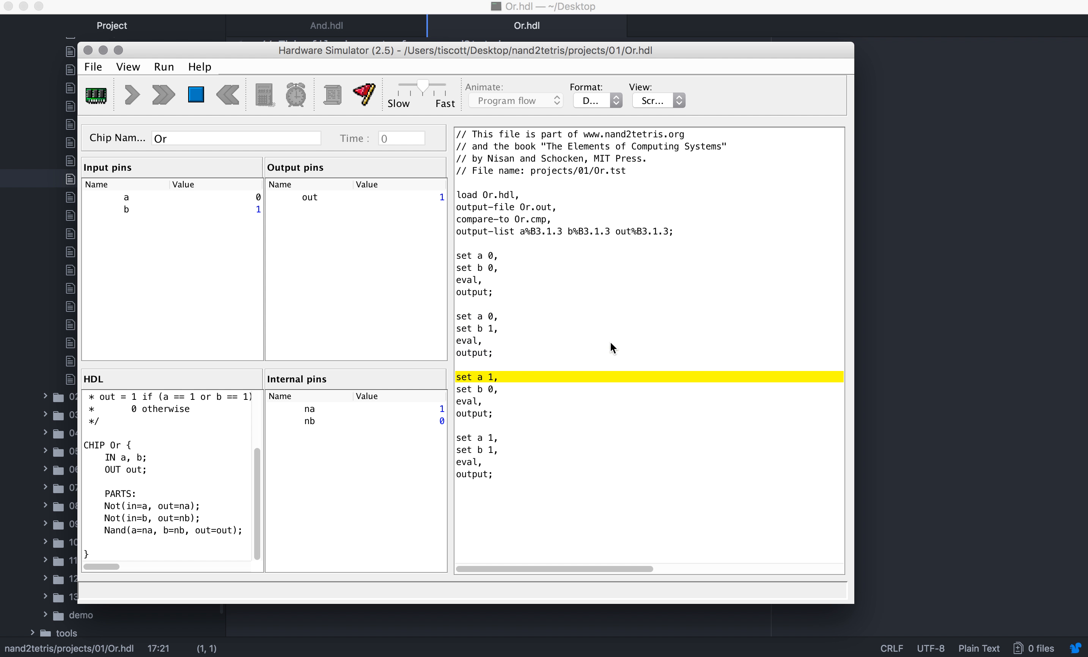
{"action": "left_click", "coordinate": [163, 93]}
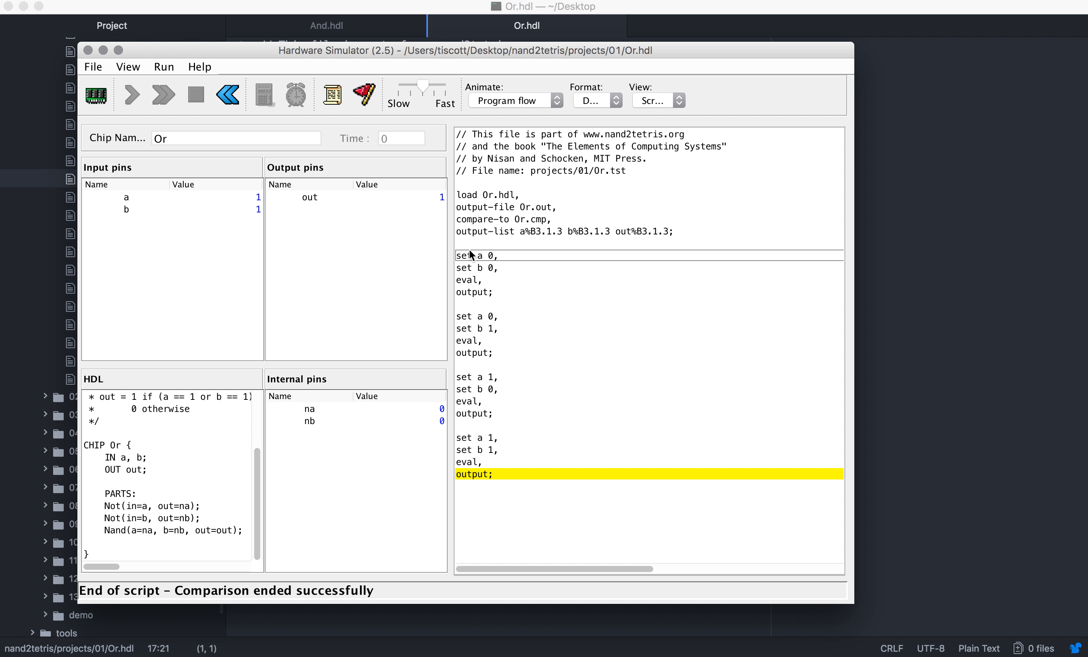
{"action": "mouse_move", "coordinate": [119, 467]}
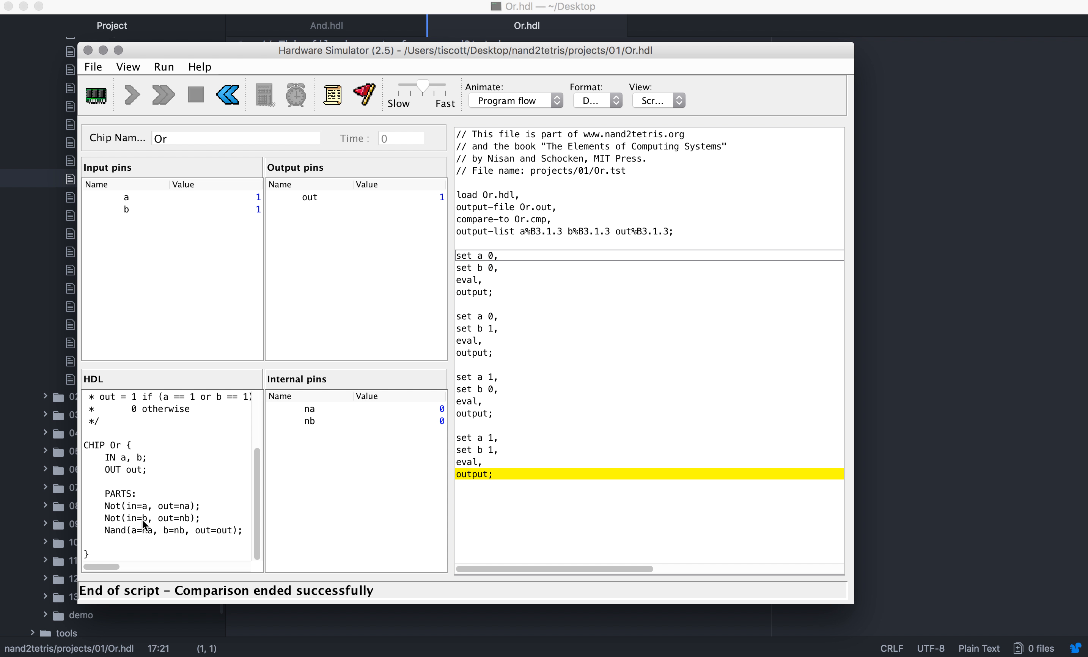
{"action": "mouse_move", "coordinate": [166, 536]}
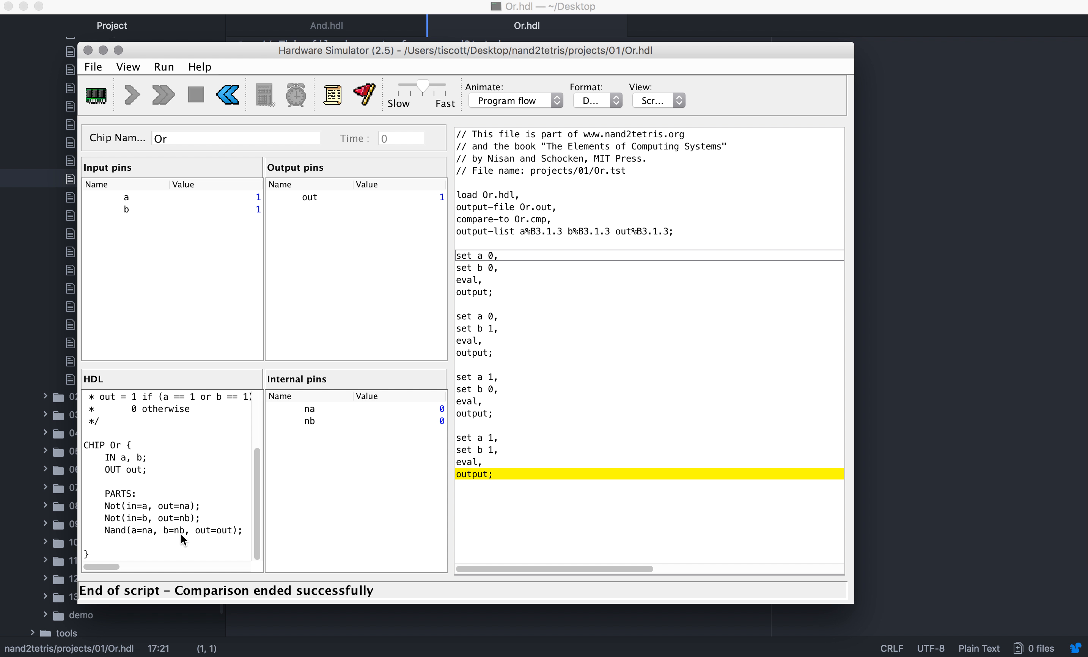
{"action": "mouse_move", "coordinate": [145, 540]}
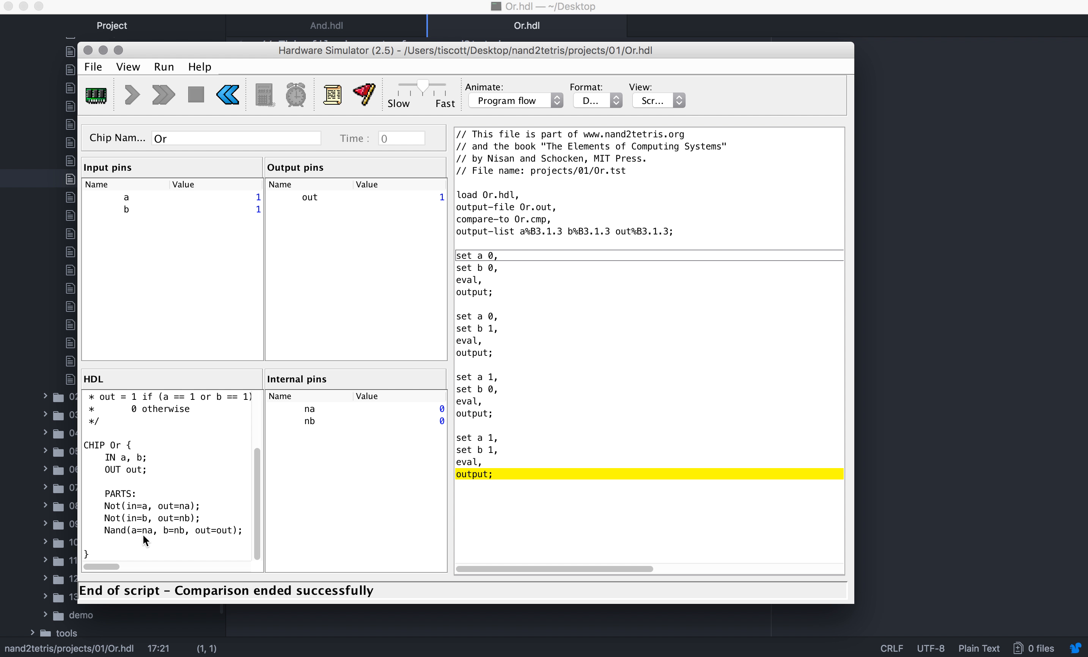
{"action": "mouse_move", "coordinate": [158, 538]}
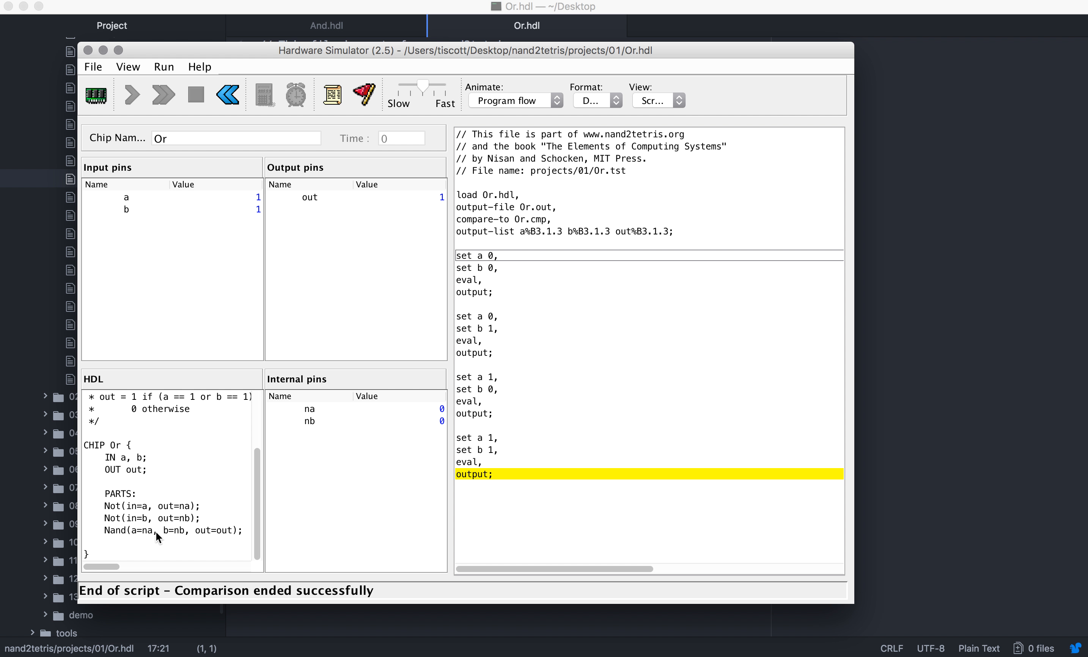
{"action": "mouse_move", "coordinate": [255, 531]}
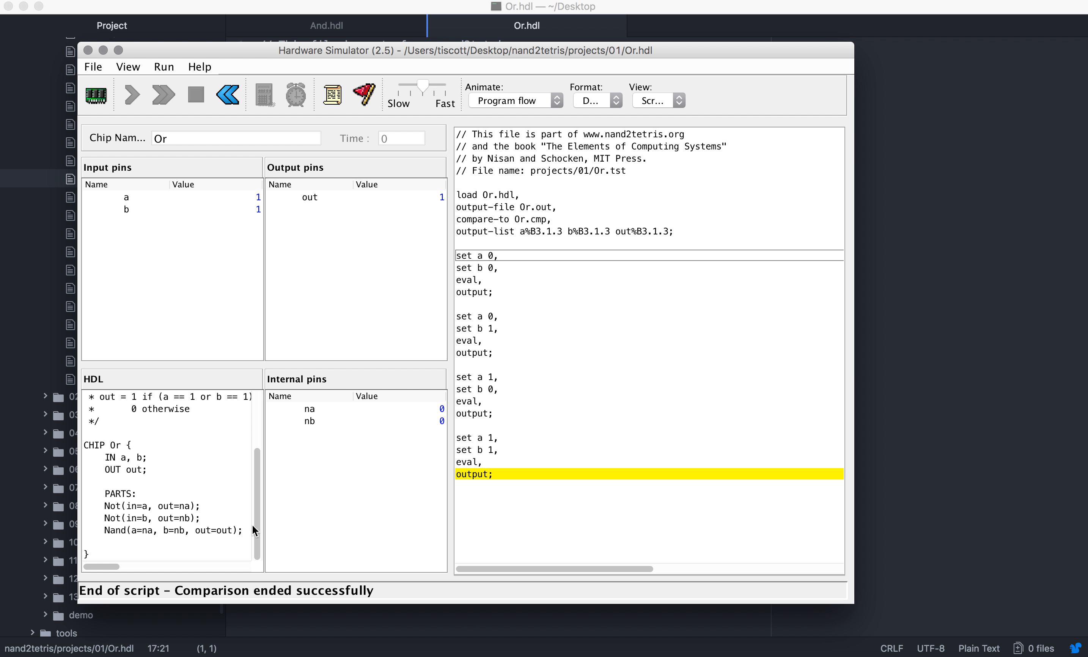
{"action": "mouse_move", "coordinate": [938, 189]}
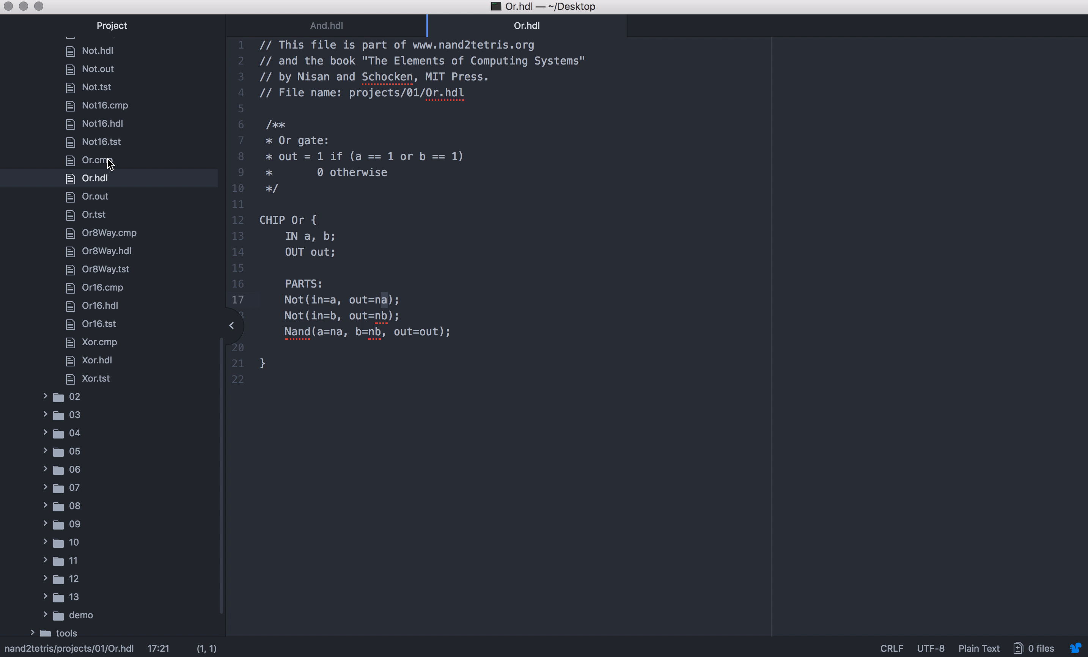
- View Or.out's truth table (out = 0, 1, 1, 1) in Atom, then return to the simulator
{"action": "left_click", "coordinate": [94, 195]}
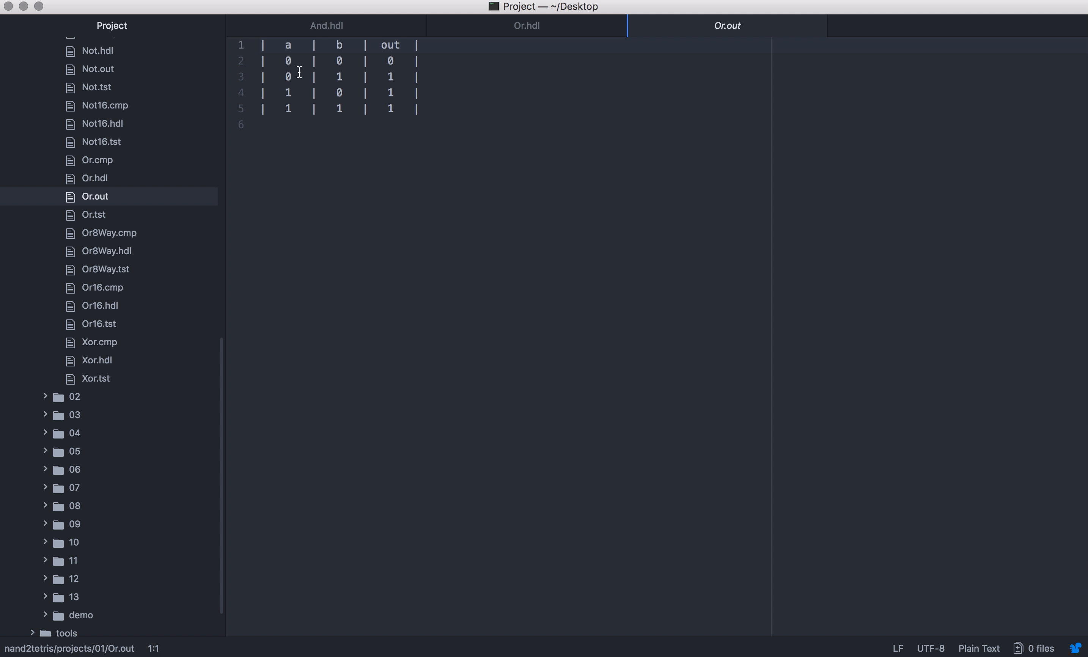
{"action": "mouse_move", "coordinate": [240, 239]}
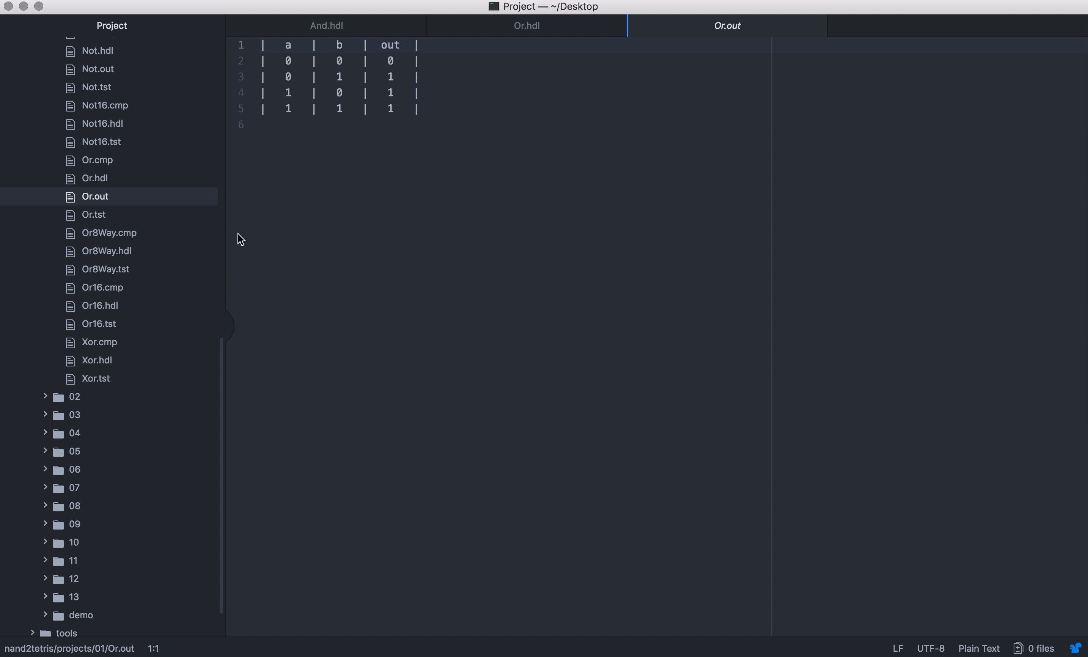
{"action": "mouse_move", "coordinate": [755, 650]}
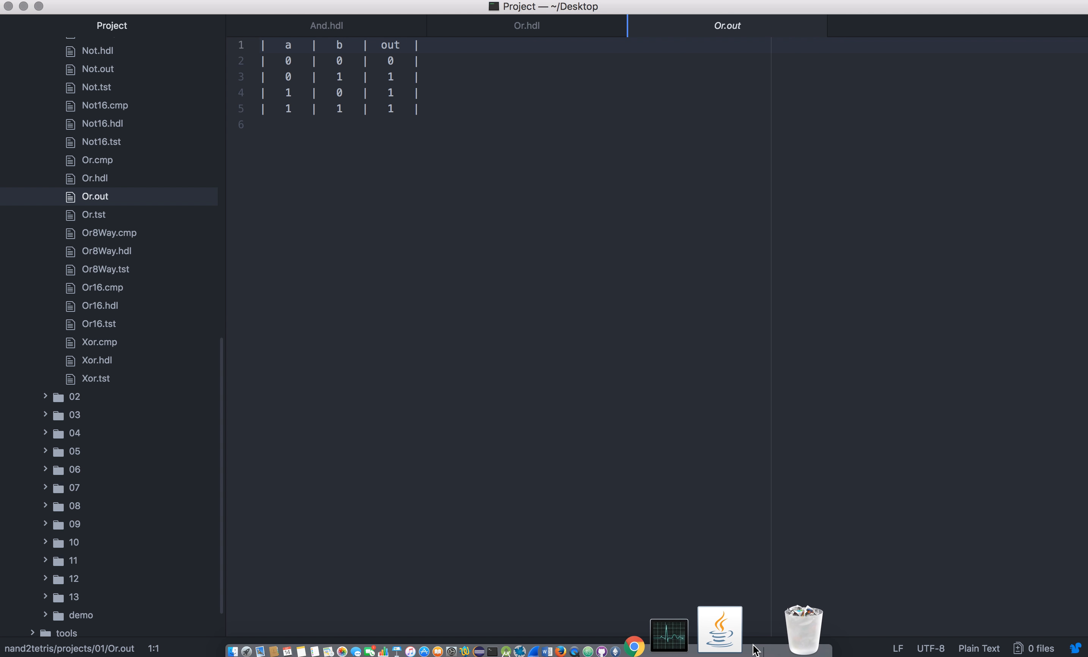
{"action": "left_click", "coordinate": [719, 629]}
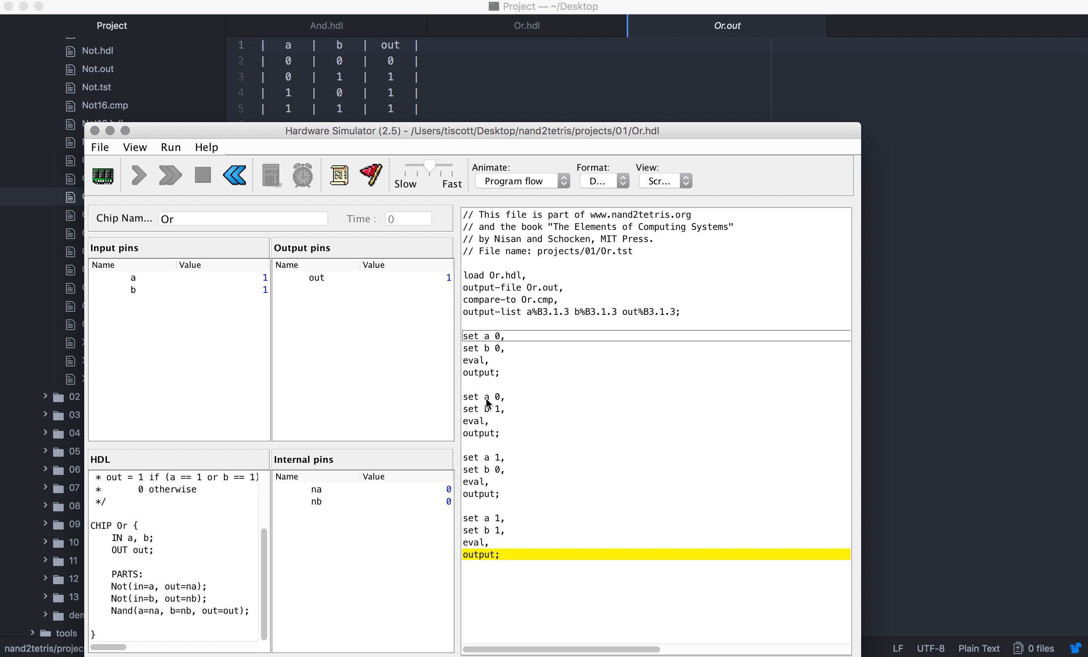
{"action": "mouse_move", "coordinate": [491, 416]}
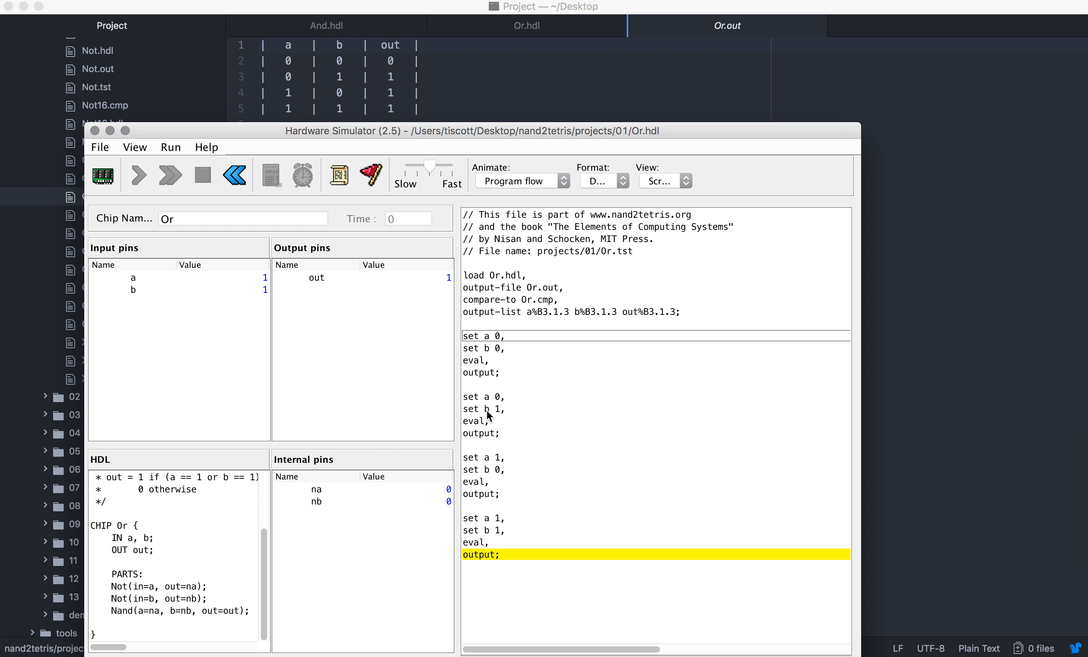
{"action": "mouse_move", "coordinate": [153, 509]}
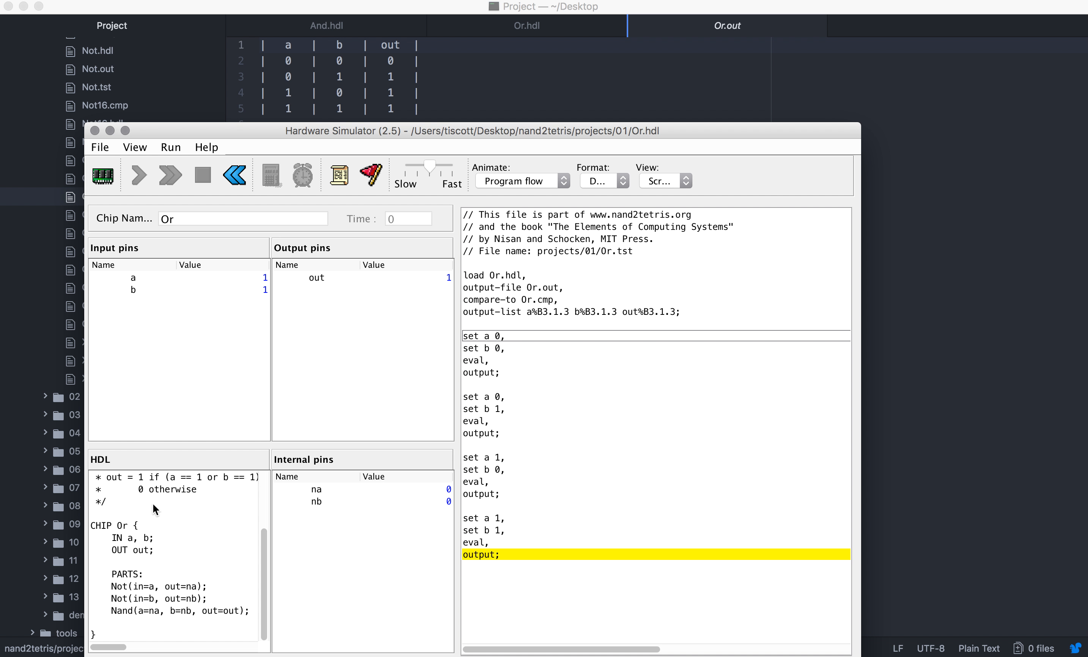
{"action": "mouse_move", "coordinate": [146, 548]}
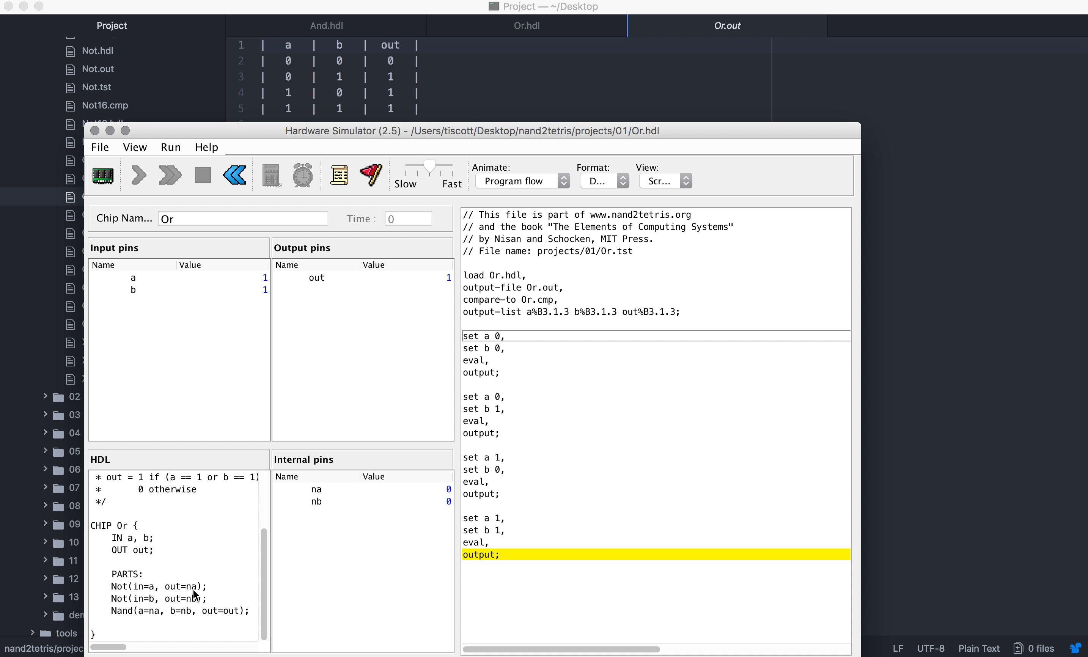
{"action": "mouse_move", "coordinate": [154, 607]}
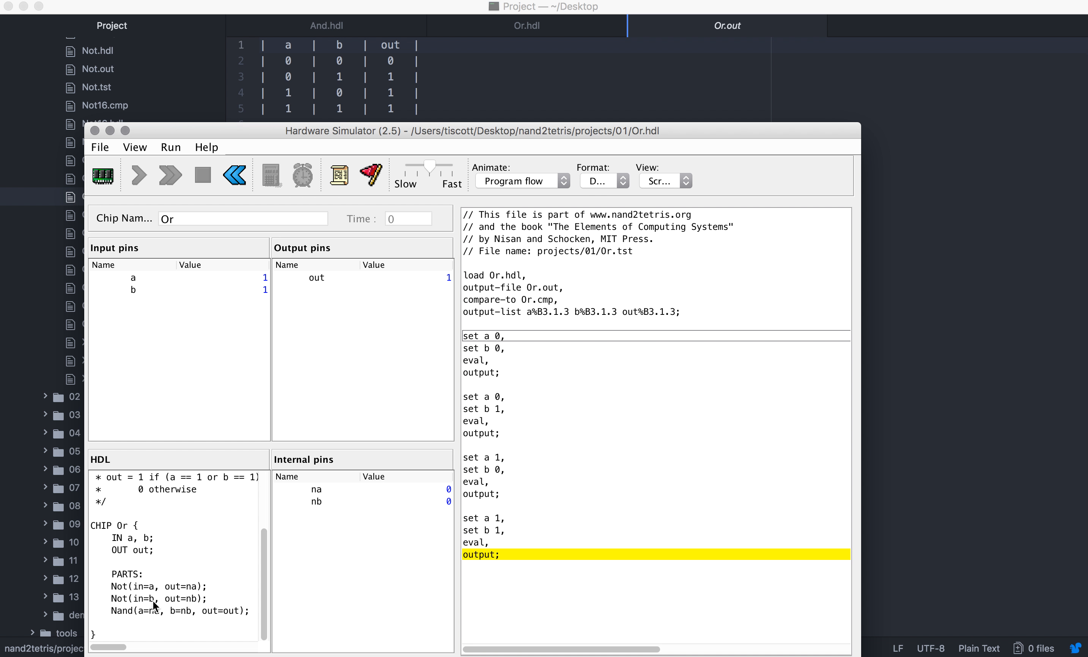
{"action": "mouse_move", "coordinate": [157, 621]}
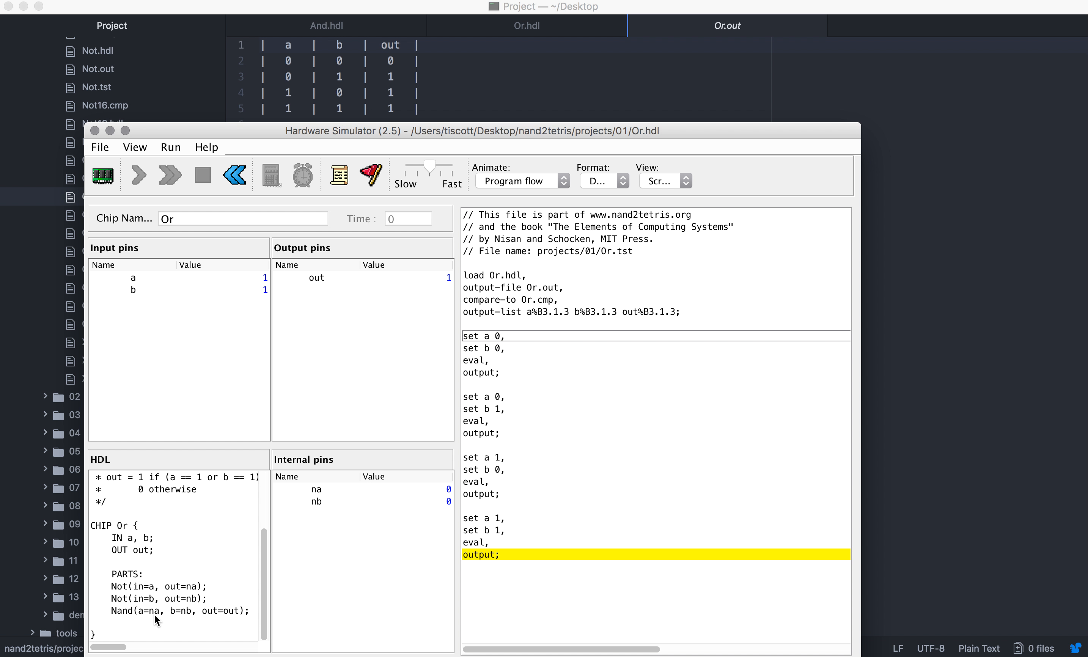
{"action": "mouse_move", "coordinate": [208, 626]}
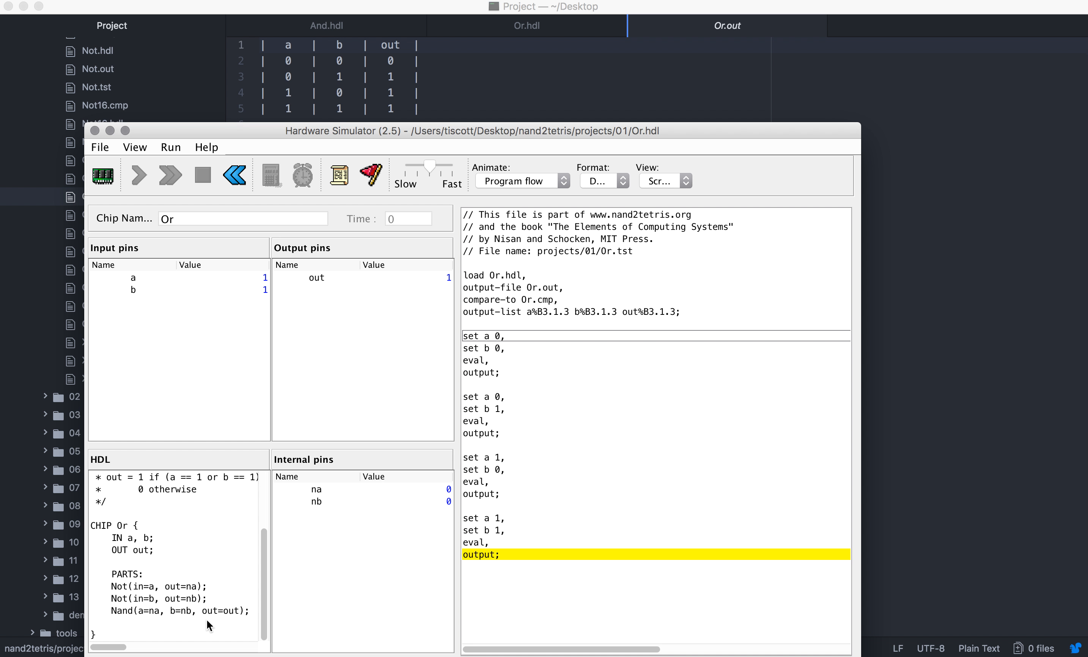
{"action": "mouse_move", "coordinate": [127, 616]}
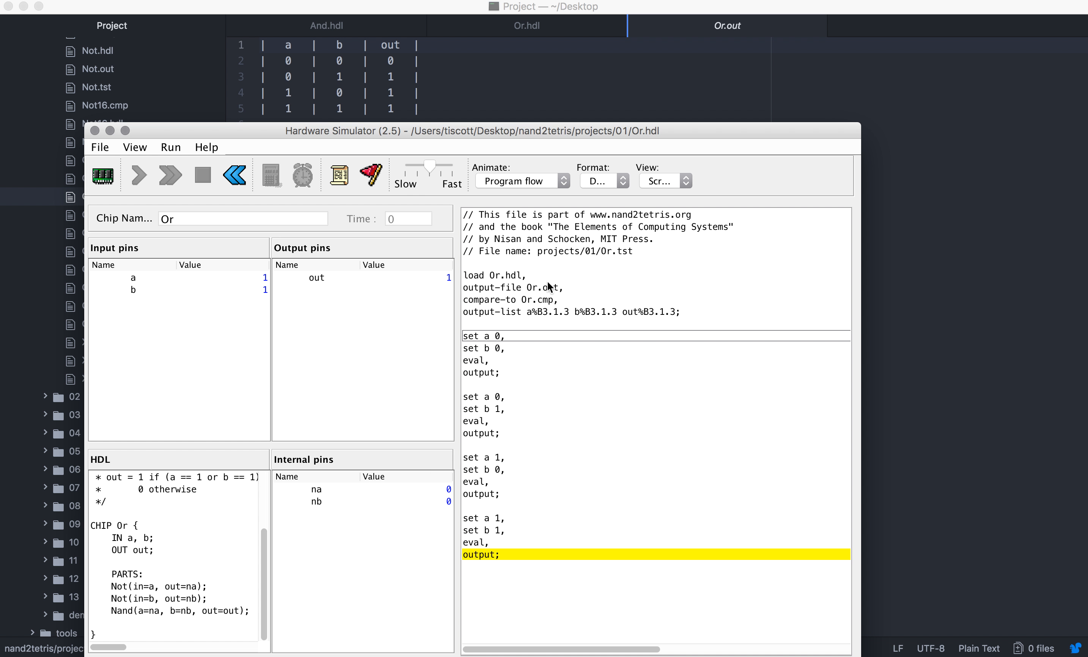
{"action": "mouse_move", "coordinate": [394, 75]}
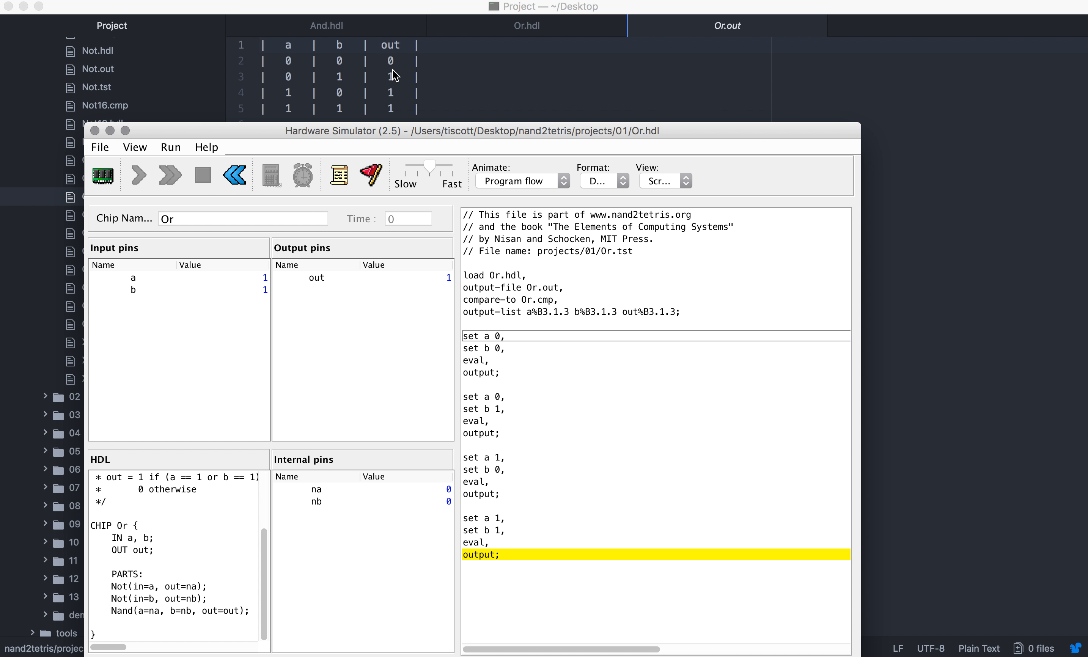
{"action": "mouse_move", "coordinate": [387, 269]}
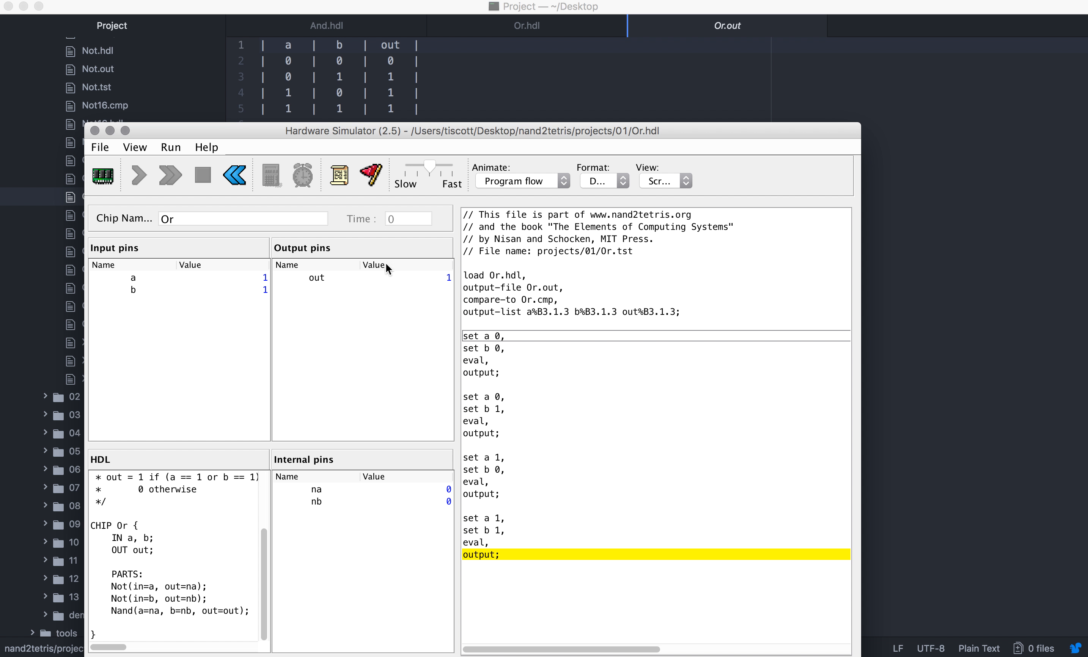
{"action": "mouse_move", "coordinate": [87, 589]}
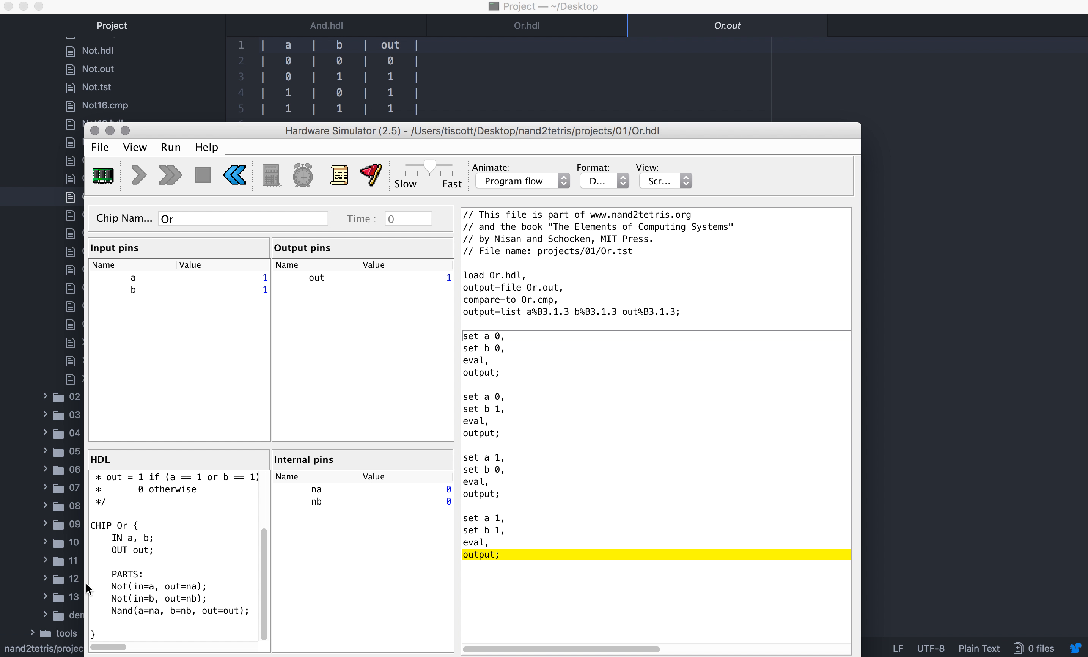
{"action": "mouse_move", "coordinate": [297, 100]}
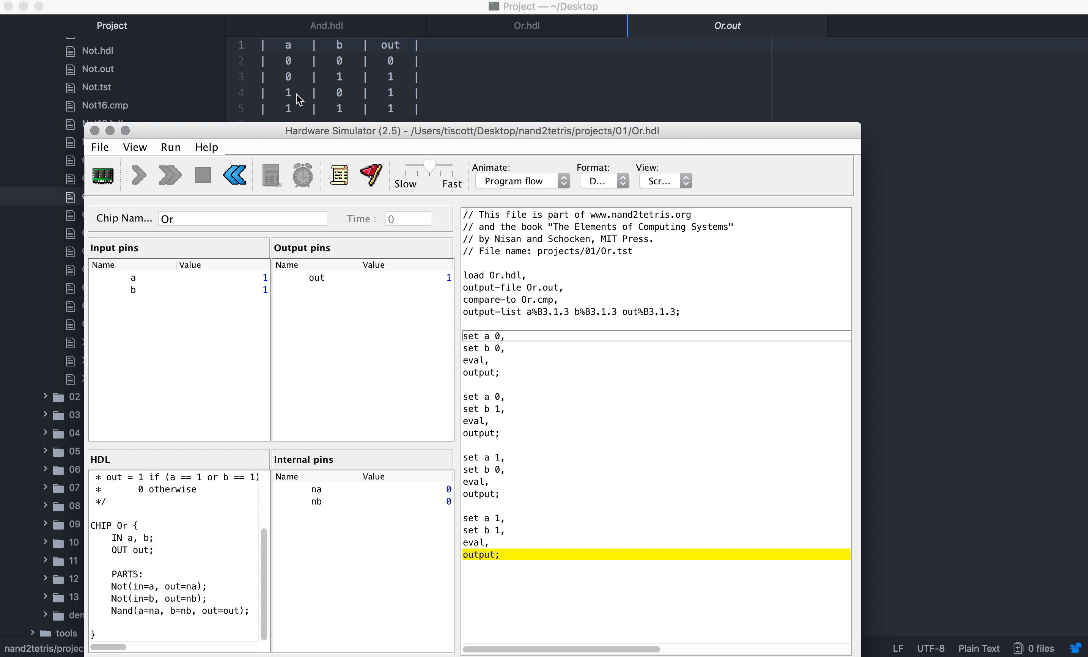
{"action": "mouse_move", "coordinate": [340, 118]}
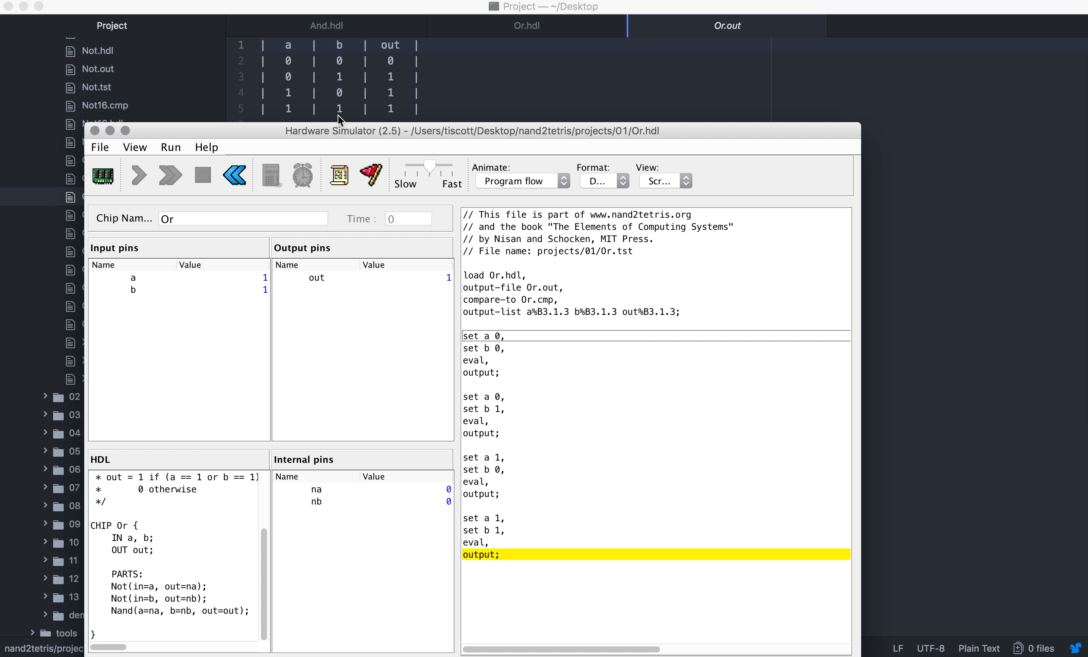
{"action": "mouse_move", "coordinate": [196, 598]}
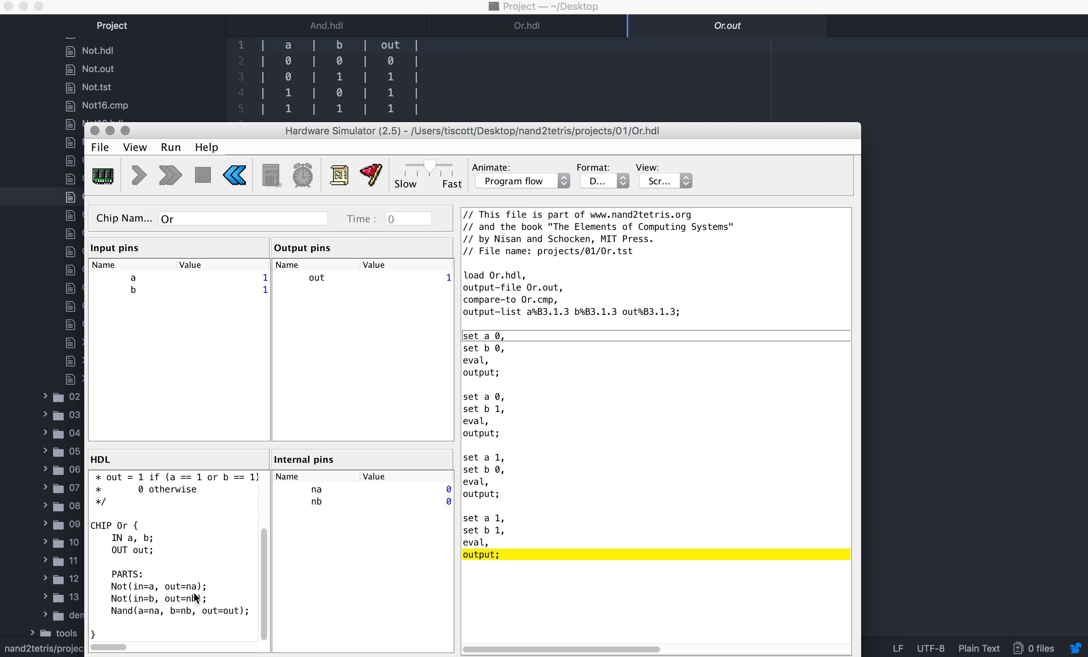
{"action": "mouse_move", "coordinate": [160, 621]}
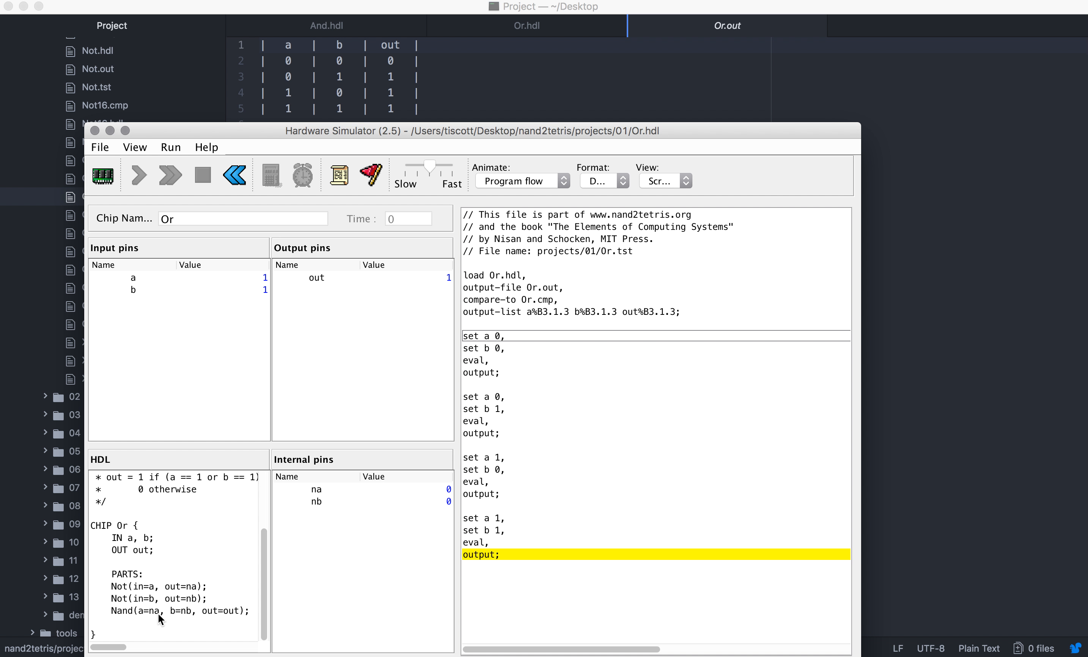
{"action": "mouse_move", "coordinate": [179, 625]}
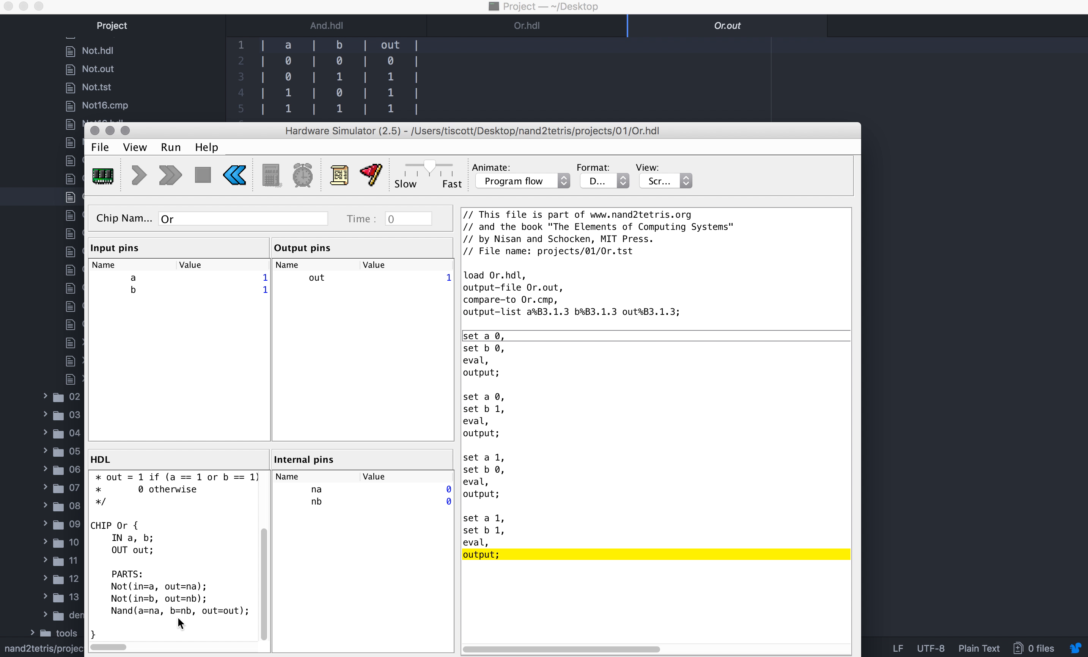
{"action": "mouse_move", "coordinate": [668, 105]}
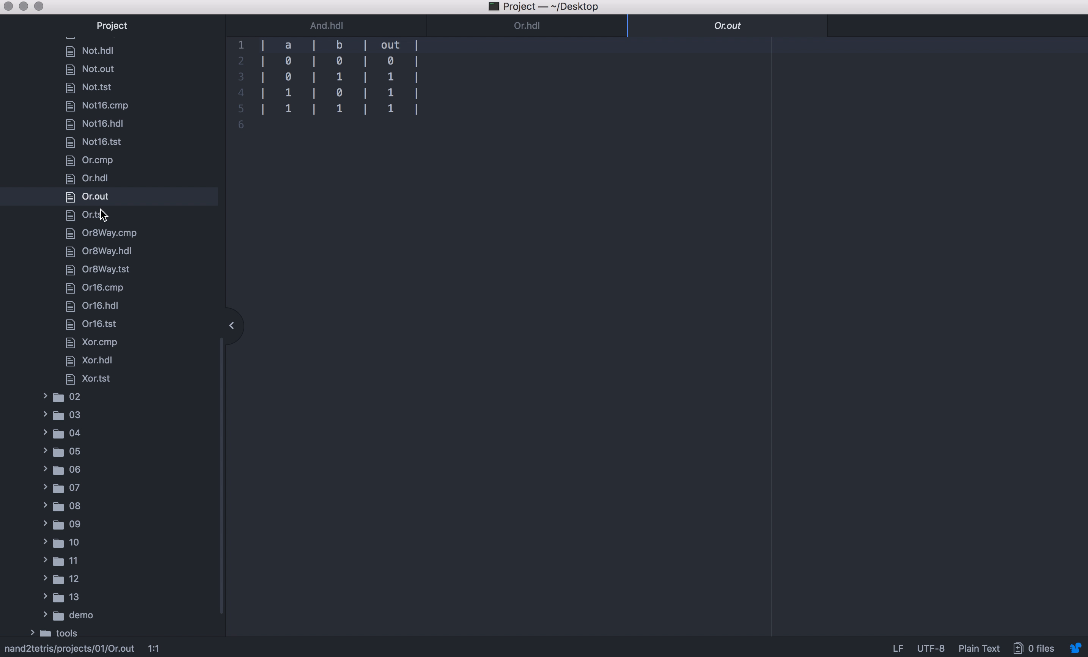
- View Or.cmp, then Or.out again, confirming the two tables match
{"action": "left_click", "coordinate": [96, 159]}
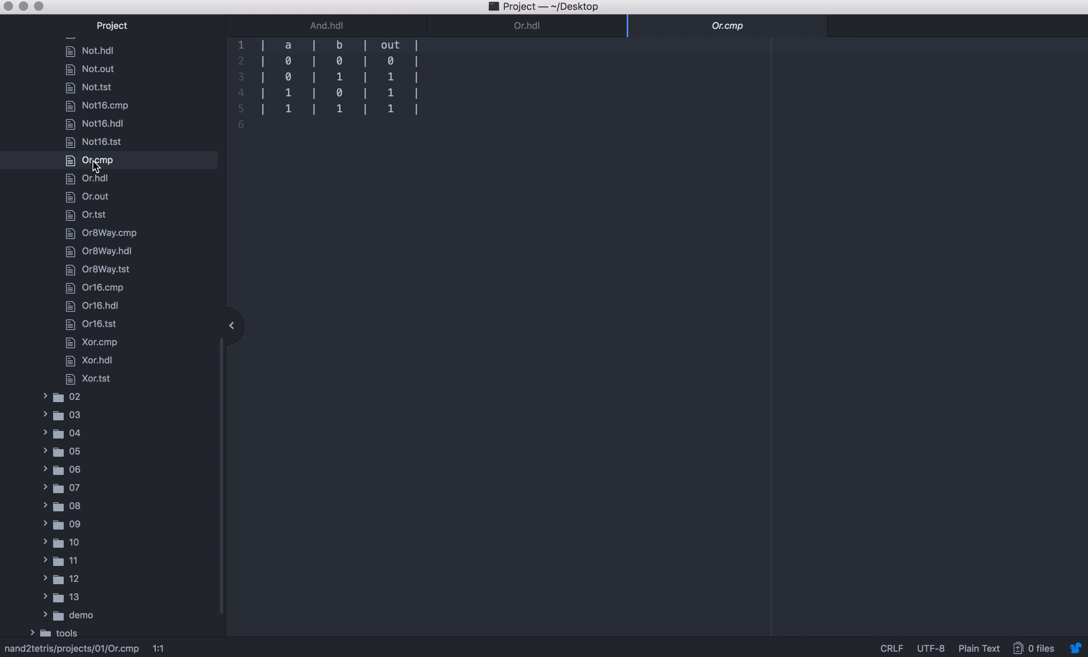
{"action": "mouse_move", "coordinate": [361, 40]}
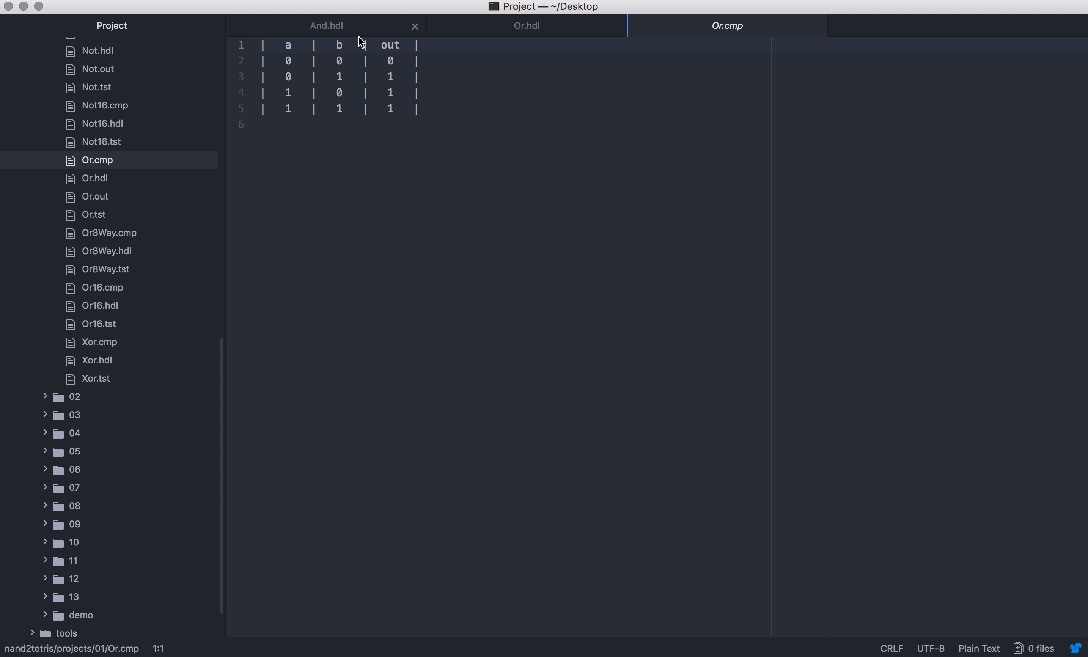
{"action": "mouse_move", "coordinate": [108, 190]}
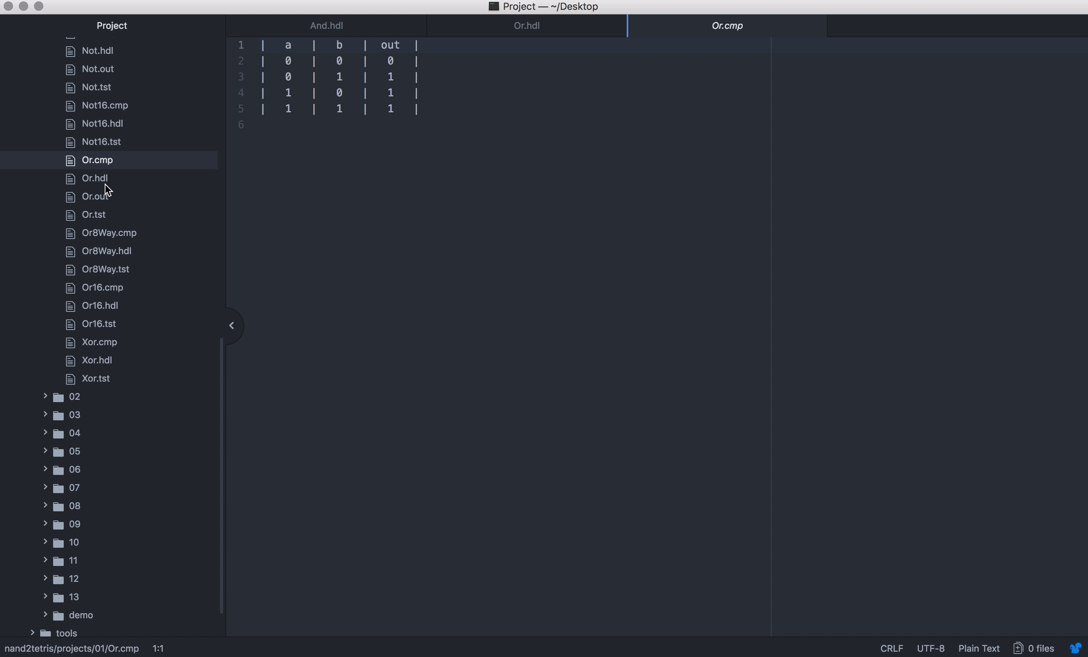
{"action": "left_click", "coordinate": [95, 197]}
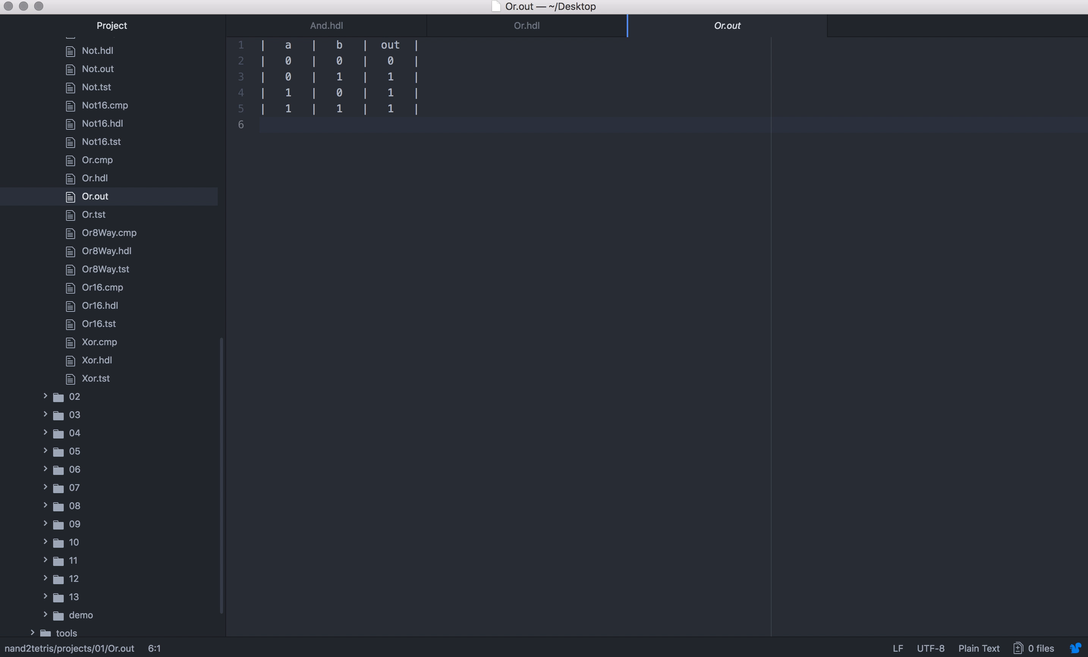
{"action": "left_click", "coordinate": [262, 125]}
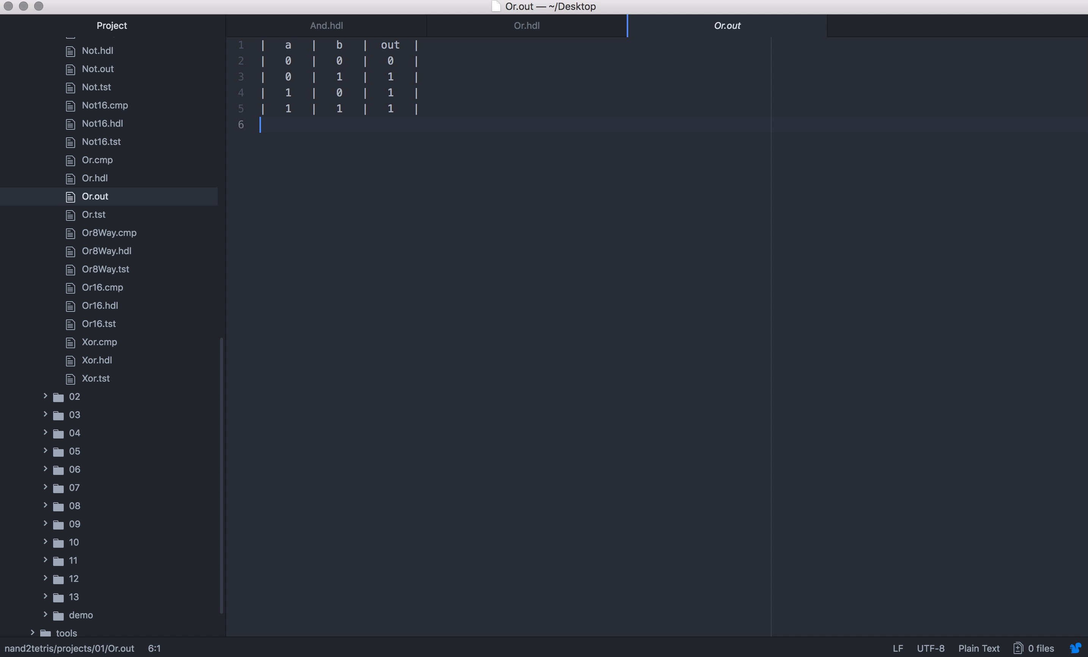